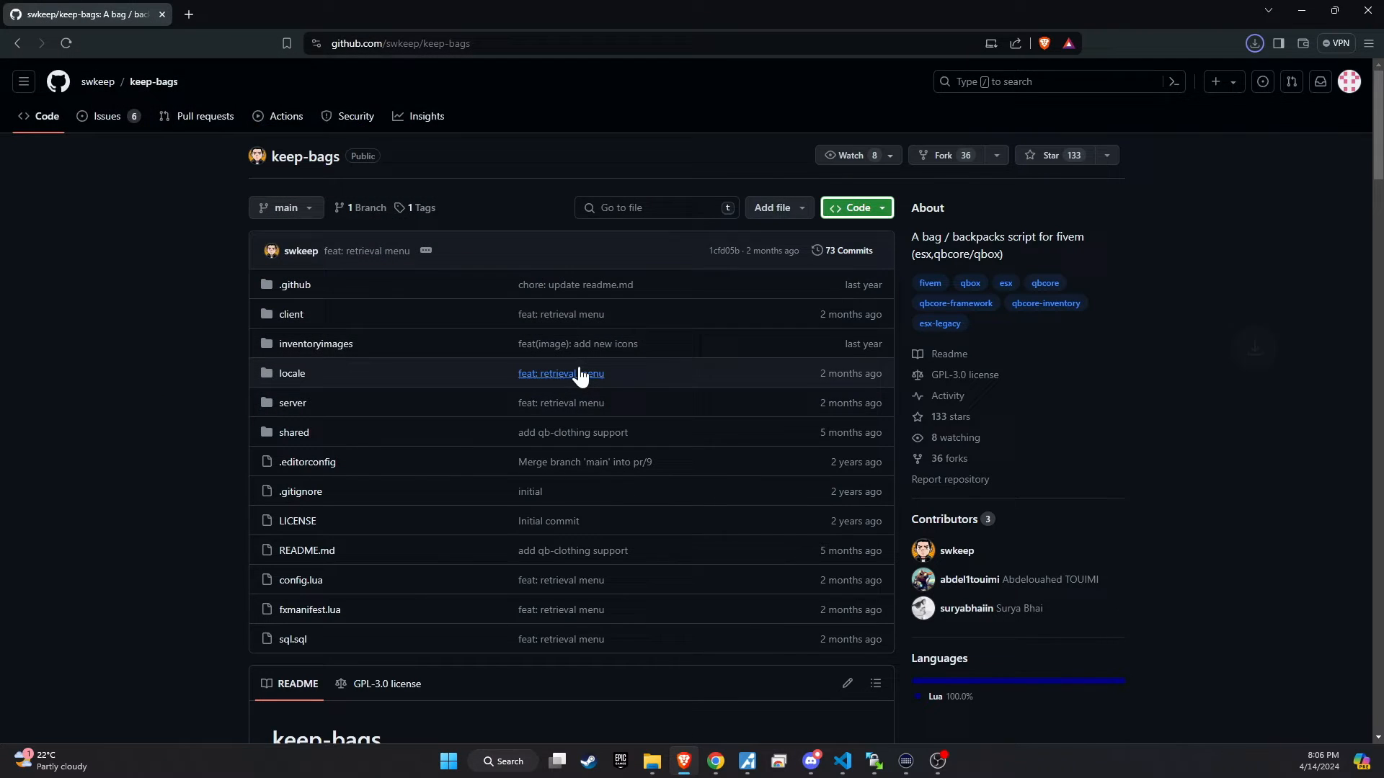
Scroll to the README Dependencies and highlight qb-core, qb-inventory, ox_lib and keep-harmony.
scroll("down", 3)
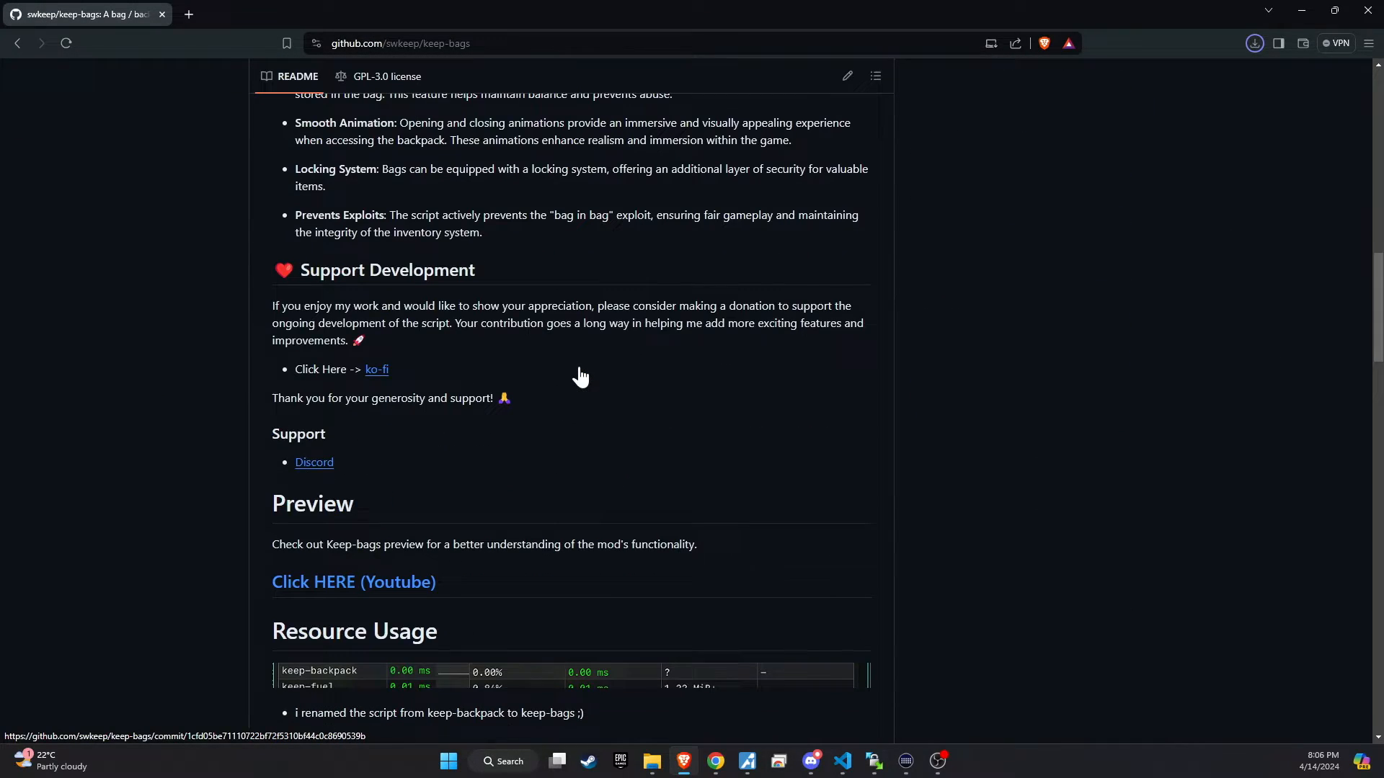
scroll("down", 3)
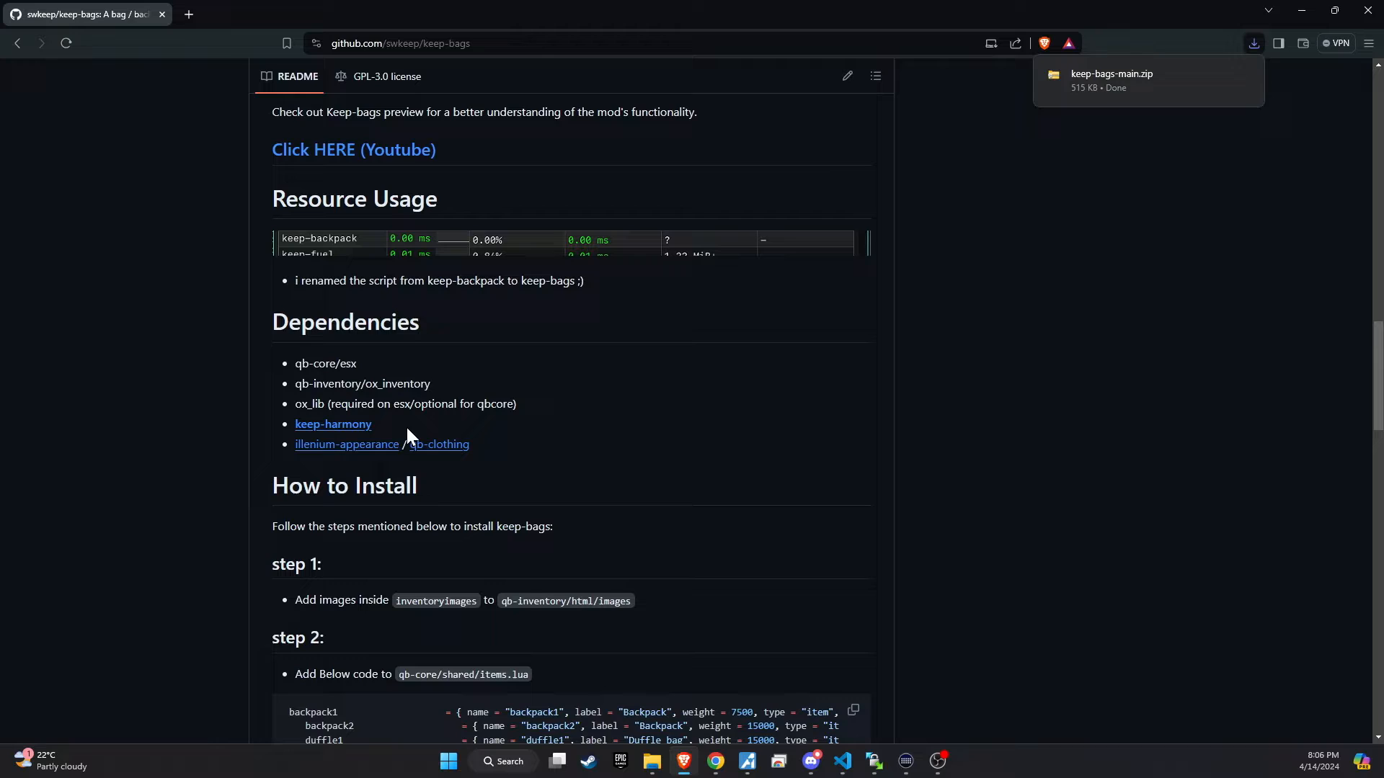
mouse_move(351, 439)
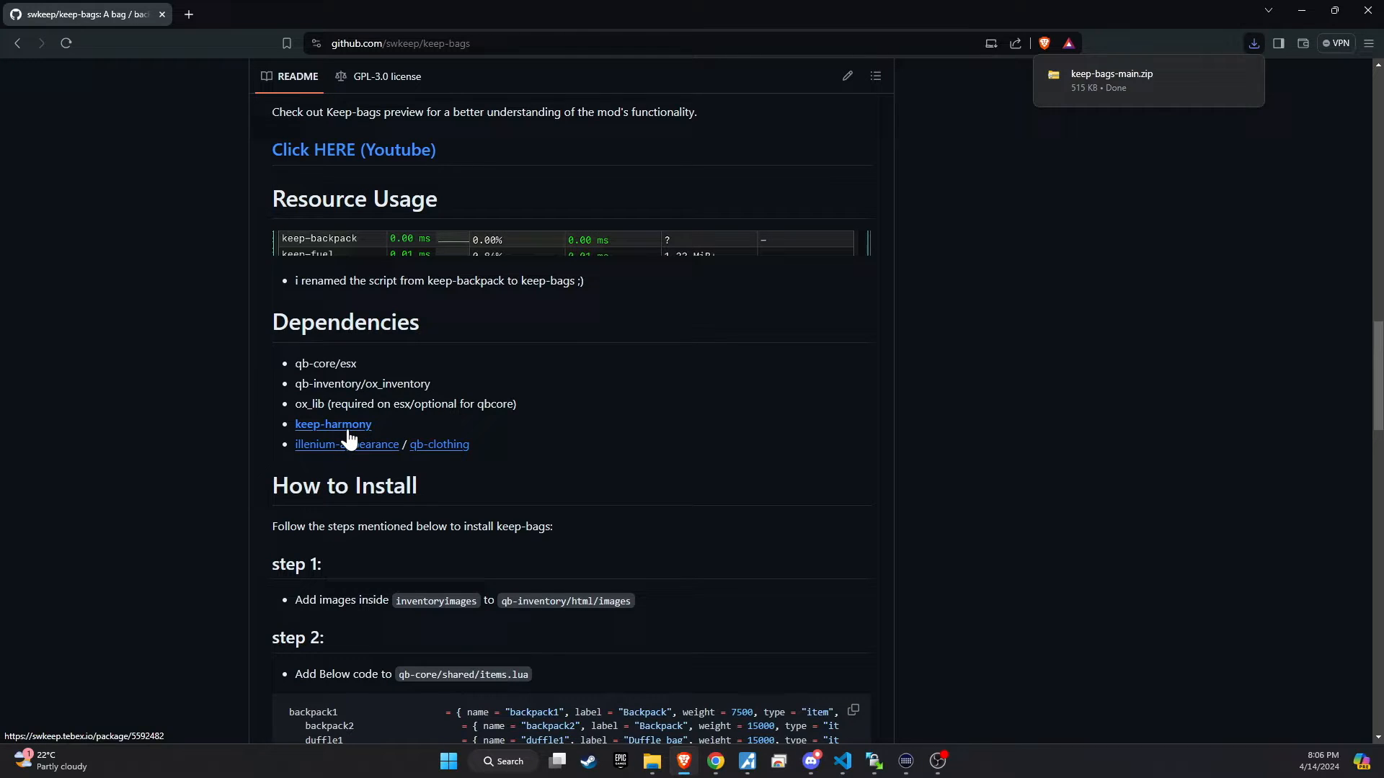
mouse_move(296, 410)
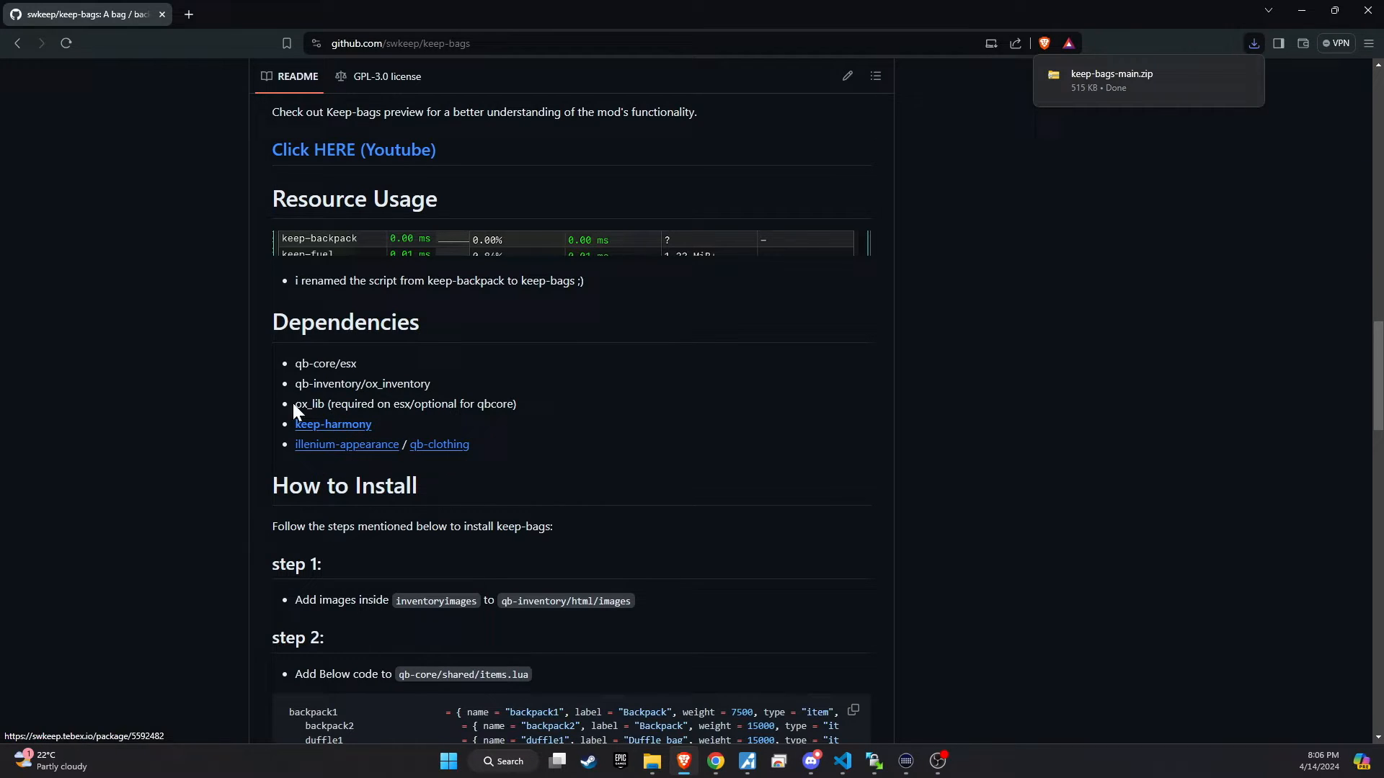
left_click_drag(295, 363, 372, 424)
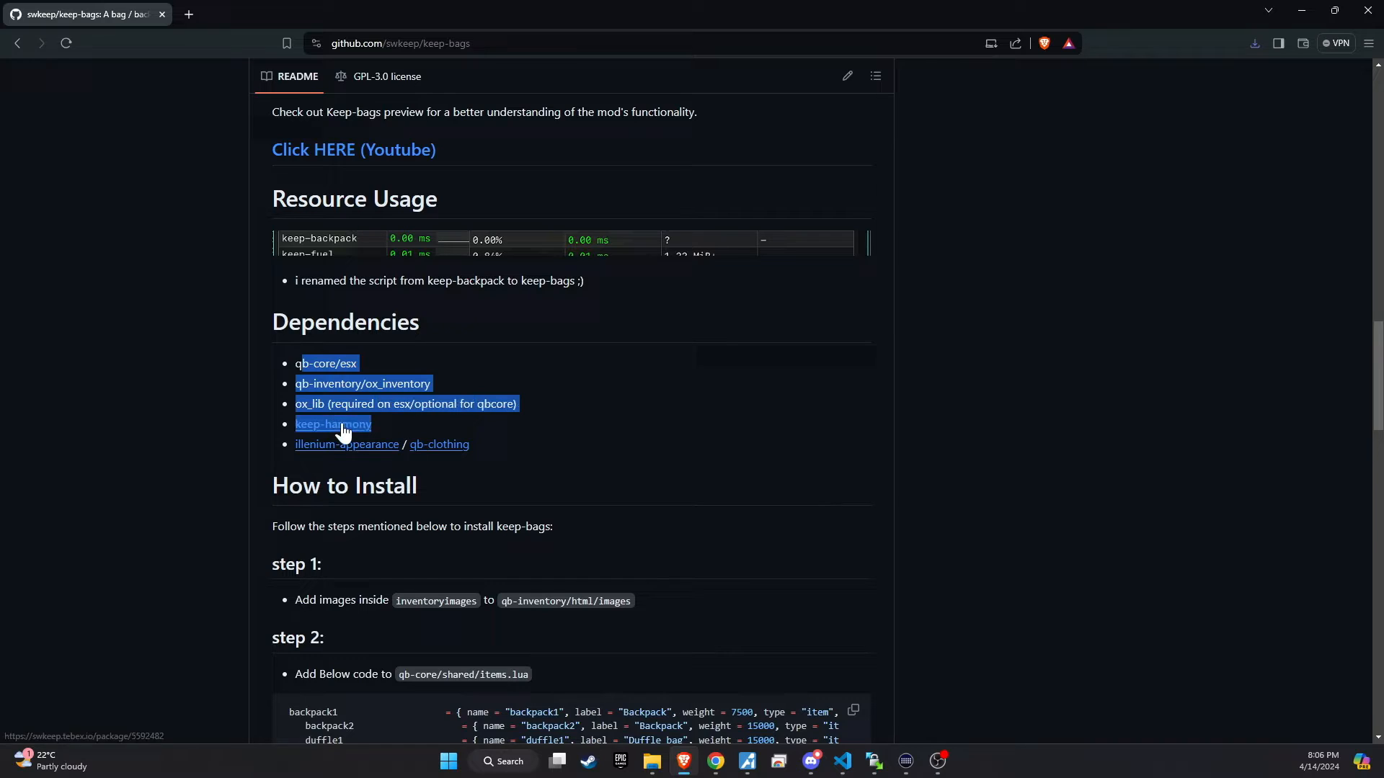
Add keep-harmony to the Tebex basket and sign in with the FiveM account.
left_click(334, 424)
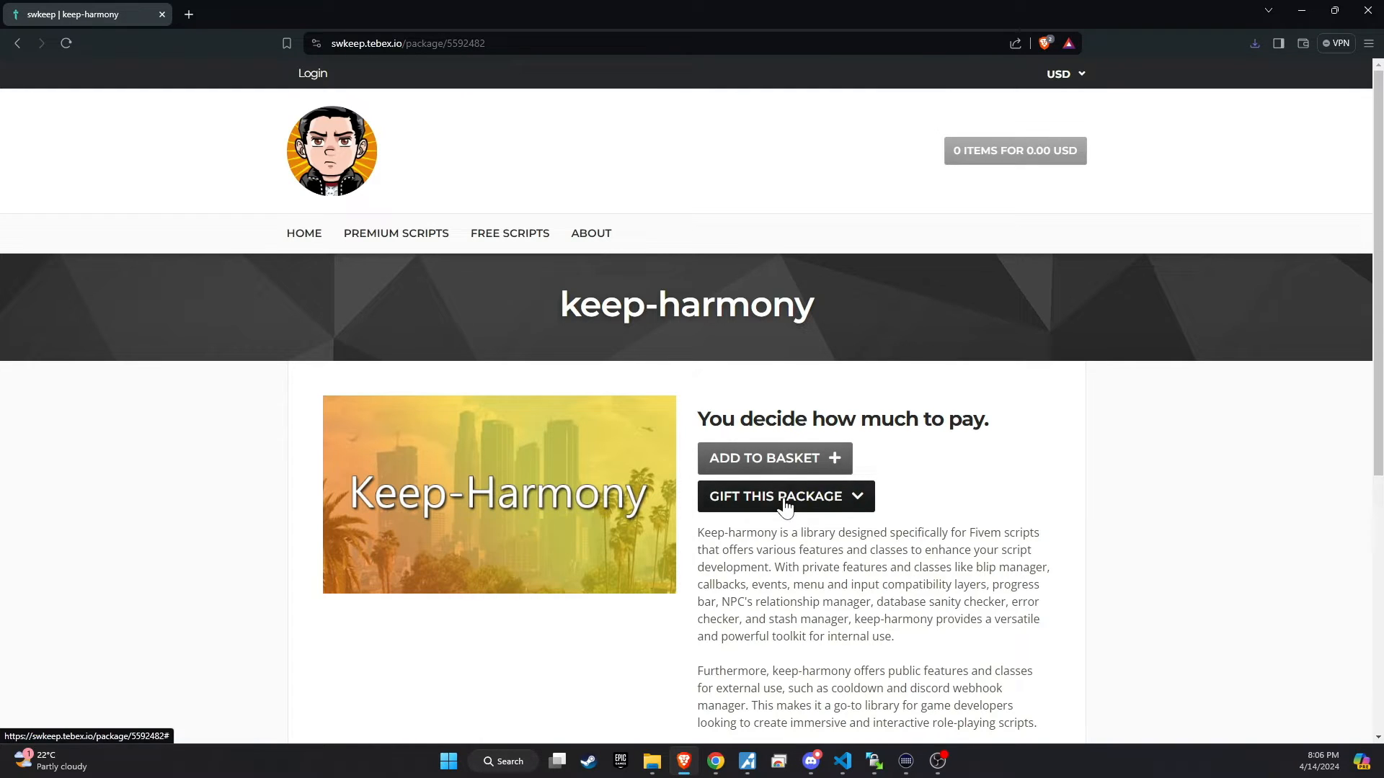
left_click(764, 458)
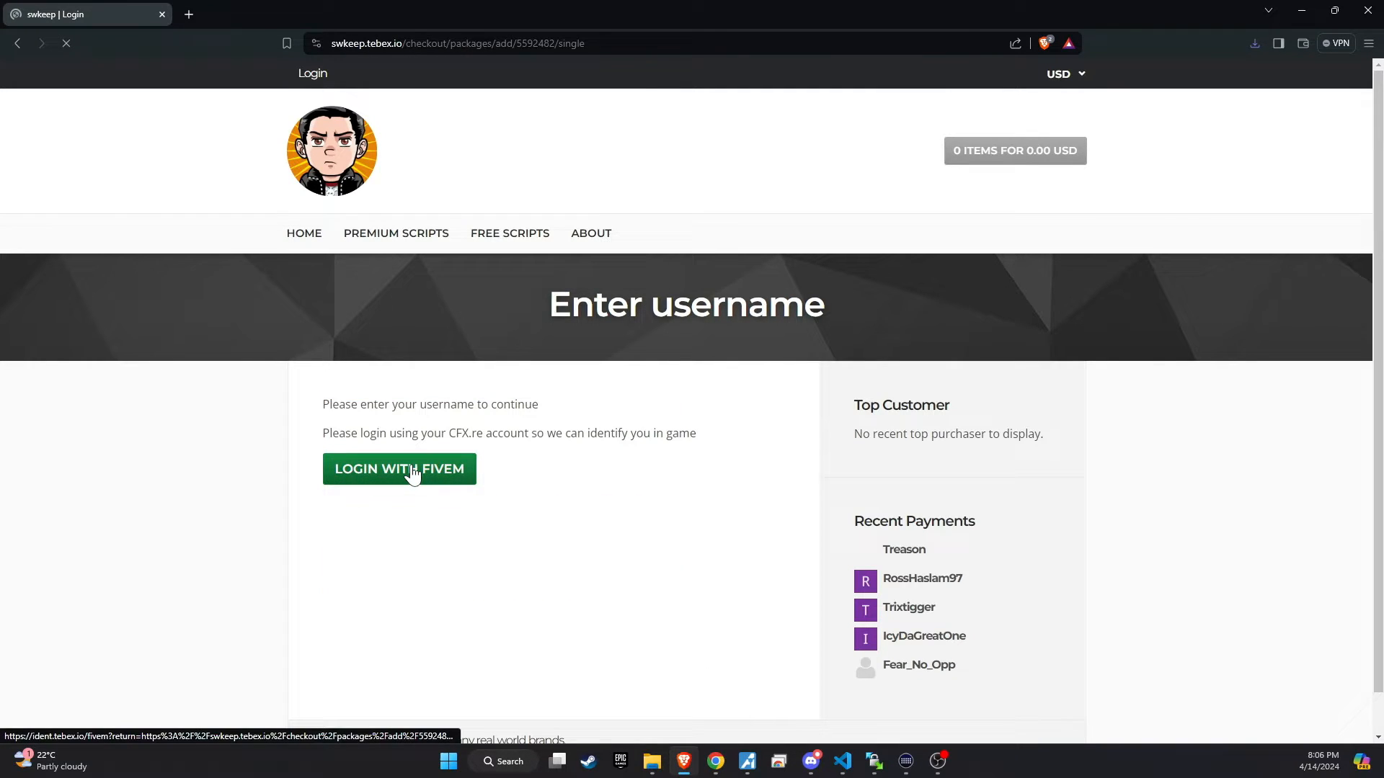
left_click(399, 469)
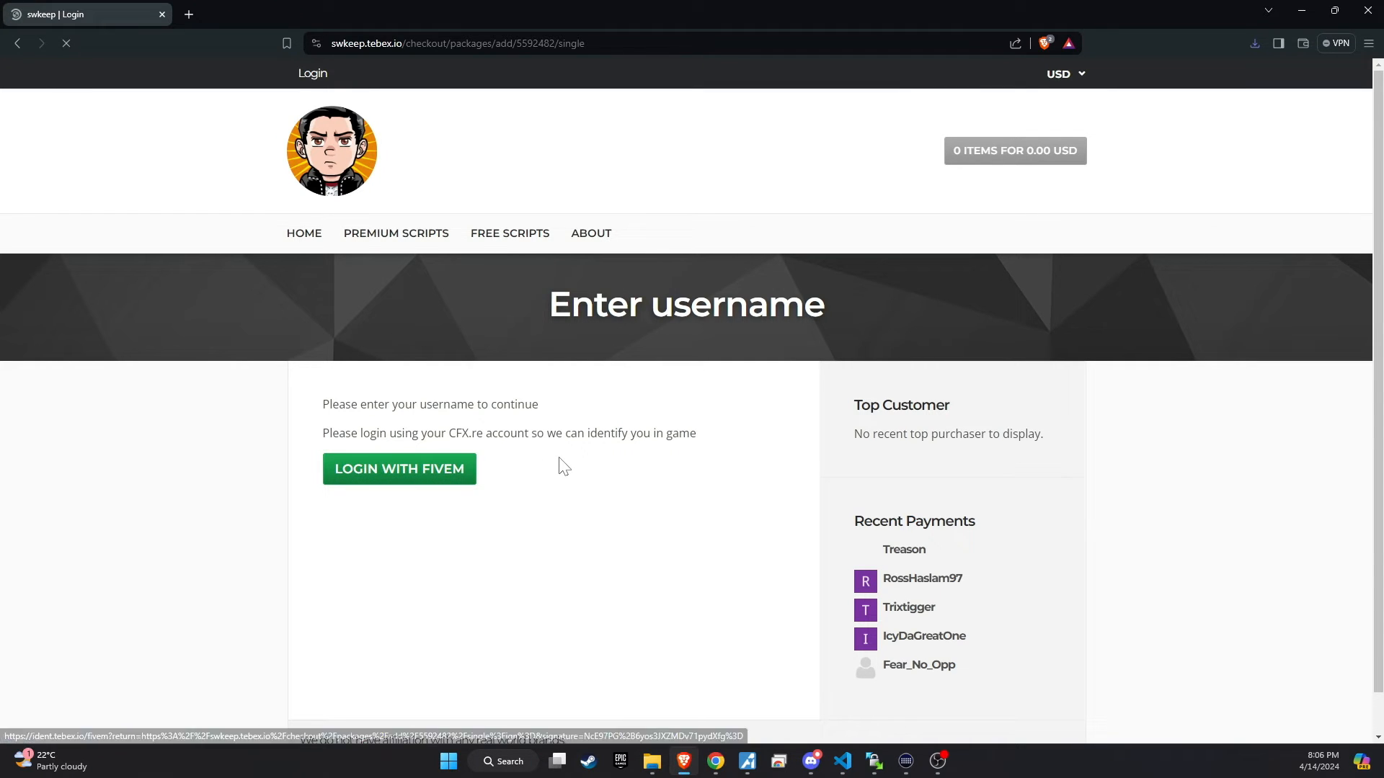
left_click(398, 468)
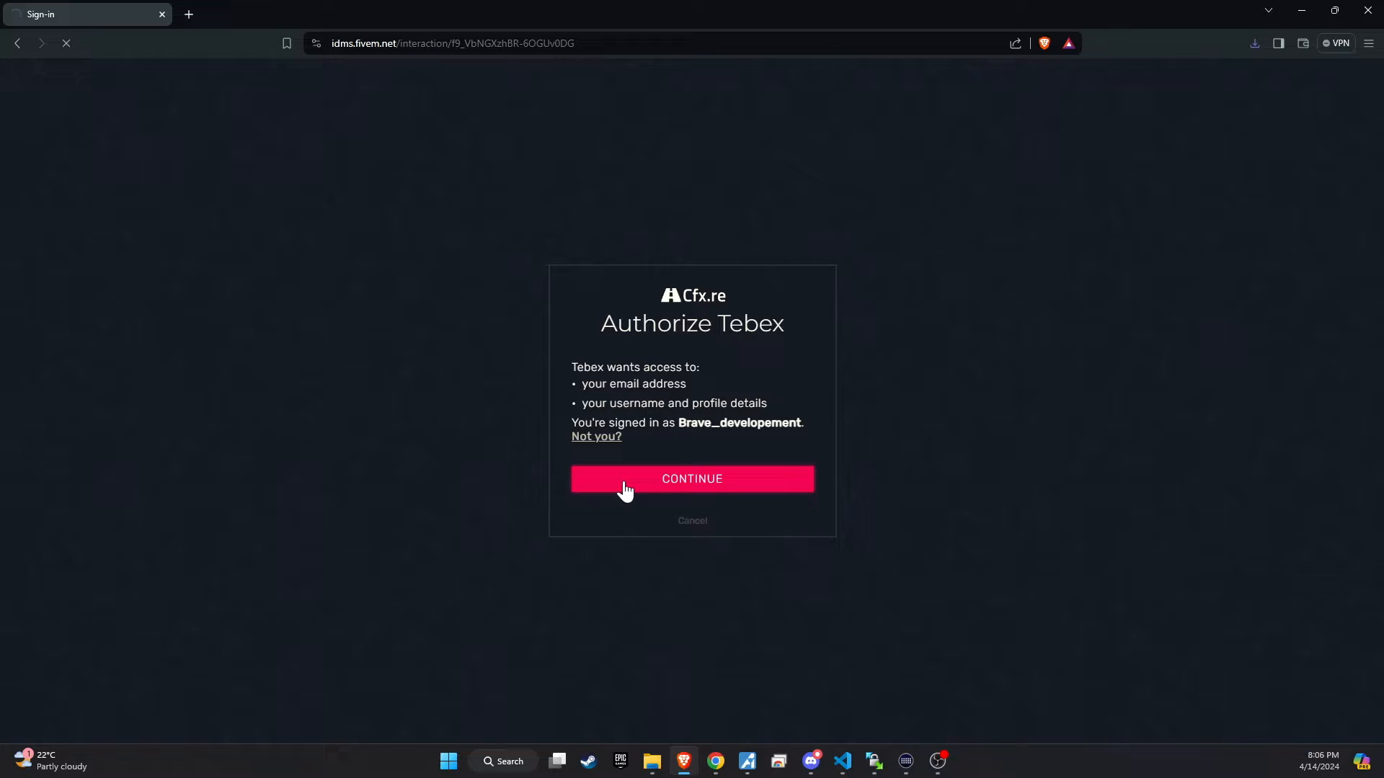
left_click(692, 479)
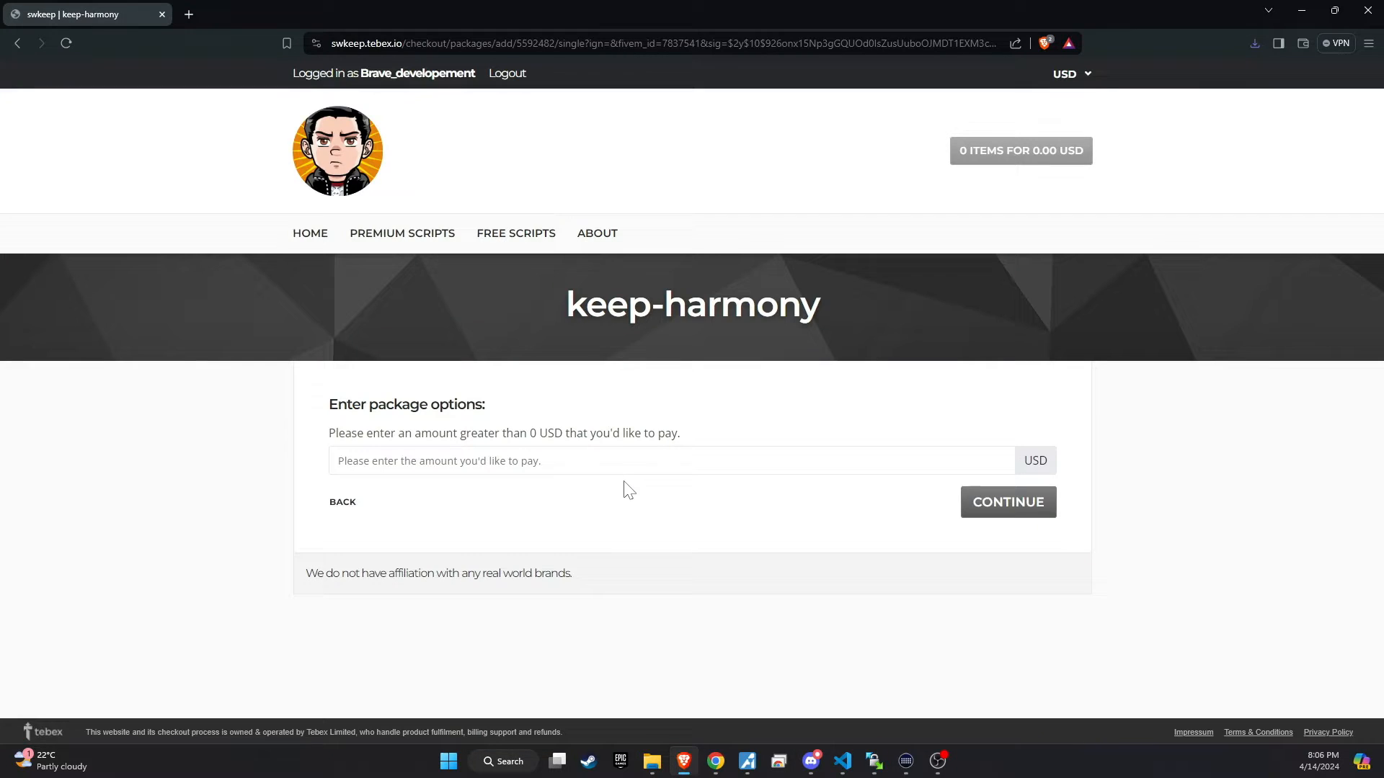
Enter 0 as the keep-harmony price and check out from the basket.
type("000000")
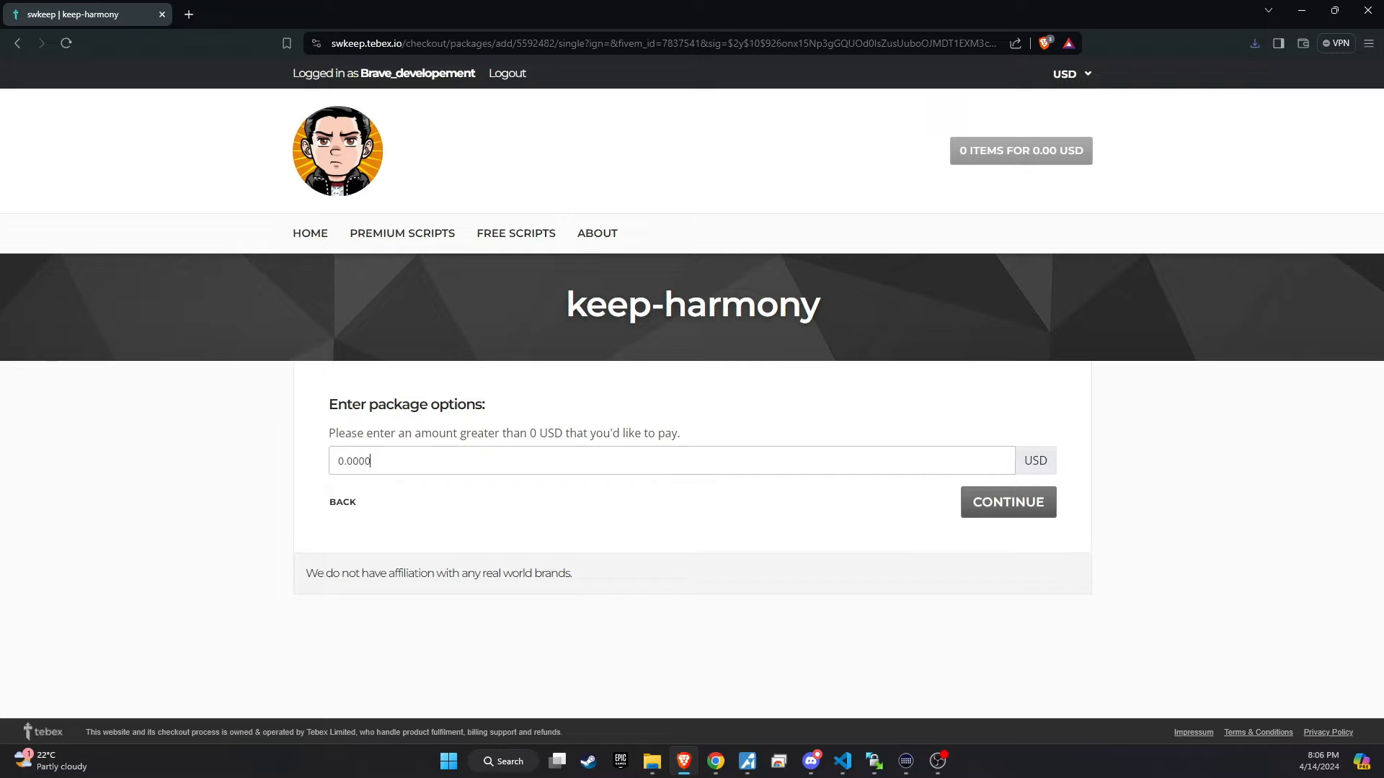
left_click(1007, 503)
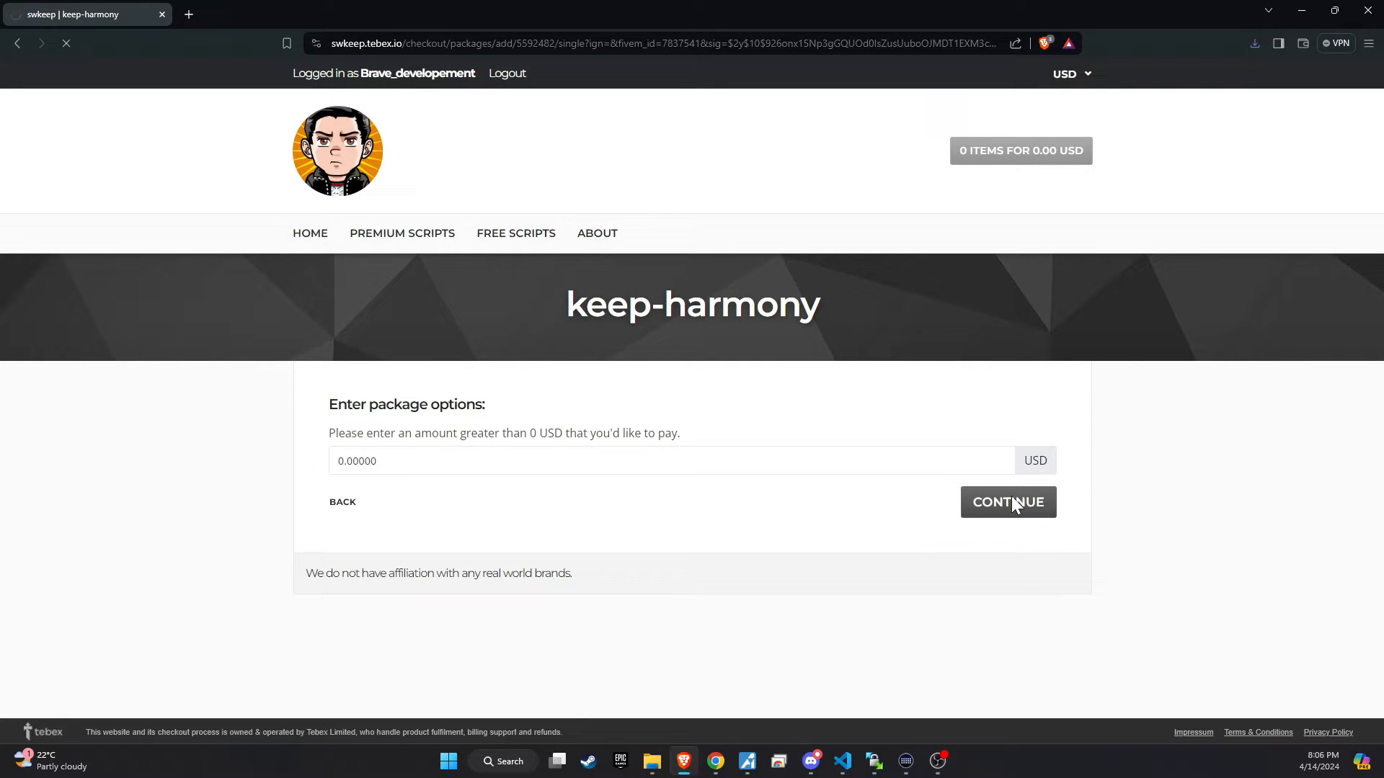
left_click(1008, 503)
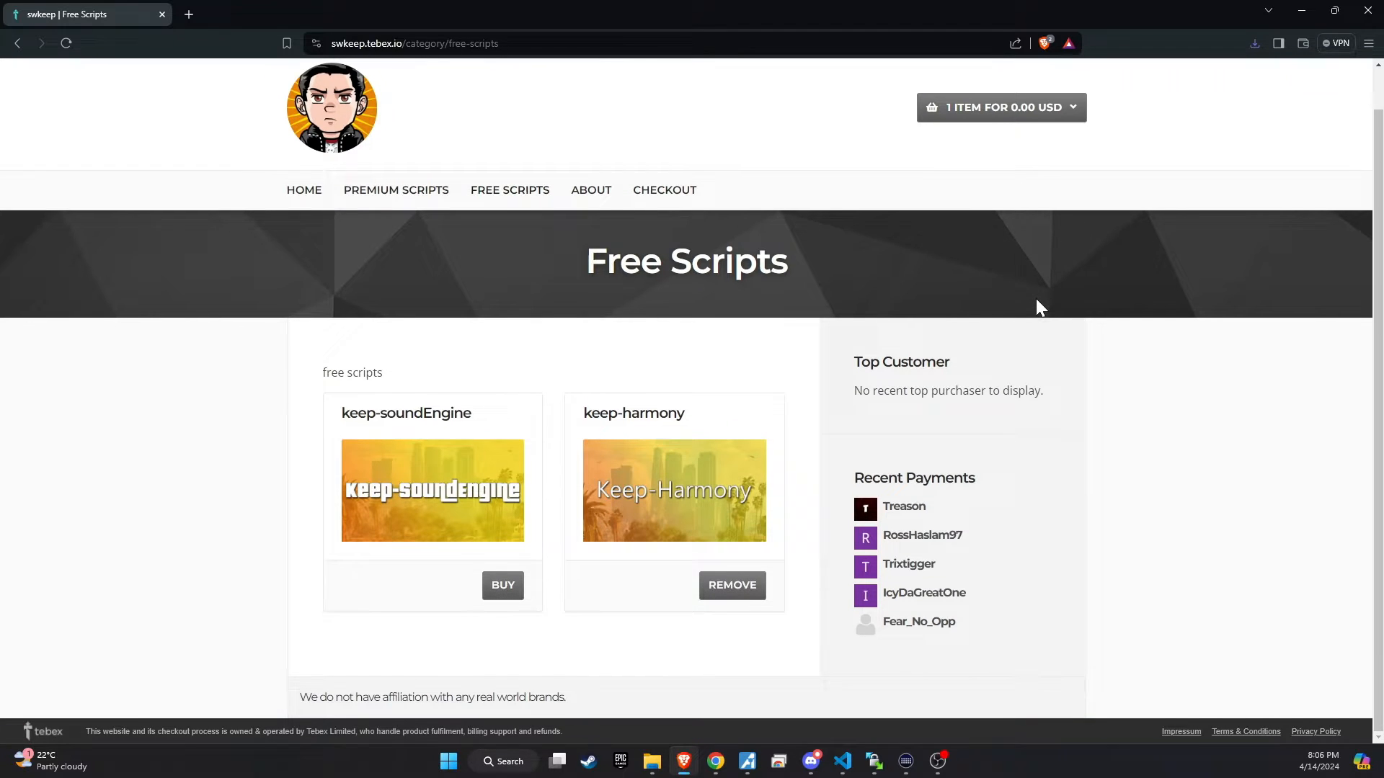
left_click(1000, 106)
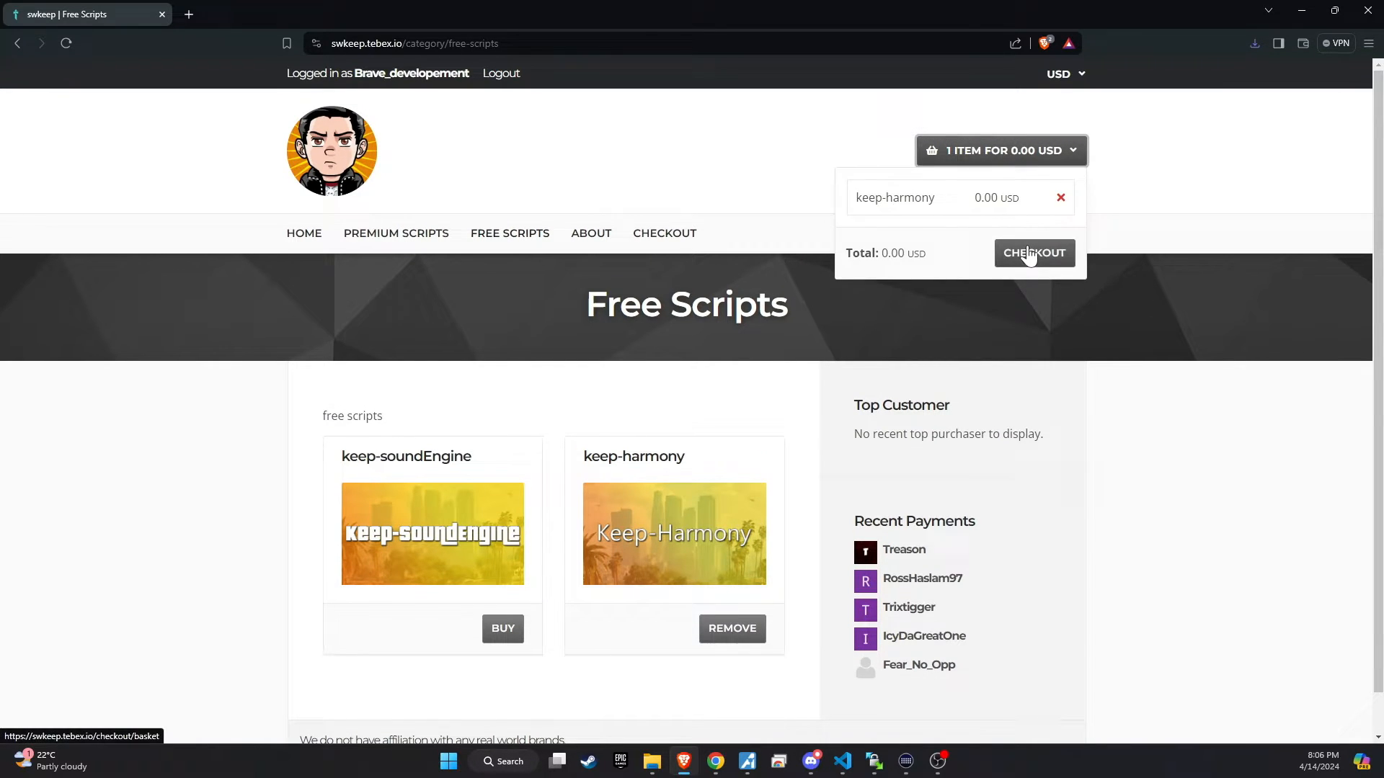
left_click(1034, 253)
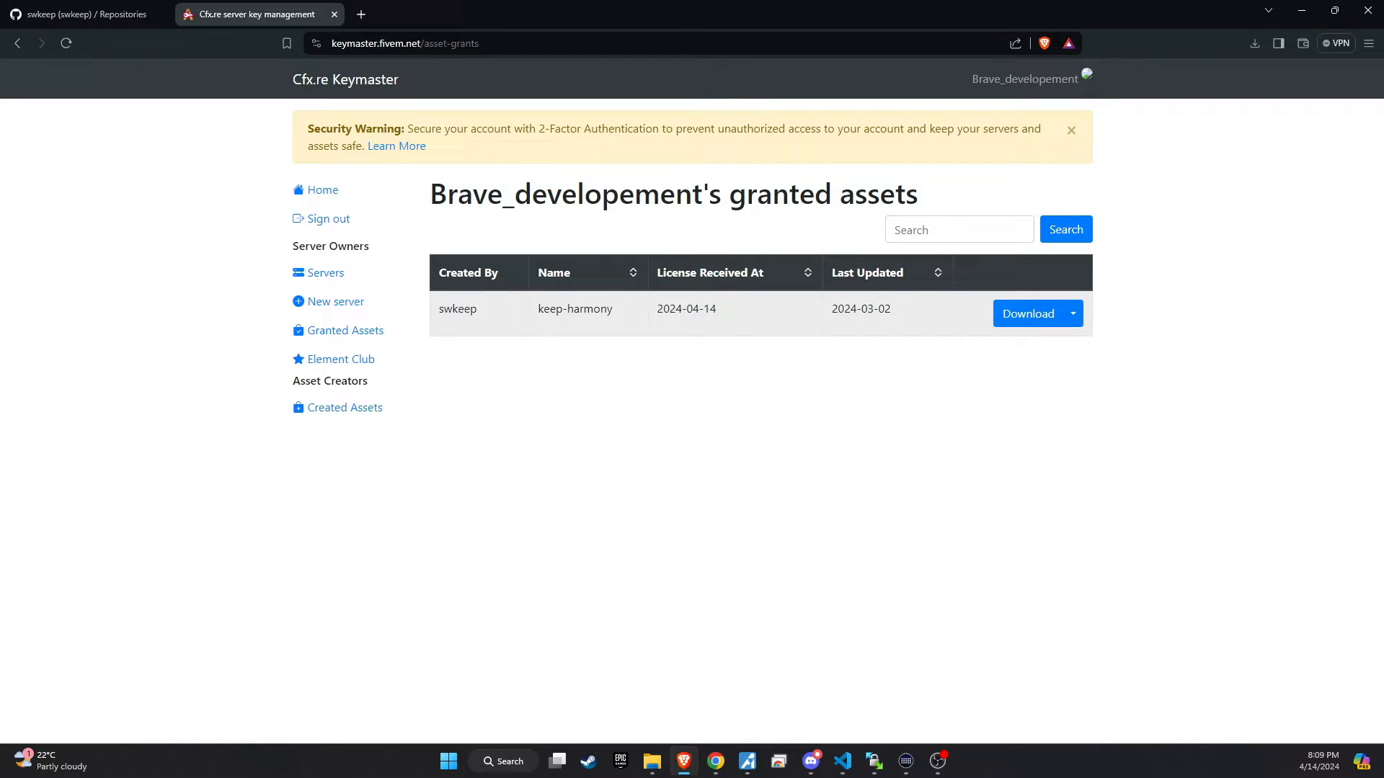
Download the granted keep-harmony asset from Keymaster and save the zip.
left_click(1027, 313)
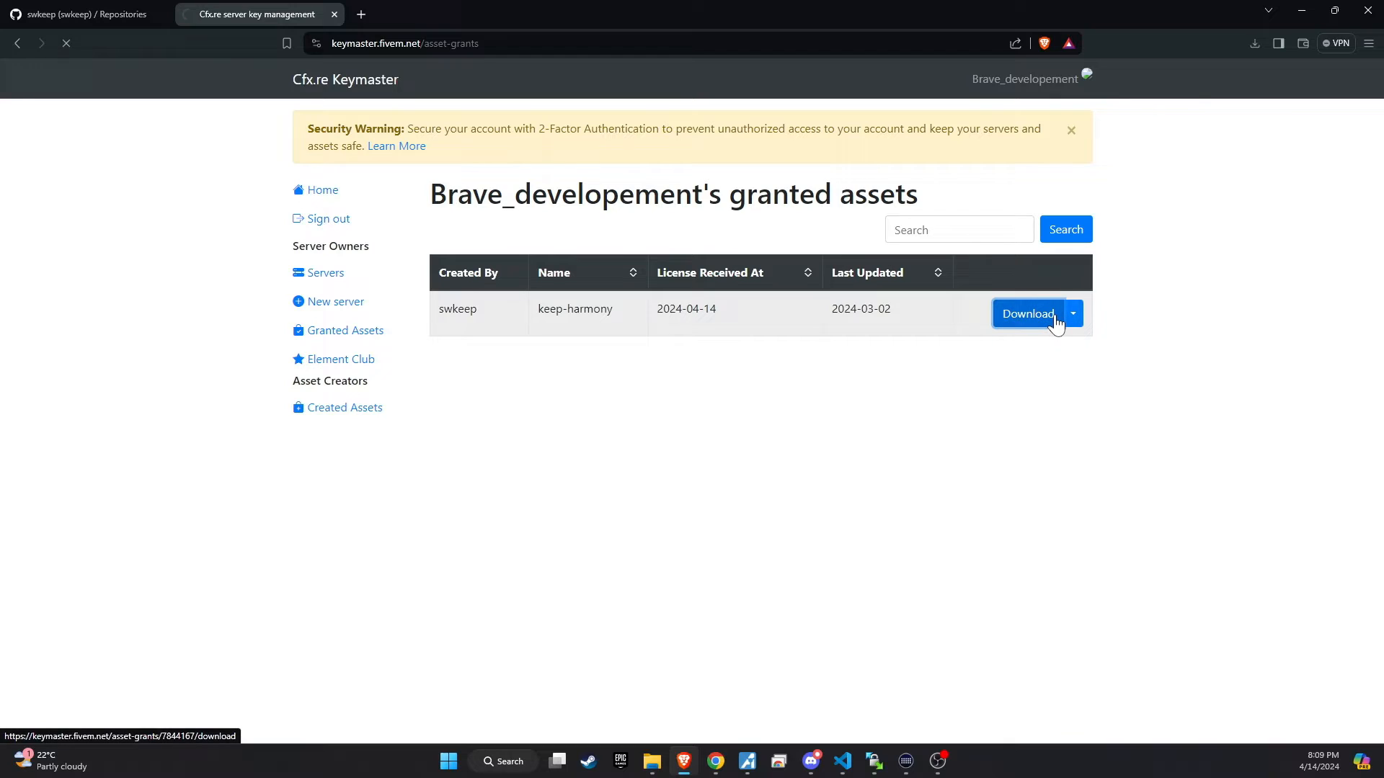
left_click(1026, 313)
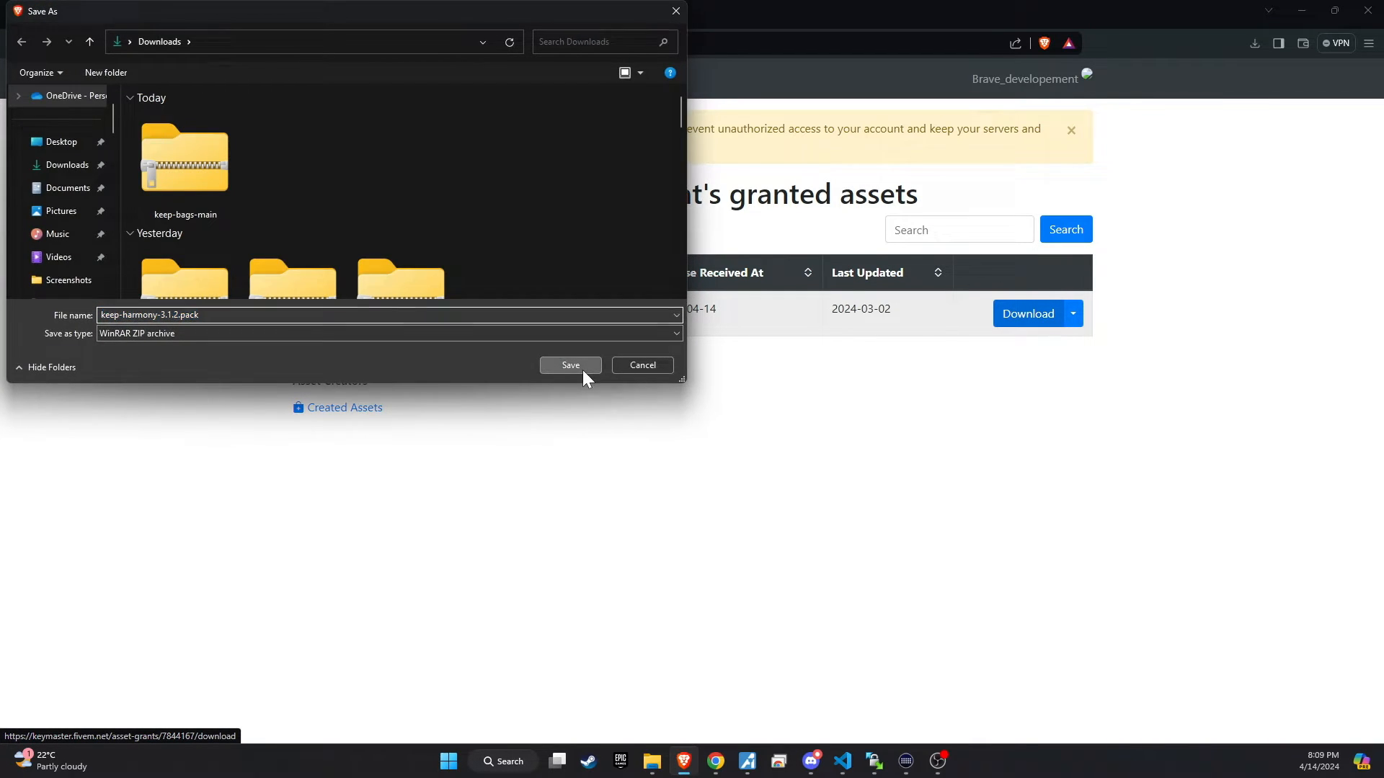
left_click(569, 365)
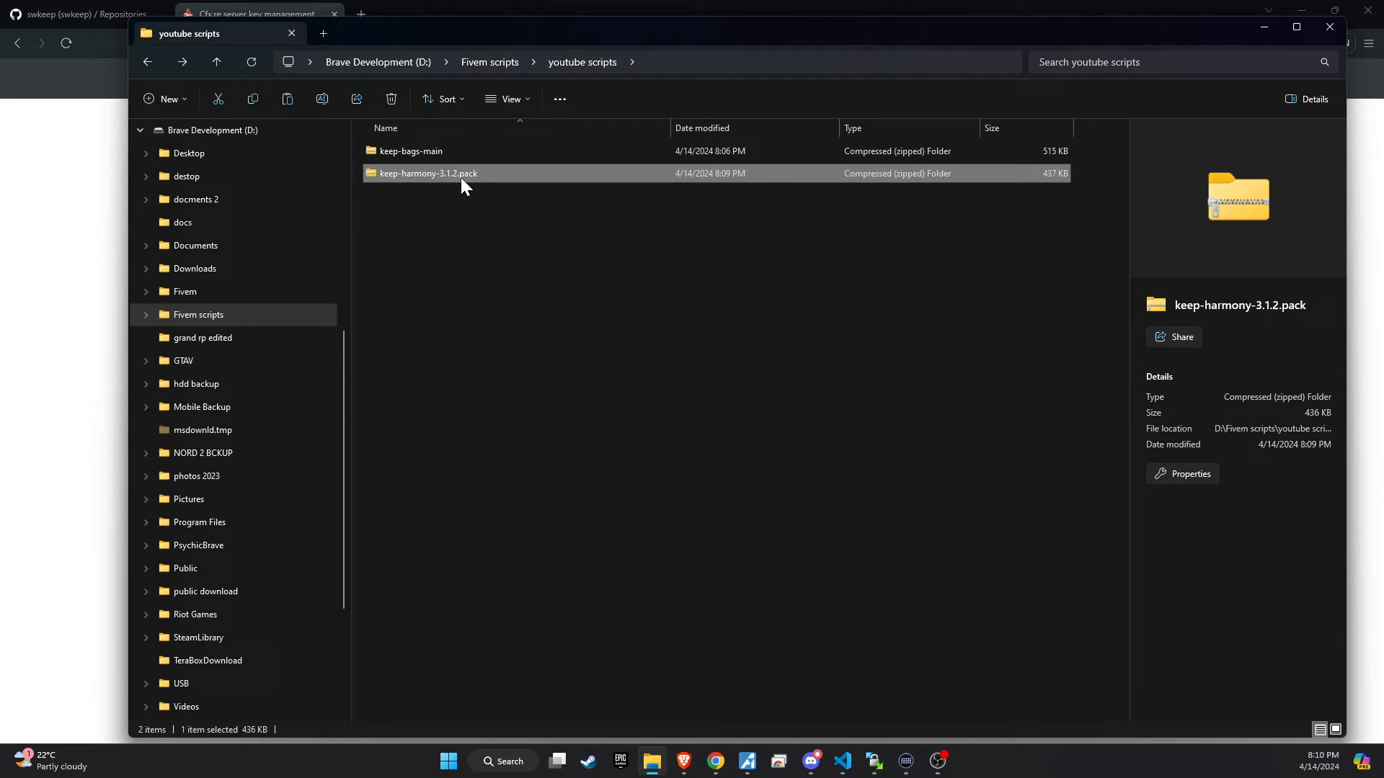
Extract the keep-bags and keep-harmony zips into resources [v2], then open keep-bags.
right_click(427, 173)
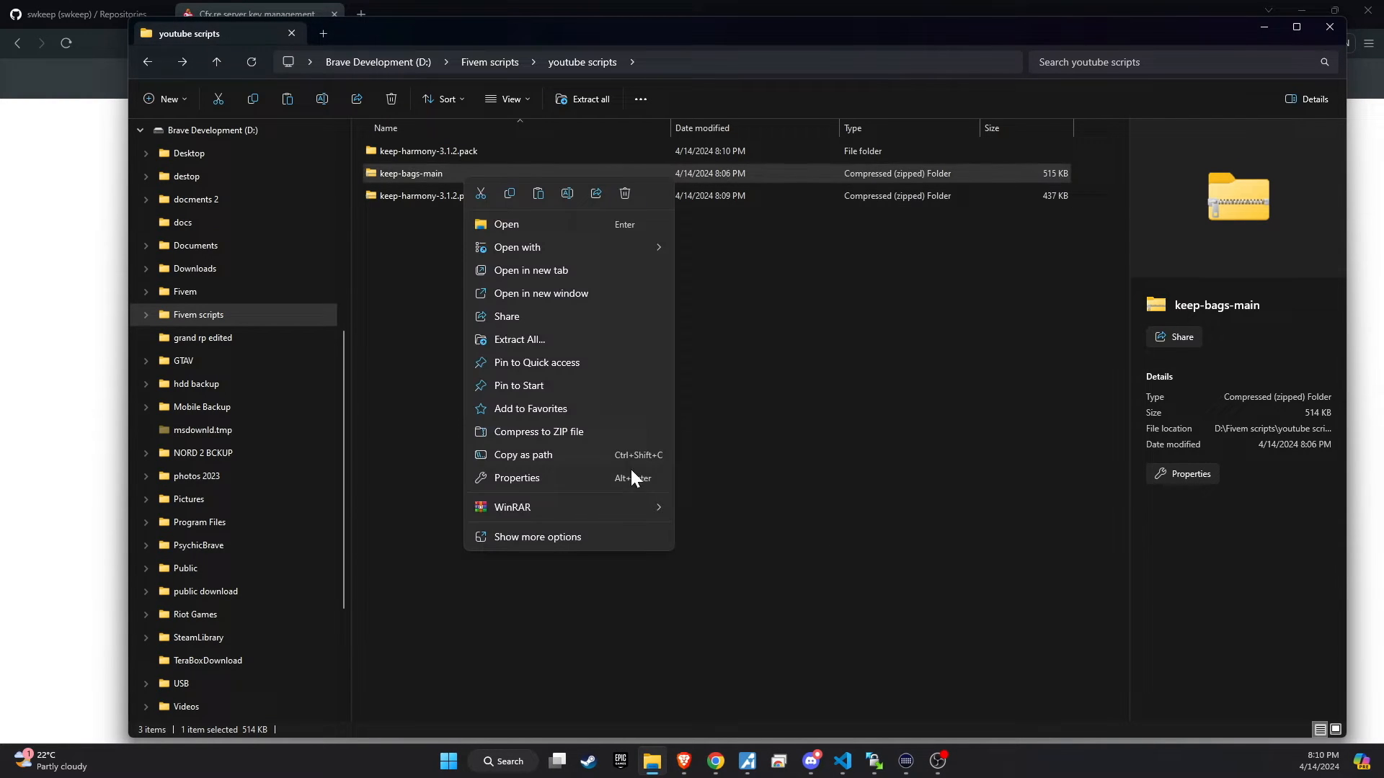
left_click(736, 578)
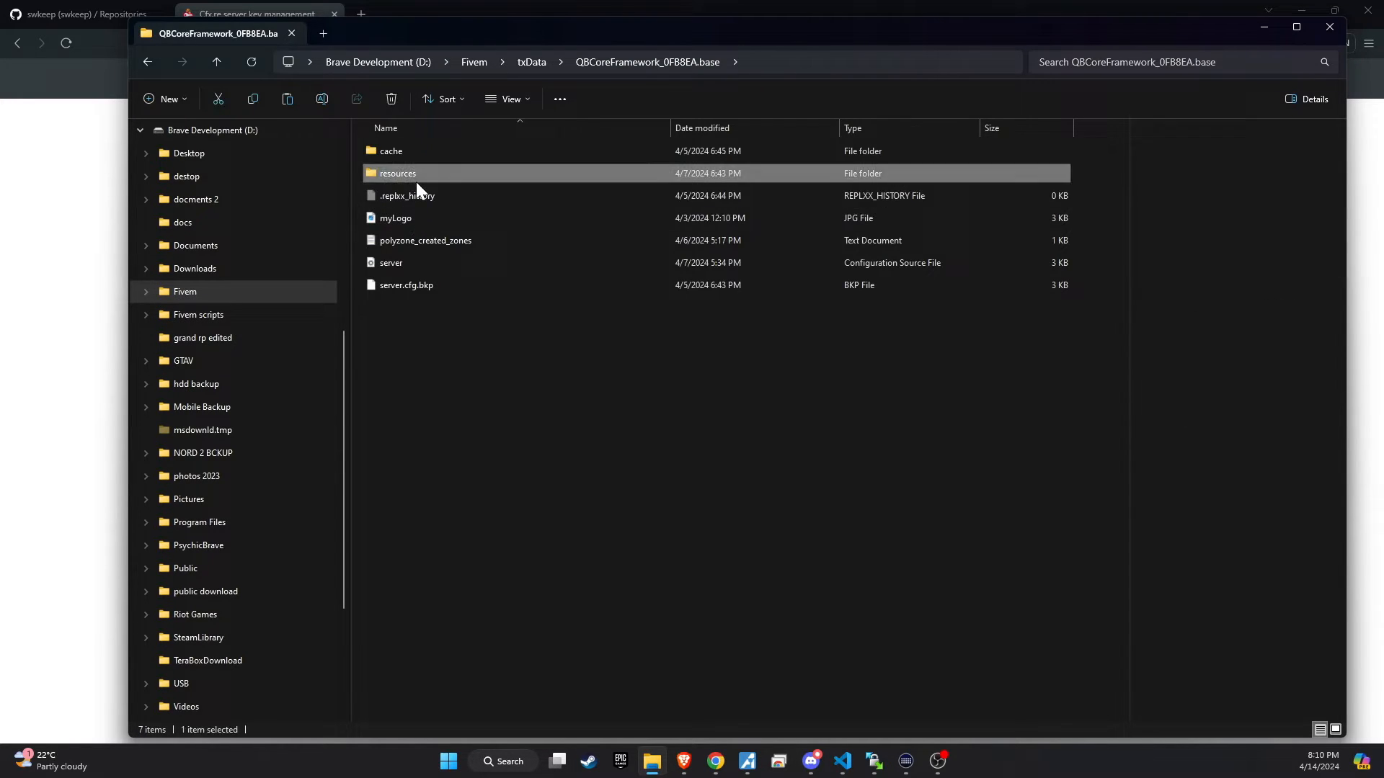
double_click(397, 173)
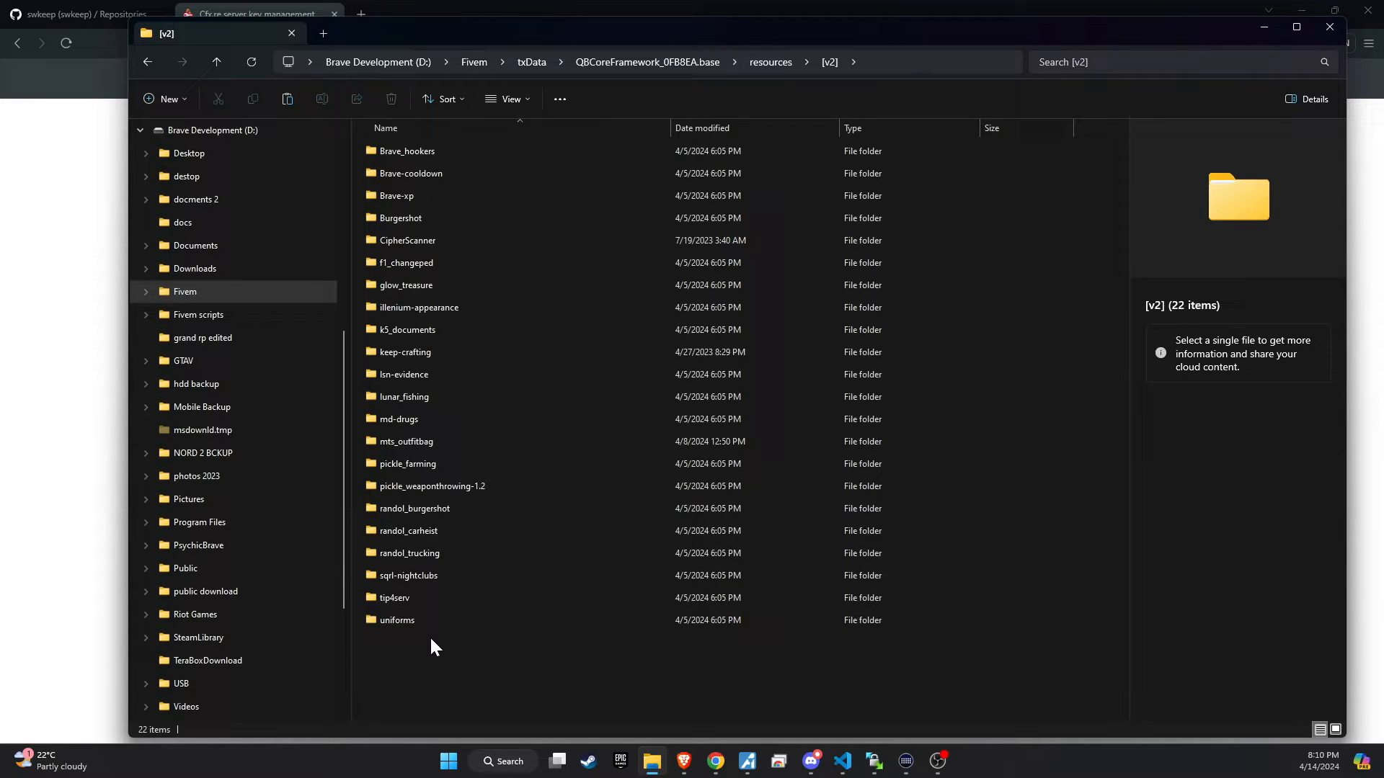
right_click(406, 643)
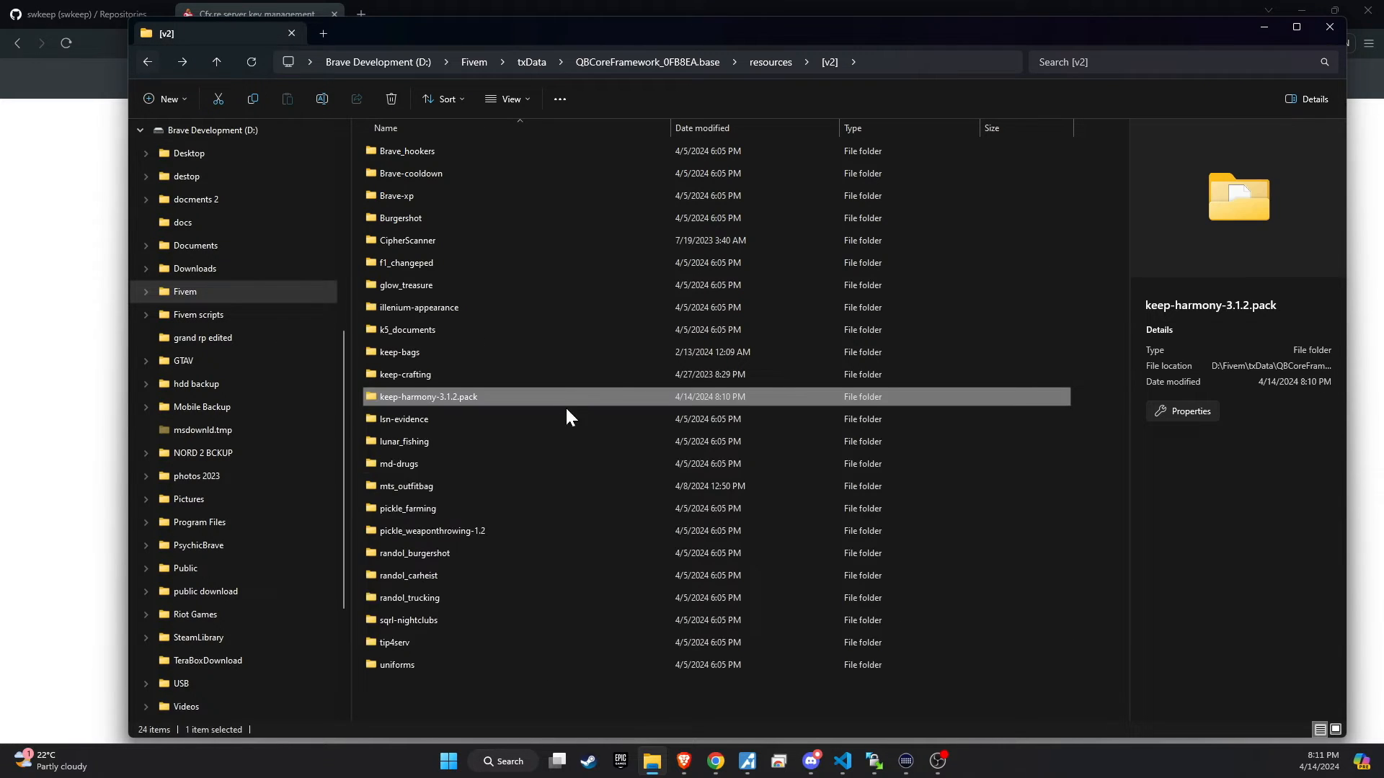
left_click(429, 396)
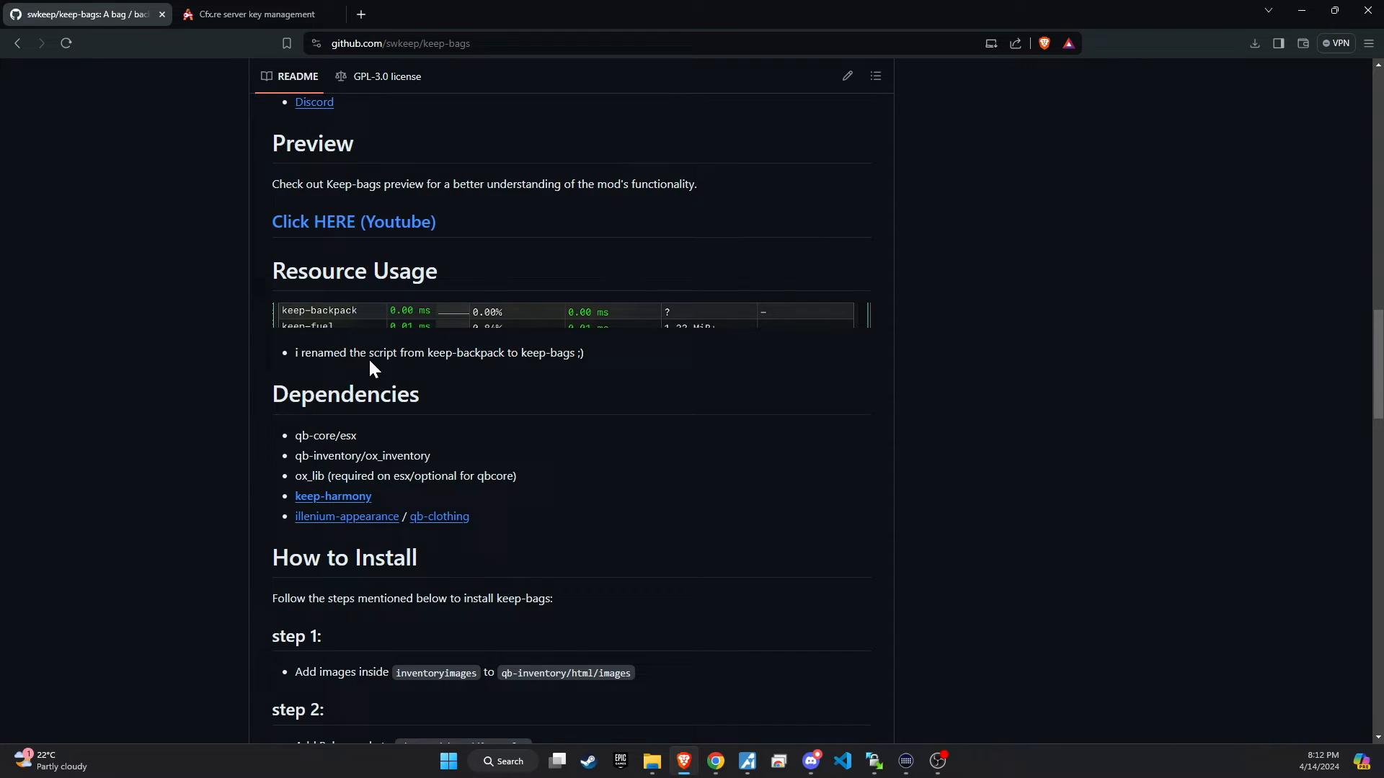
scroll("down", 3)
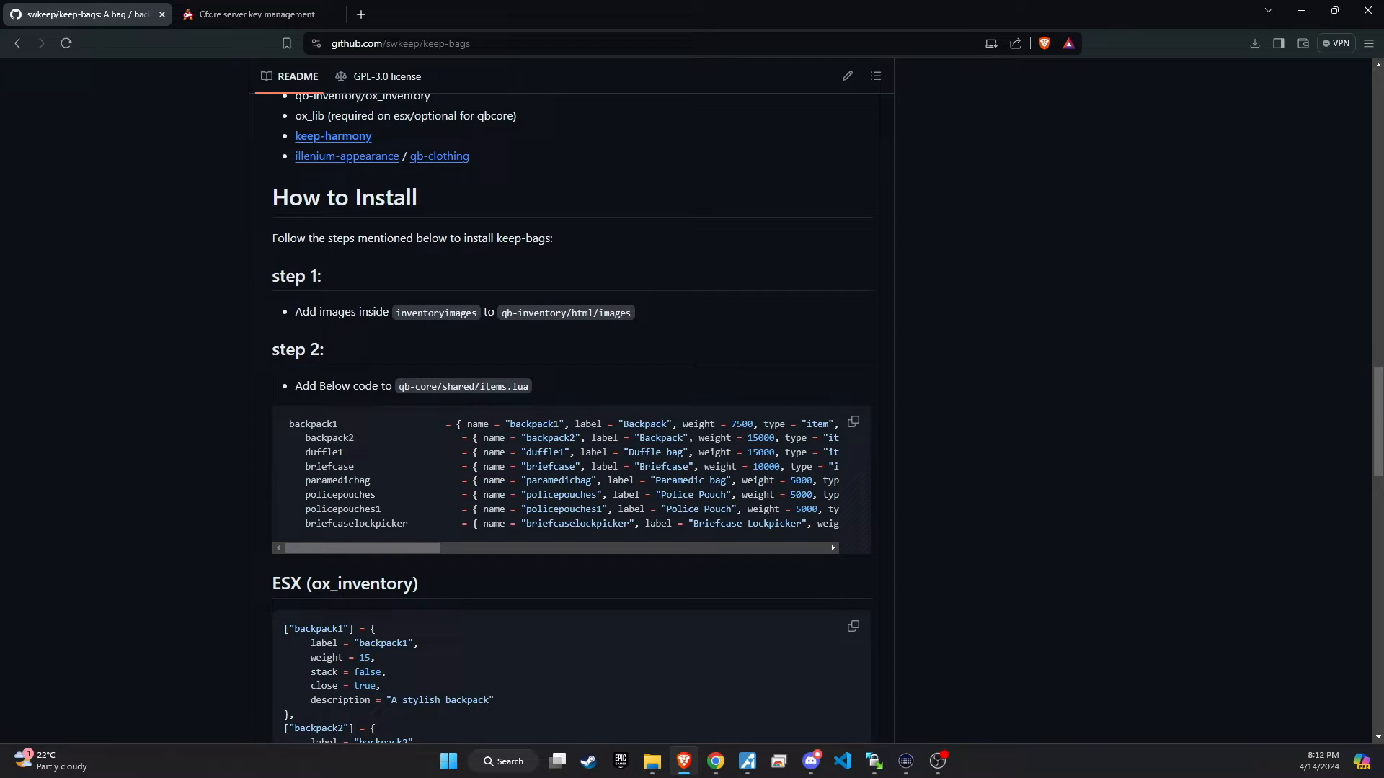
left_click(853, 425)
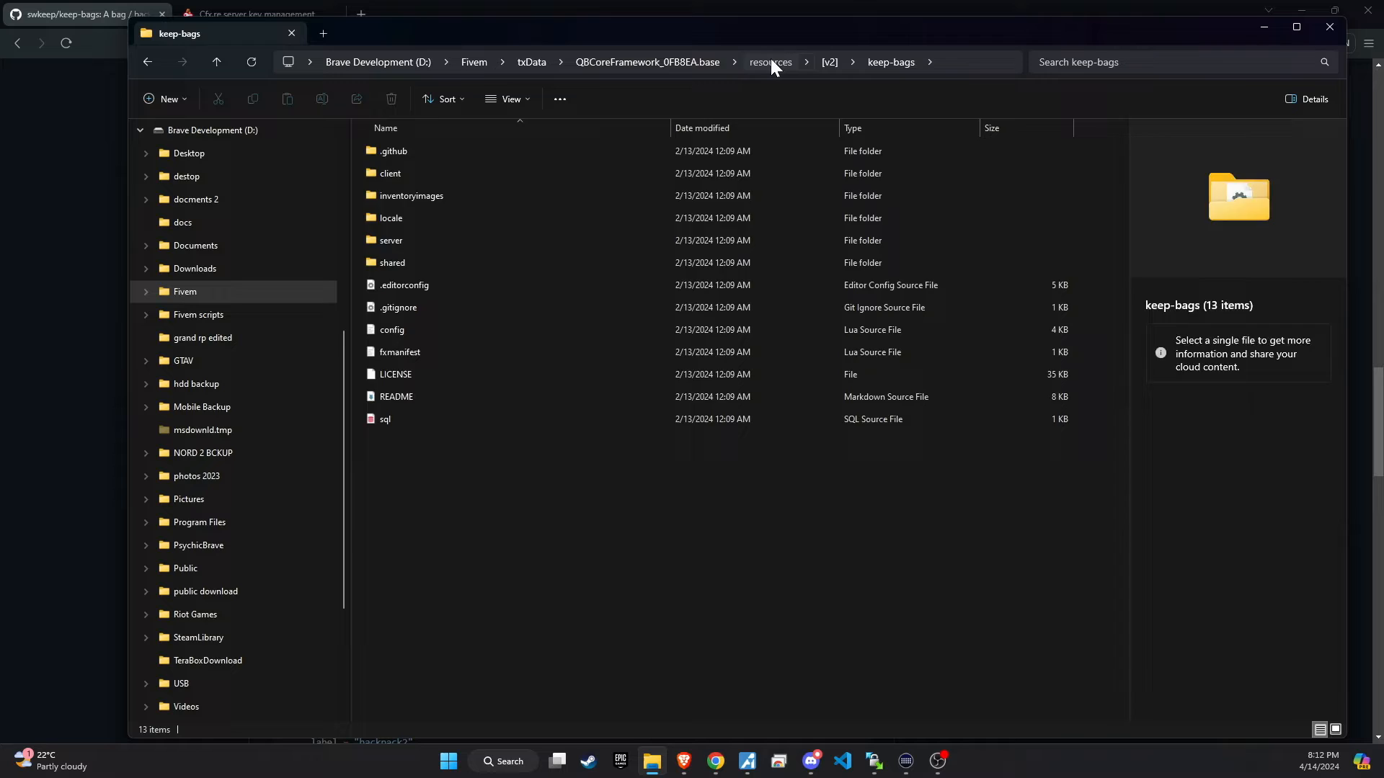
Navigate to resources > [qb] > qb-core > shared and open items.lua in VS Code.
left_click(147, 62)
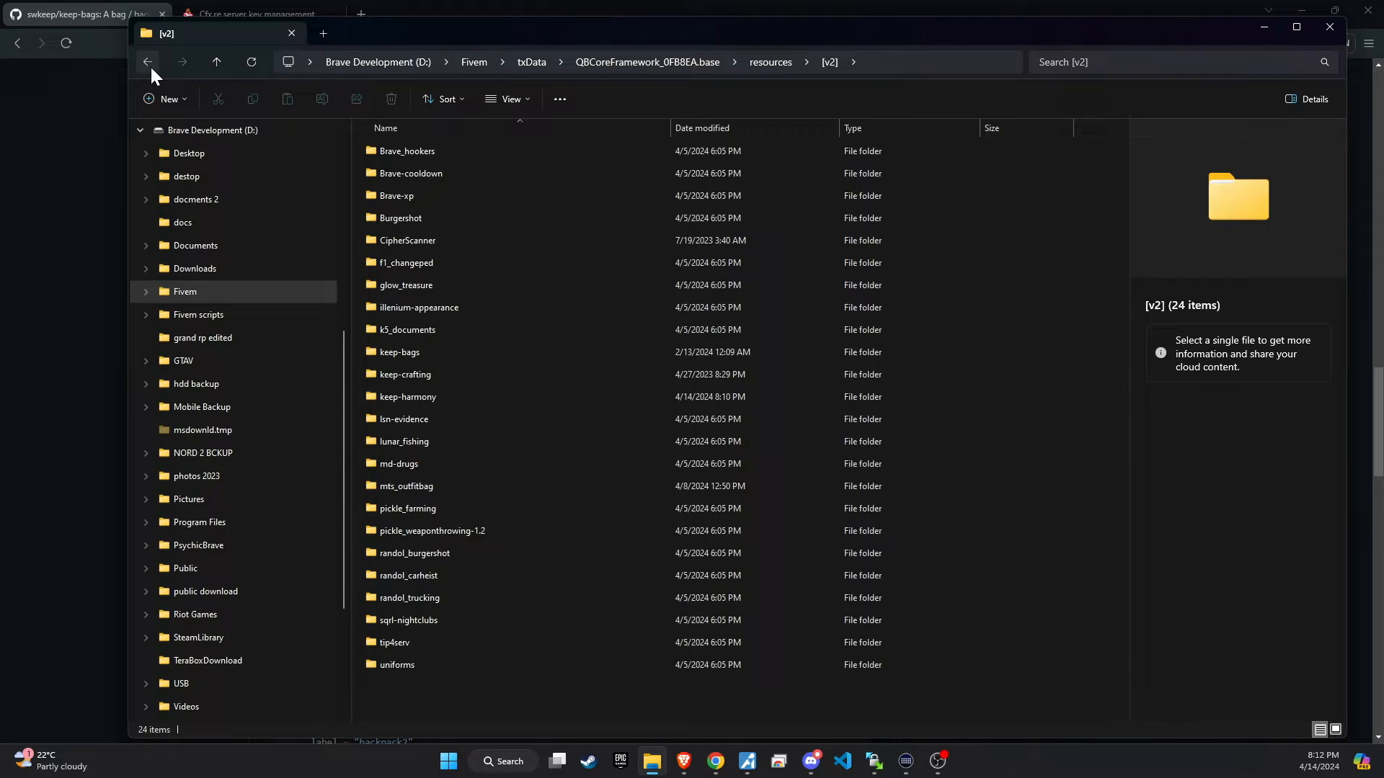
double_click(399, 352)
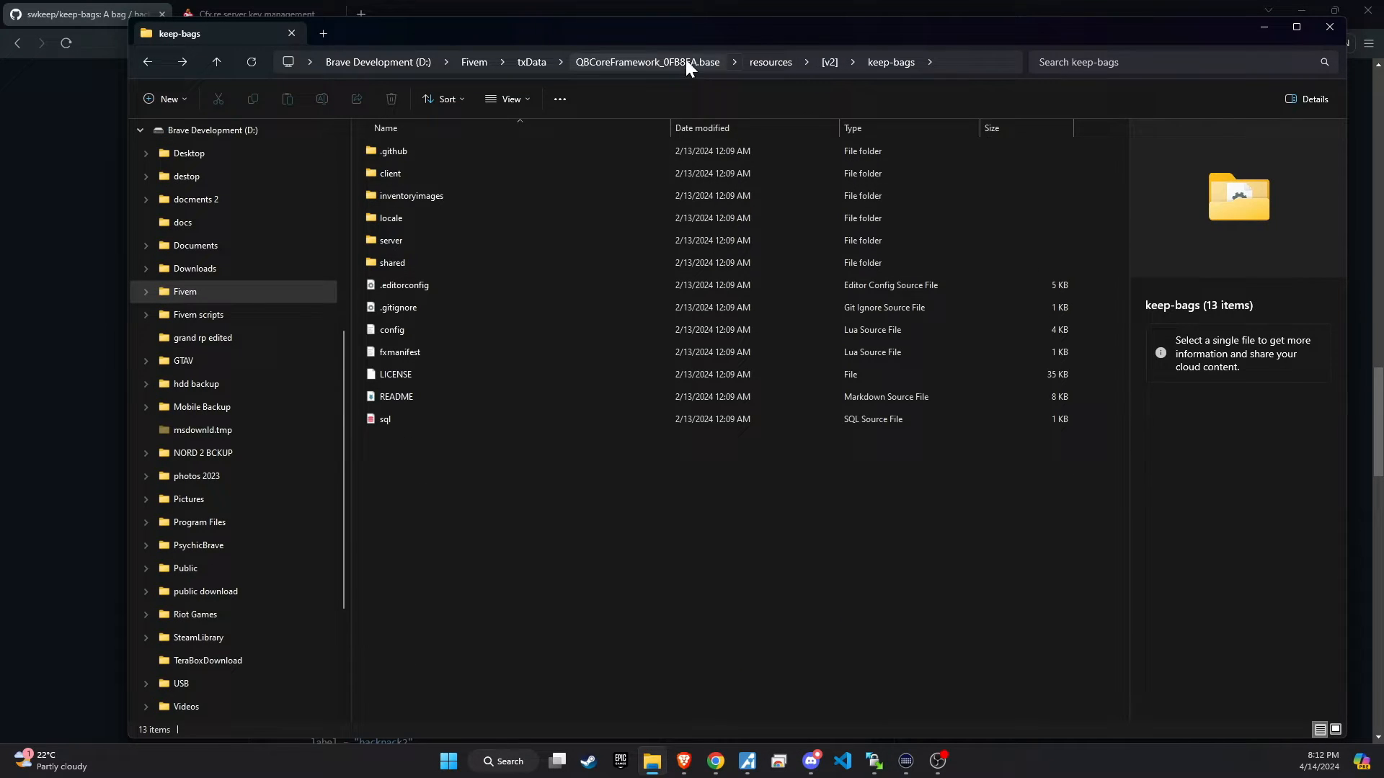
left_click(770, 62)
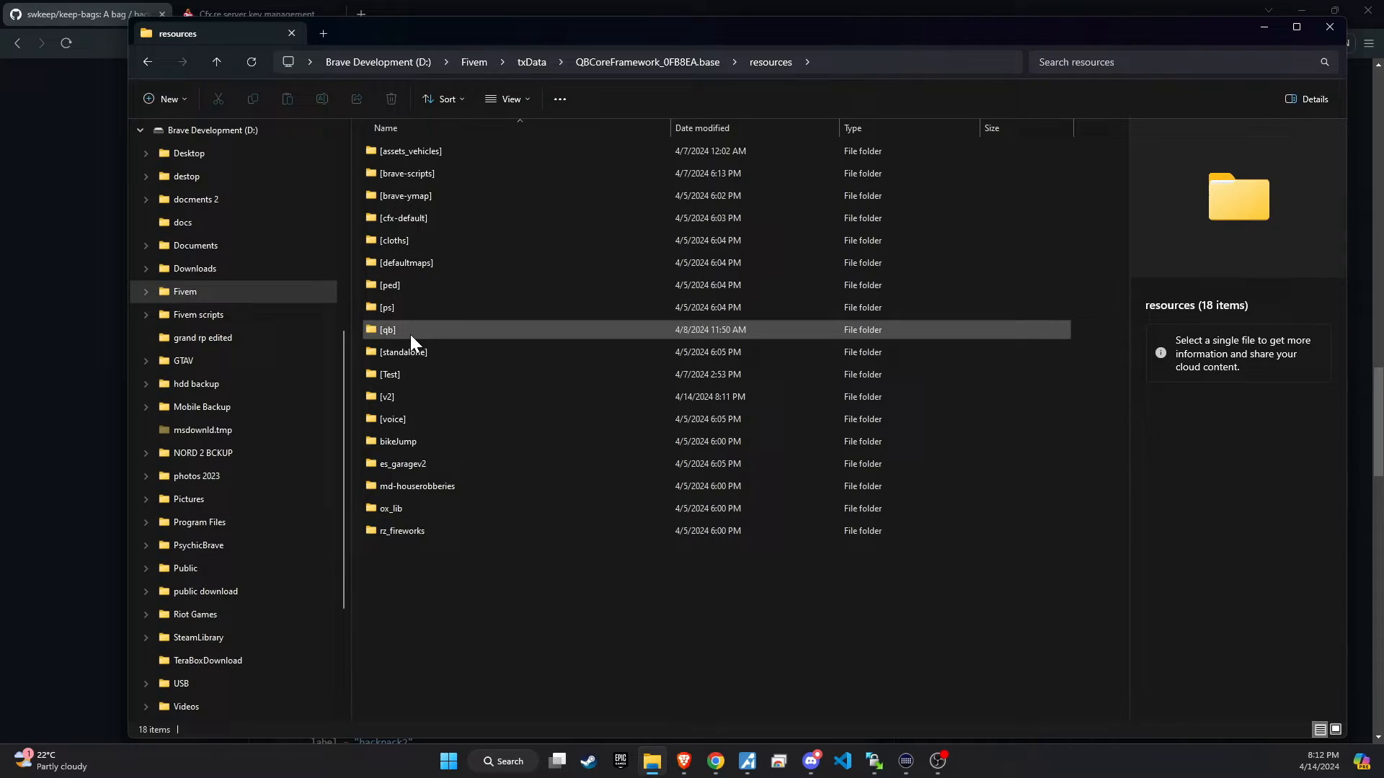
double_click(388, 329)
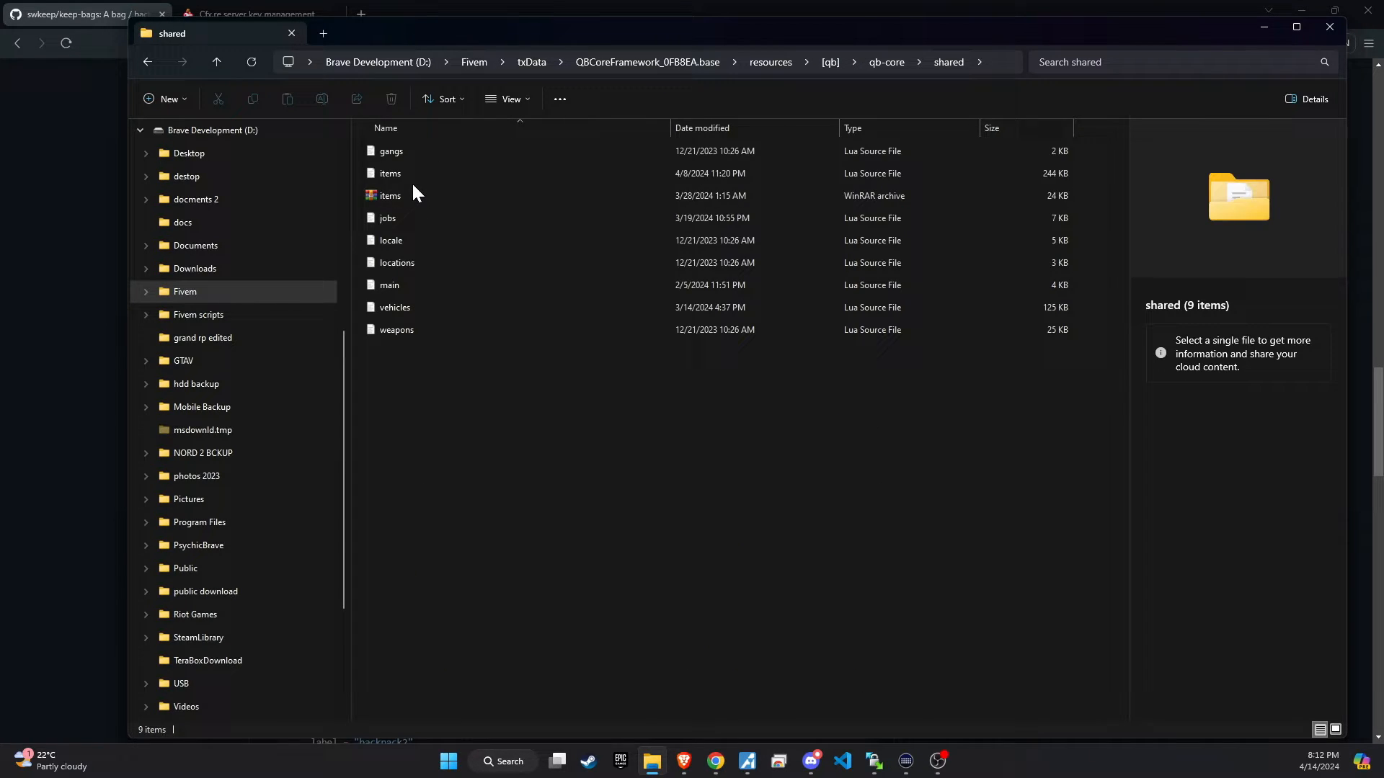
left_click(389, 173)
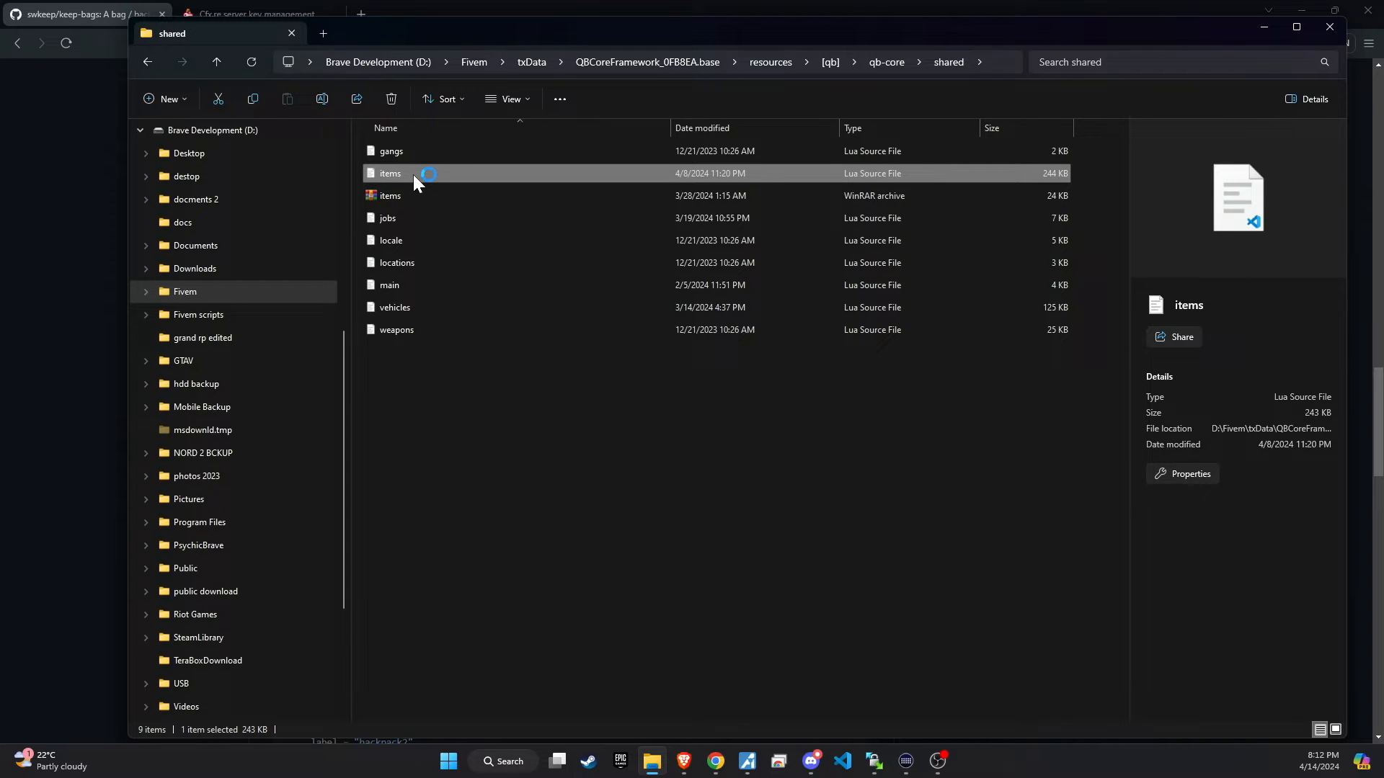
double_click(389, 173)
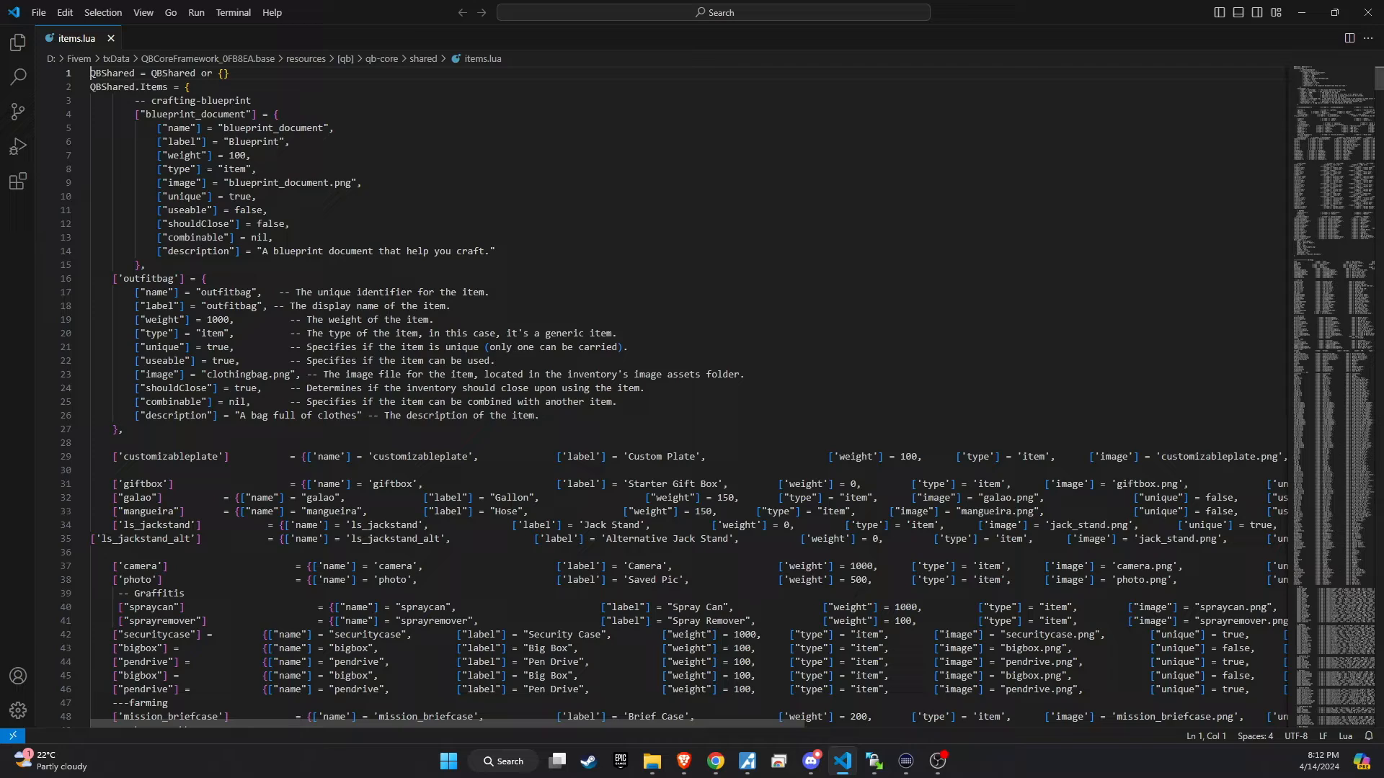
Scroll through qb-core's items.lua to place the keep-bags bag item entries.
scroll("down", 3)
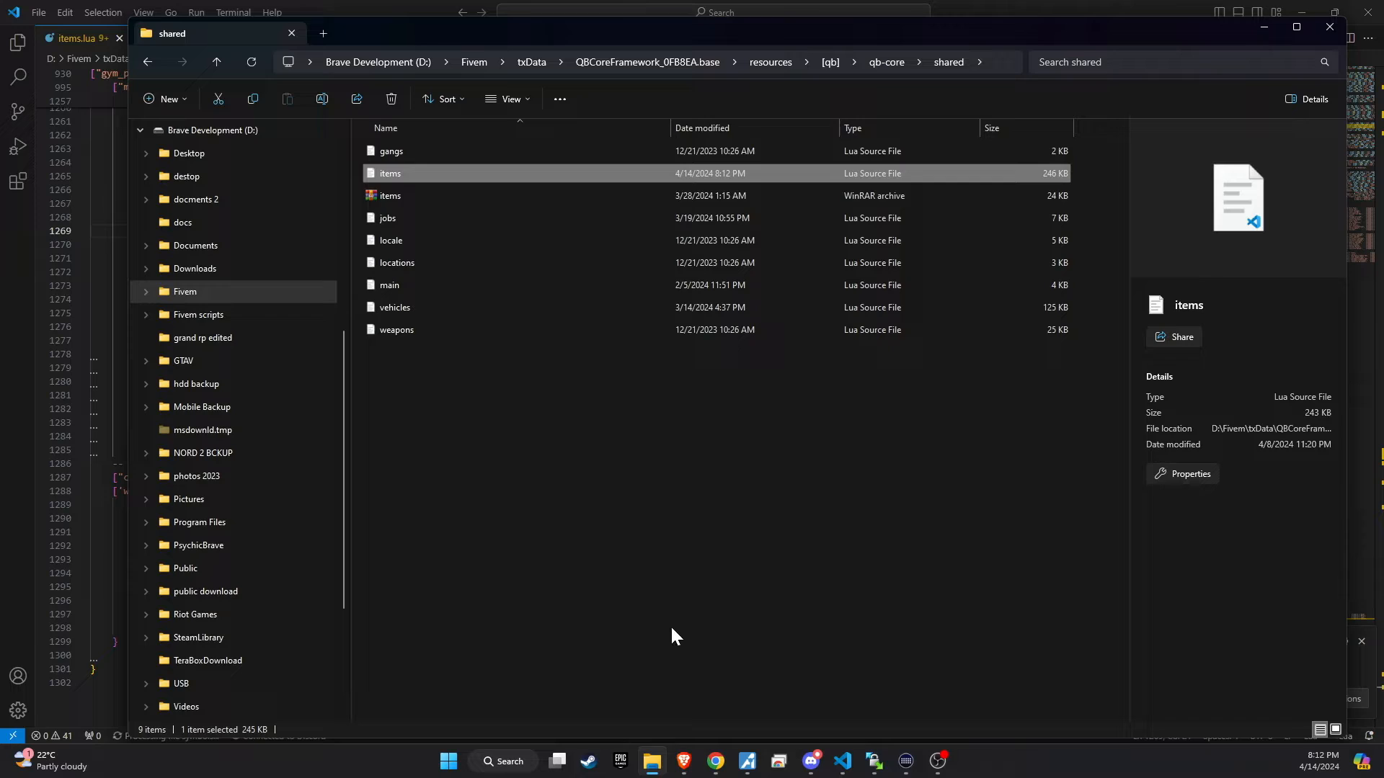
Select all keep-bags inventory images and copy them into qb-inventory/html/images.
left_click(769, 62)
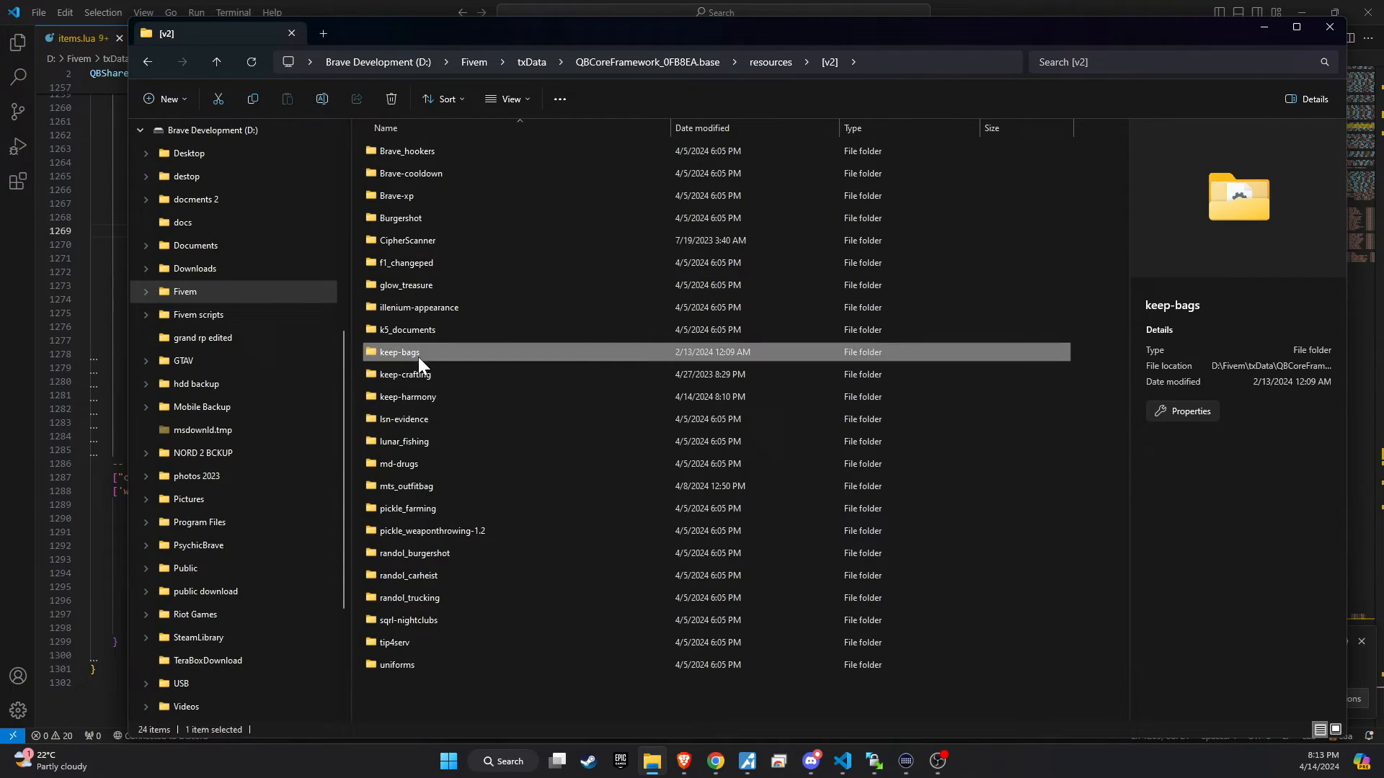
double_click(399, 352)
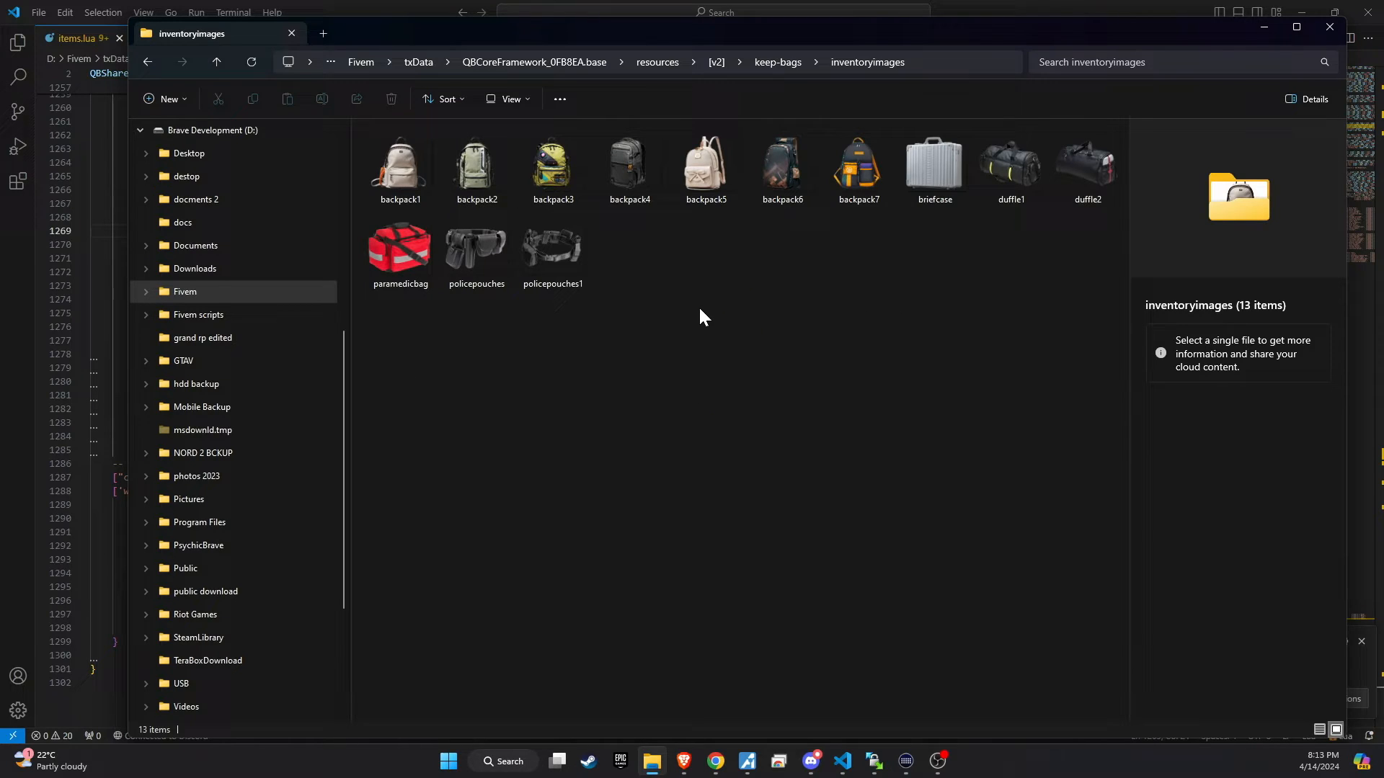
key("ctrl+a")
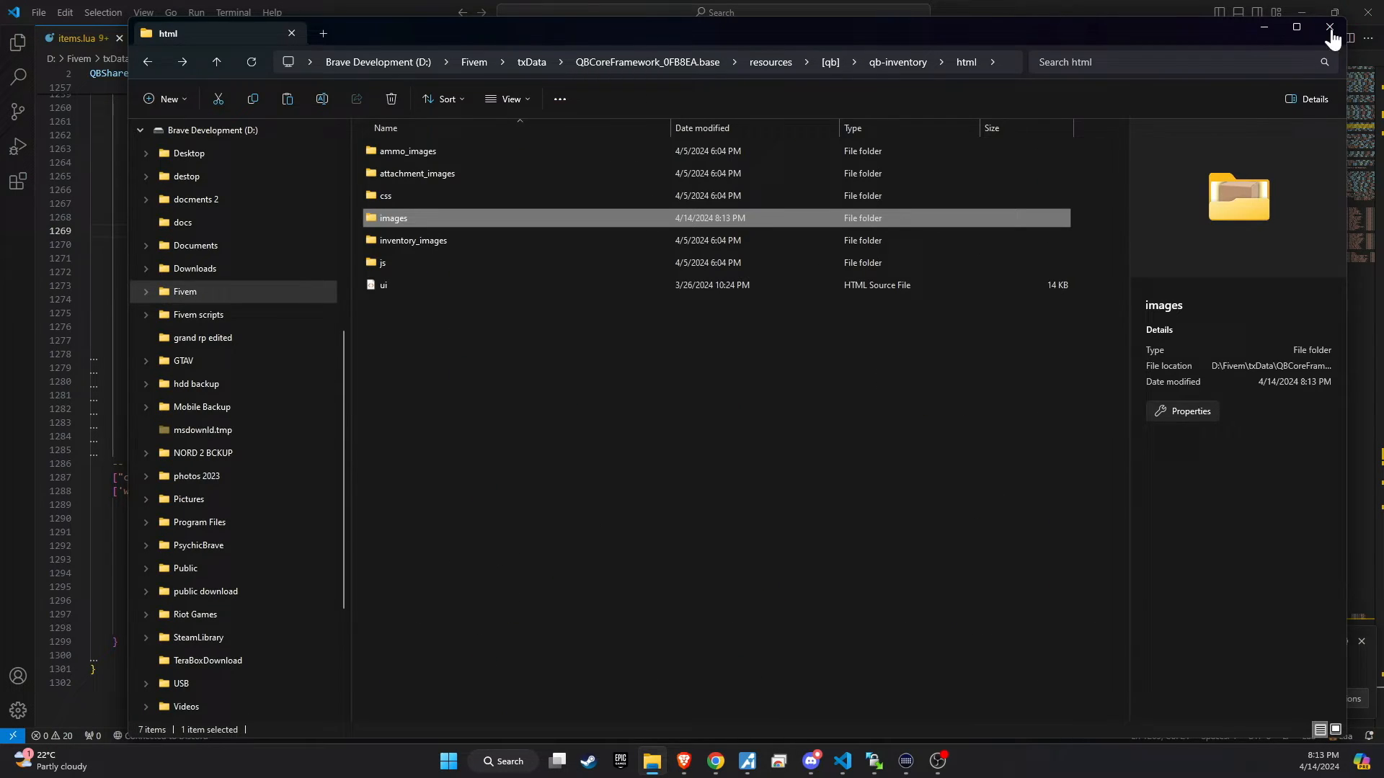
right_click(384, 420)
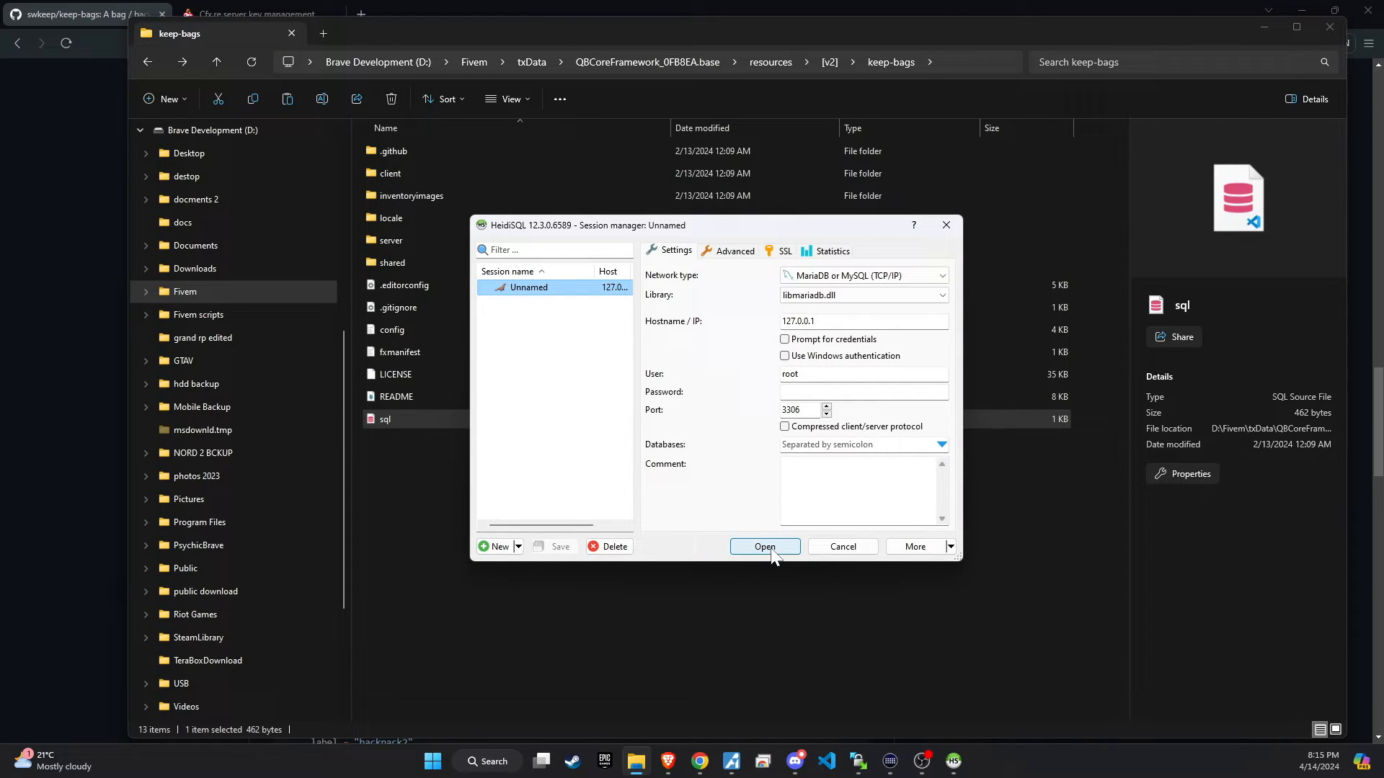
Connect to the local HeidiSQL session and run the keep-bags SQL file.
left_click(764, 546)
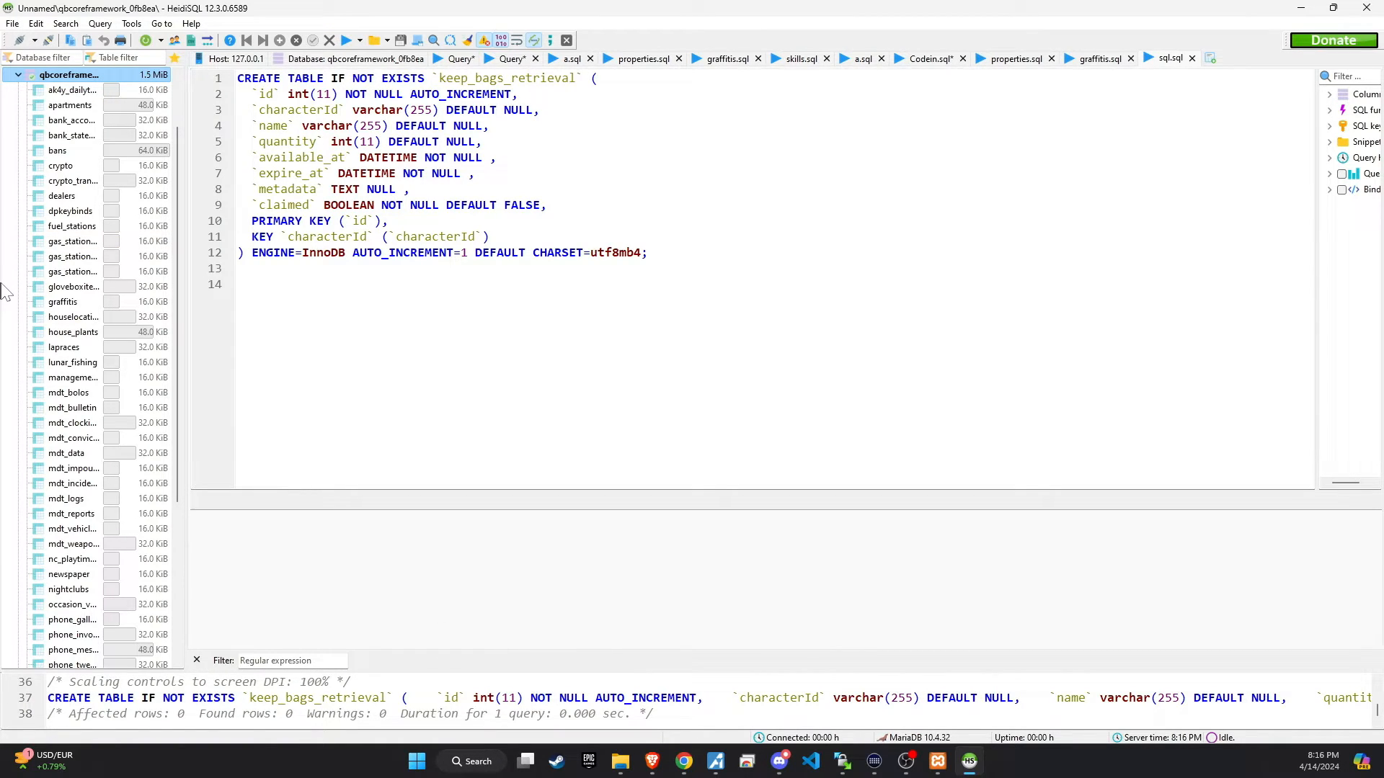
right_click(77, 286)
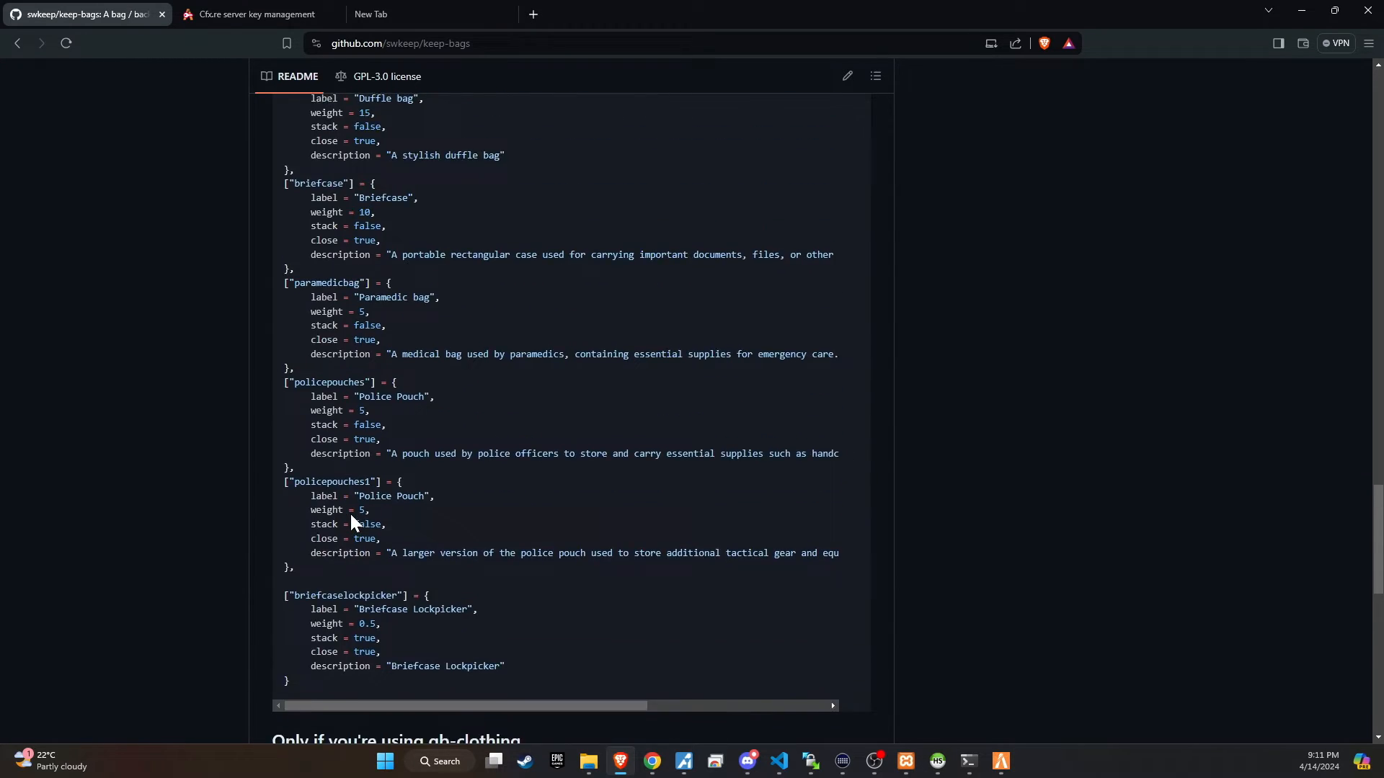
Scroll to the README's qb-inventory section and select the SaveStashItems function name.
scroll("up", 3)
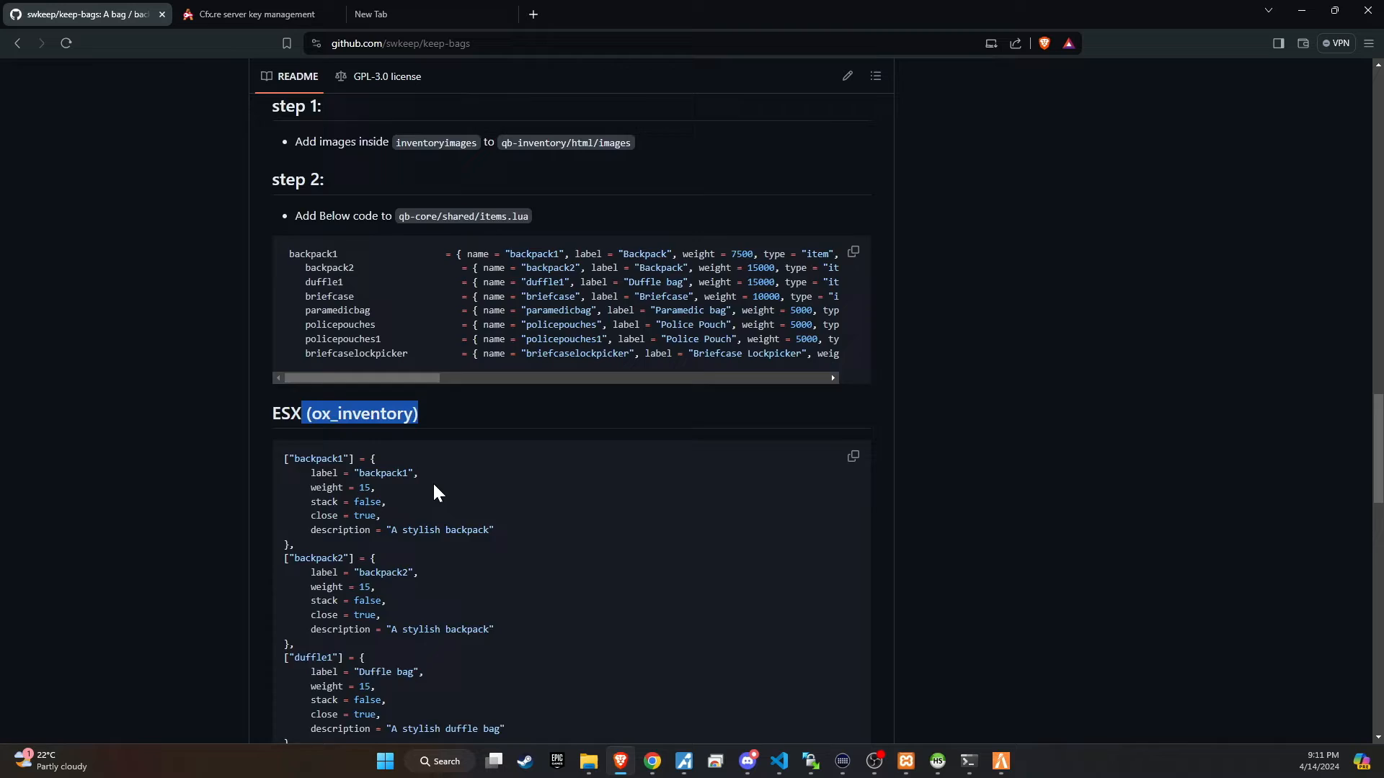
scroll("down", 3)
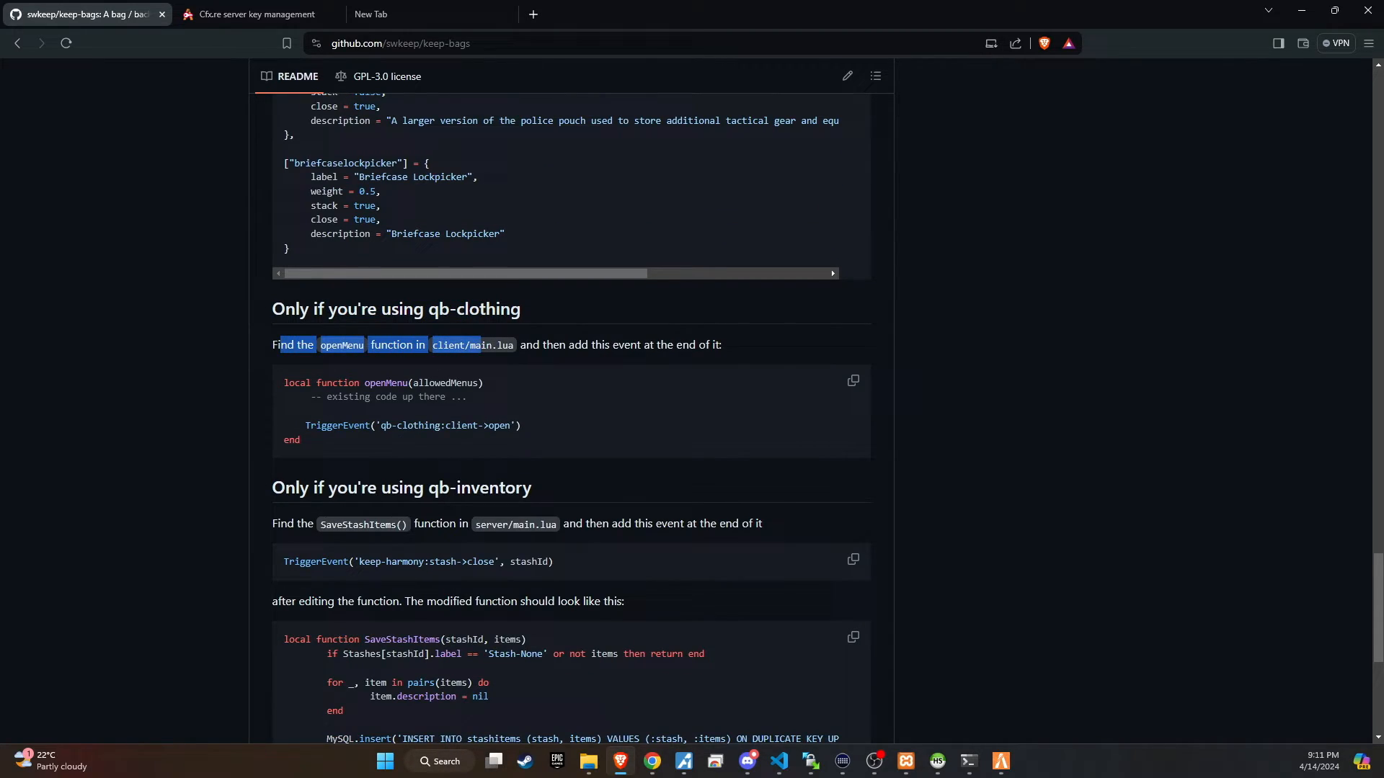
scroll("down", 3)
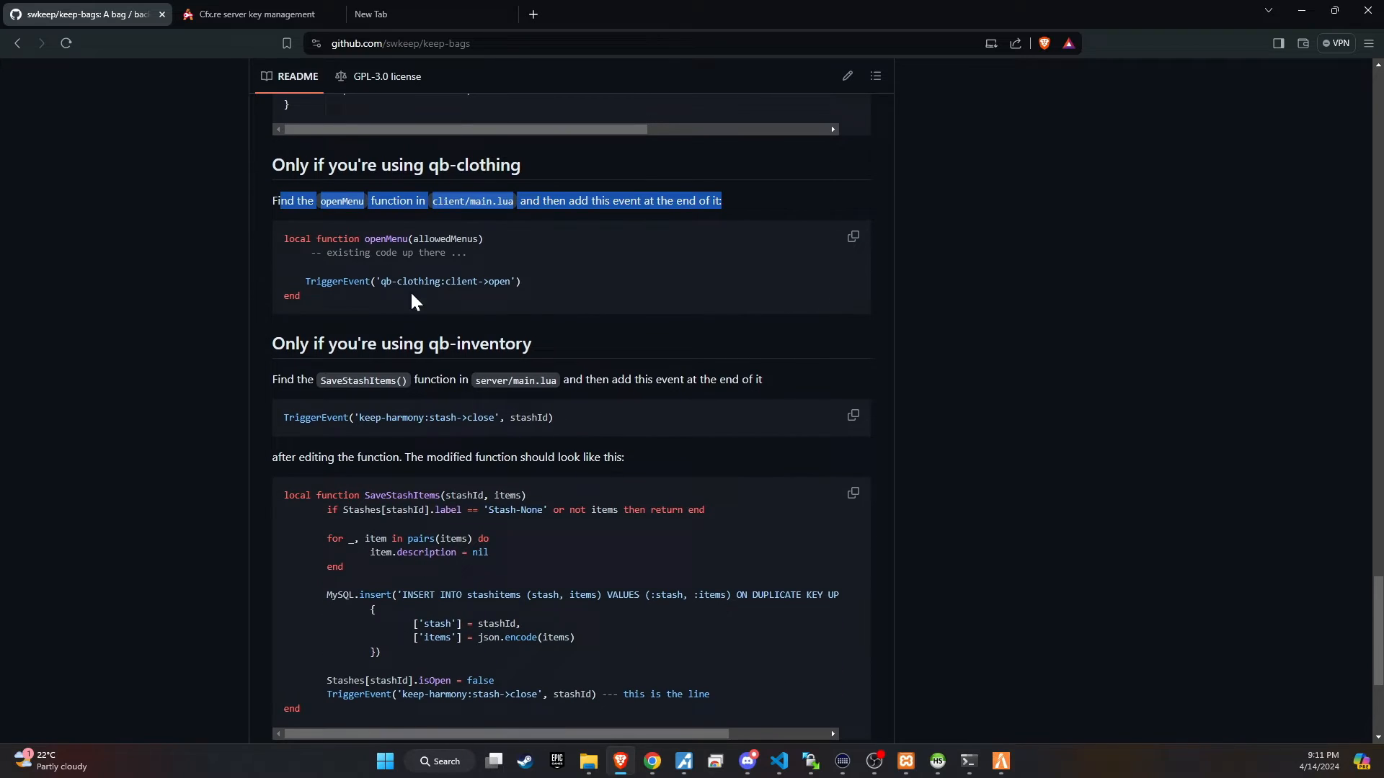
scroll("down", 3)
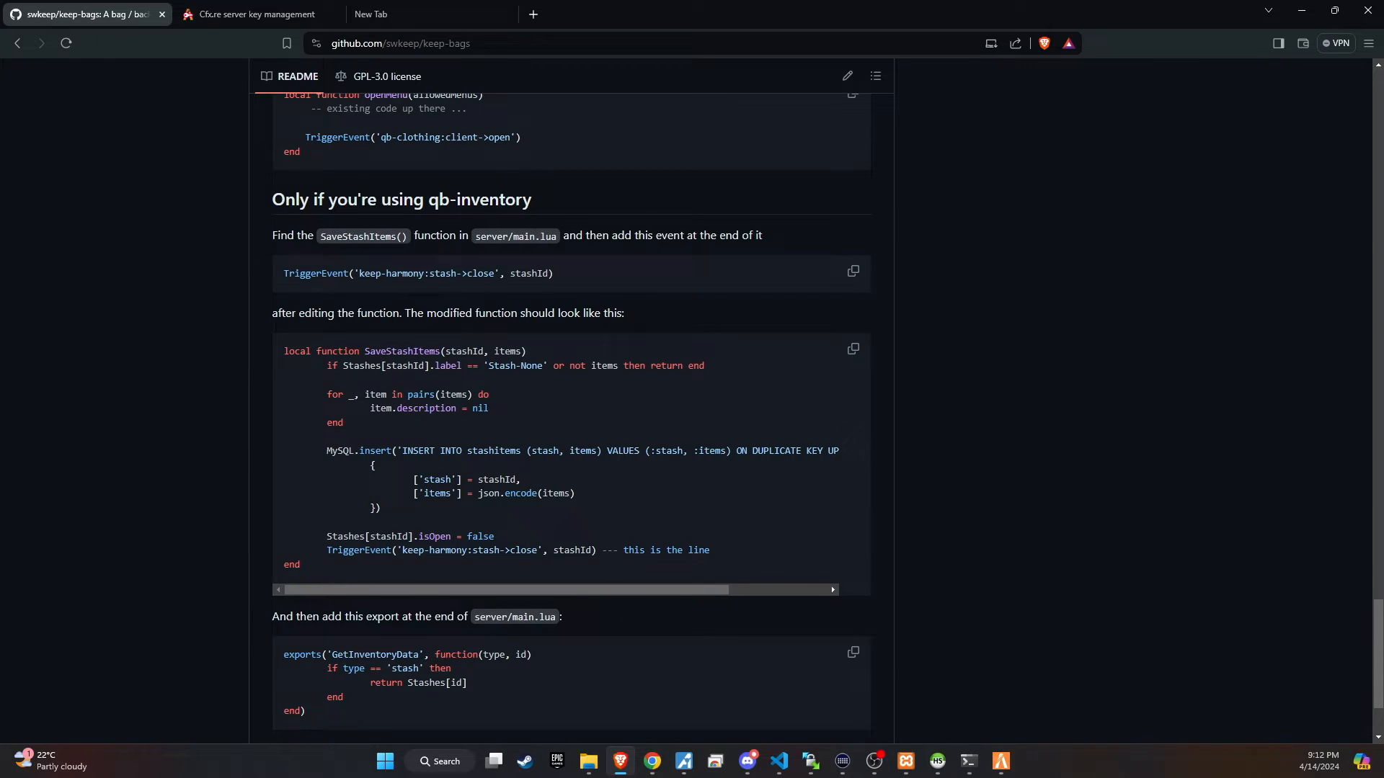
double_click(362, 236)
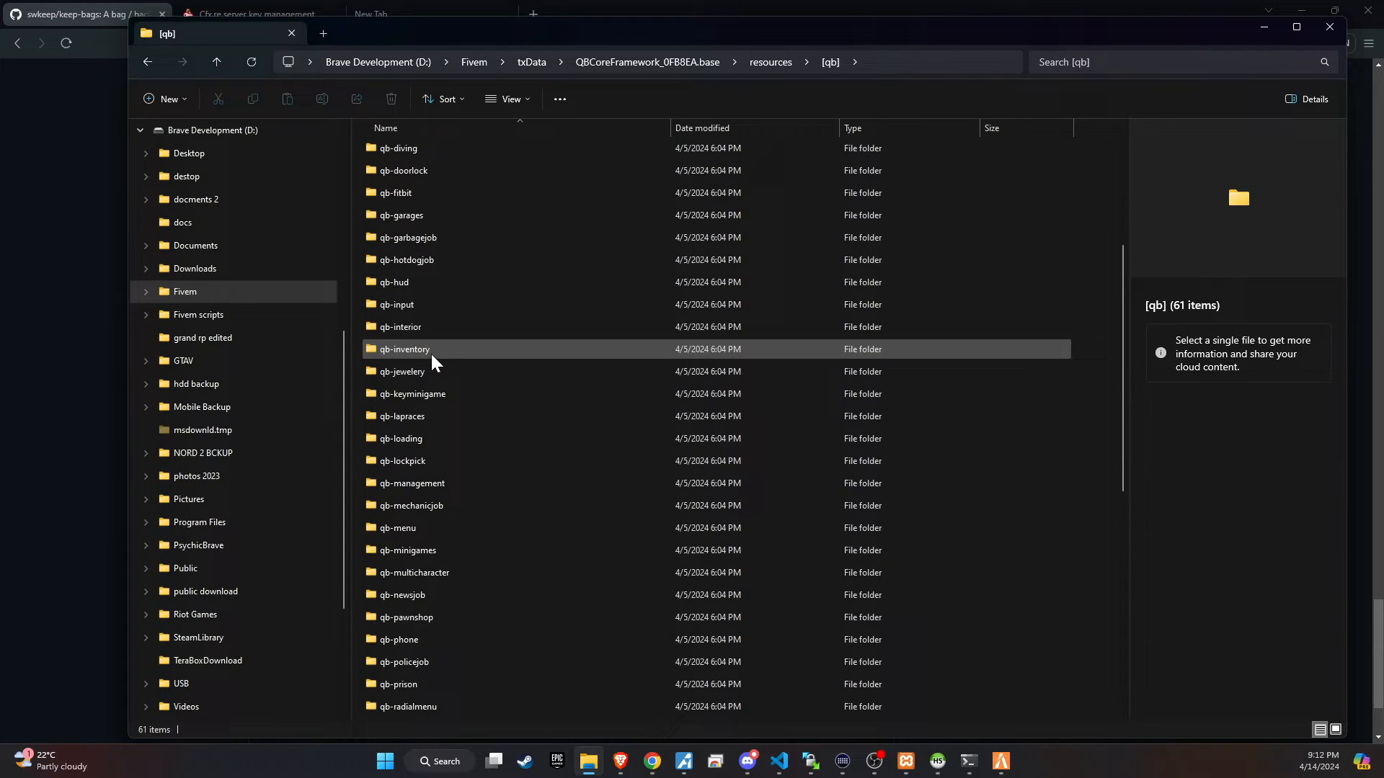
Add TriggerEvent('keep-harmony:stash->close', stashId) to the end of qb-inventory's SaveStashItems.
double_click(404, 350)
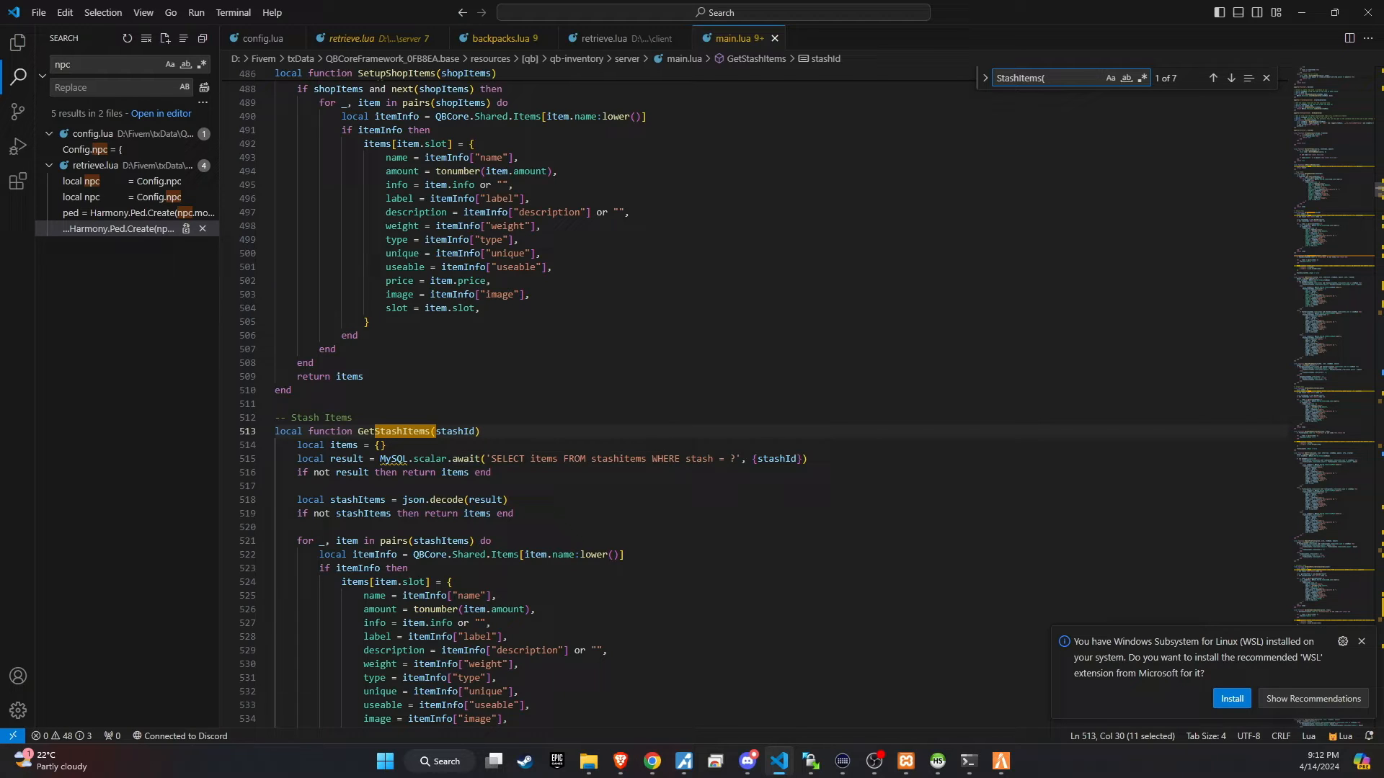
left_click(1228, 78)
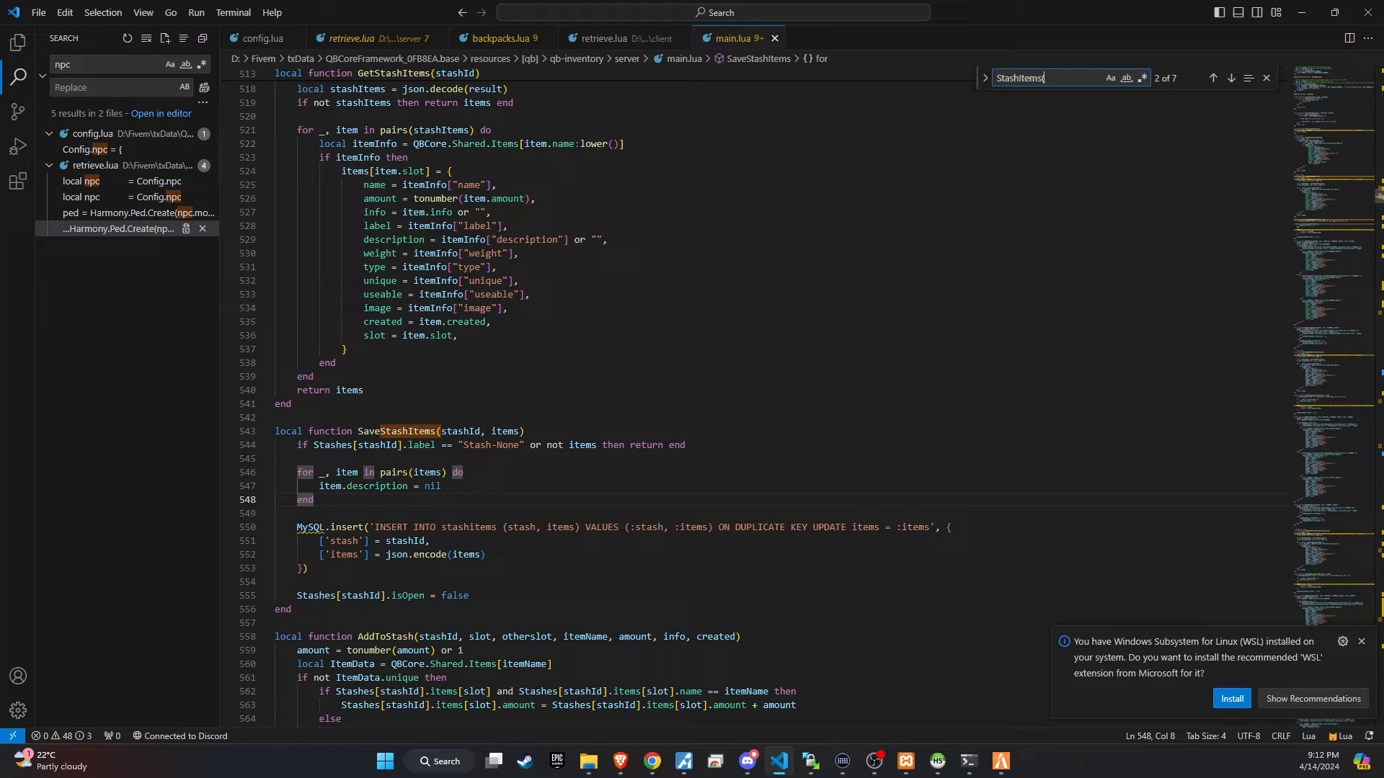
left_click(1230, 78)
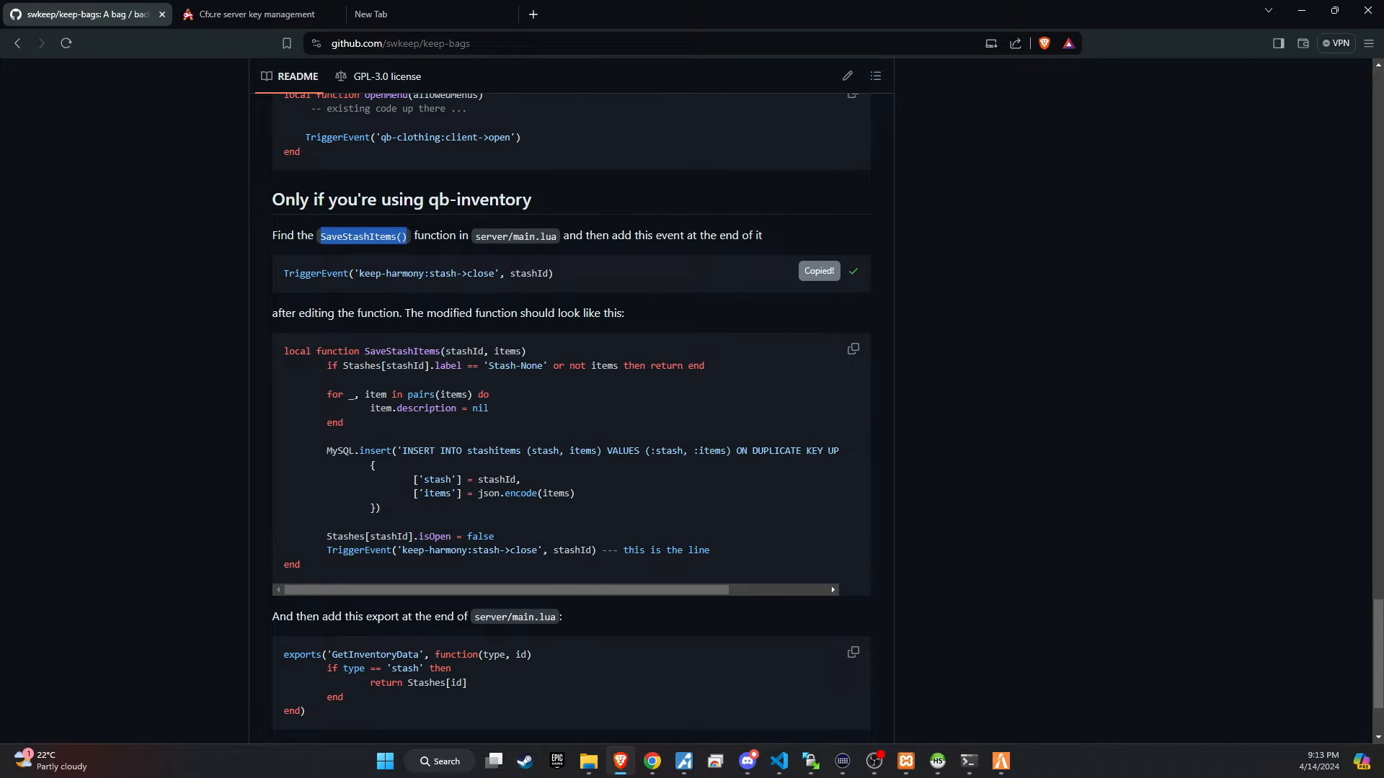
mouse_move(755, 762)
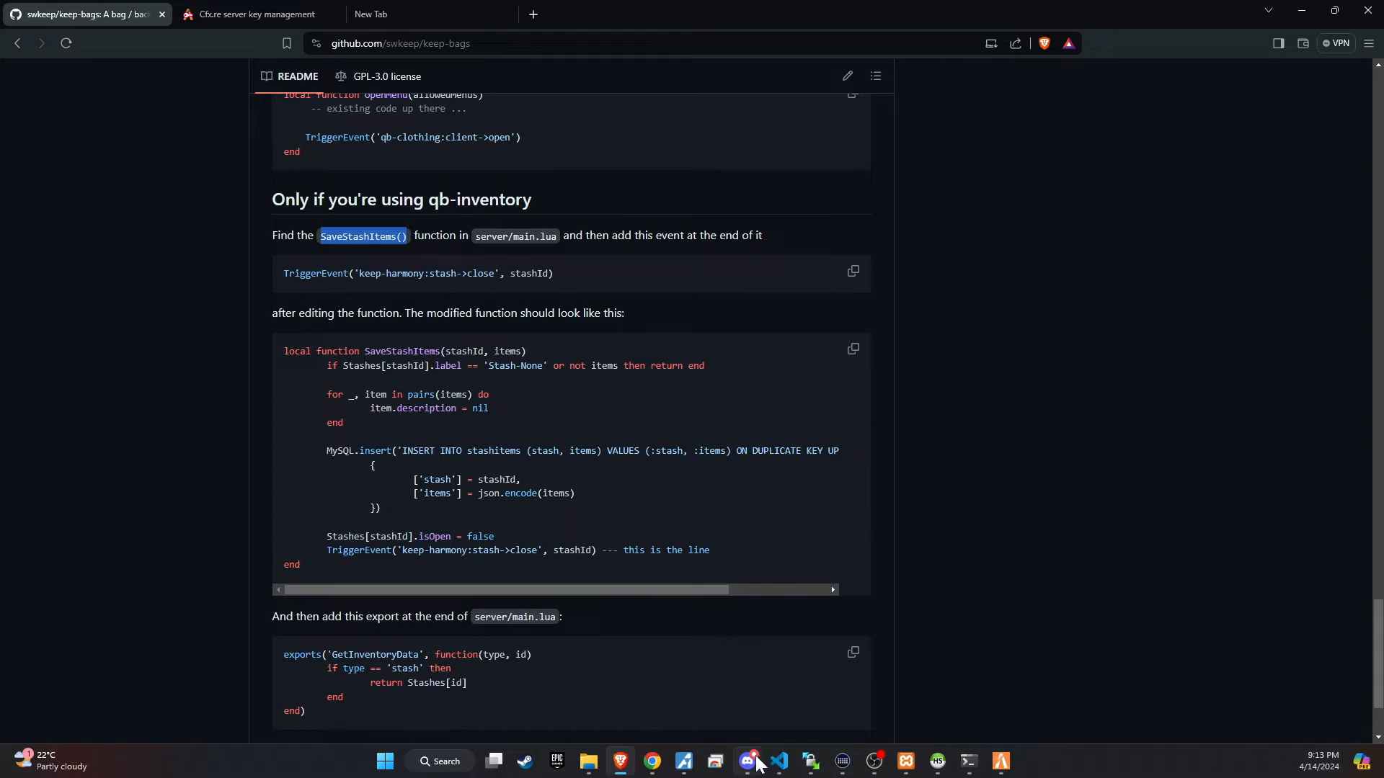
left_click(802, 767)
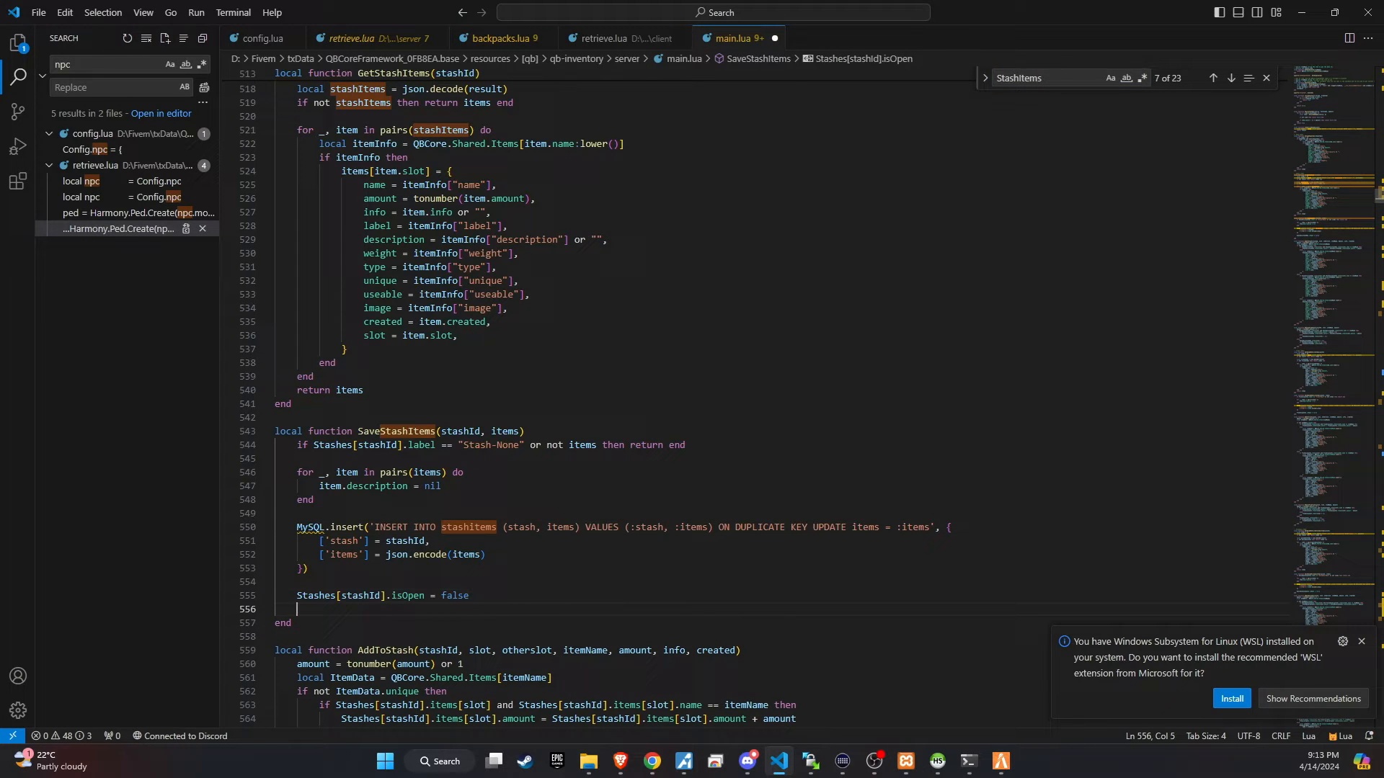
type("TriggerEvent('keep-harmony:stash->close', stashId)")
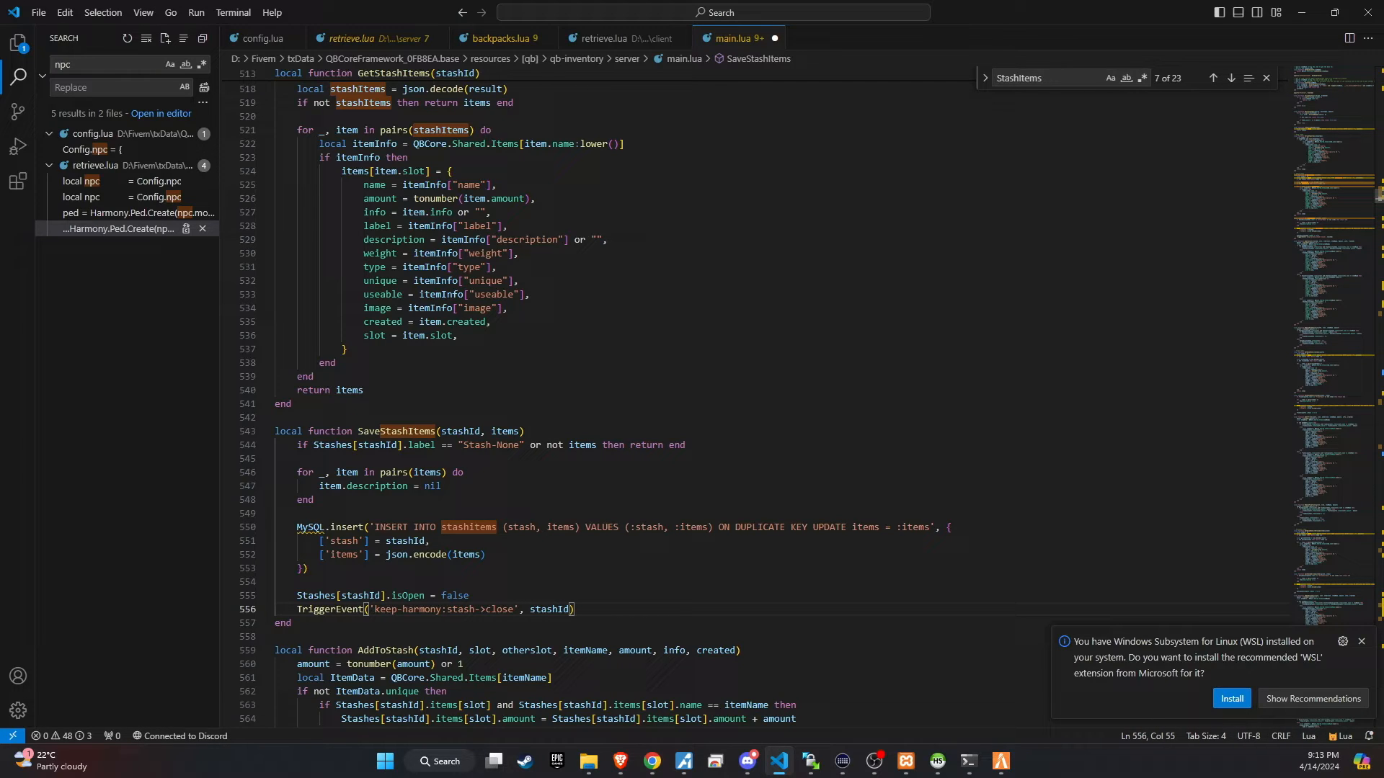
left_click(39, 13)
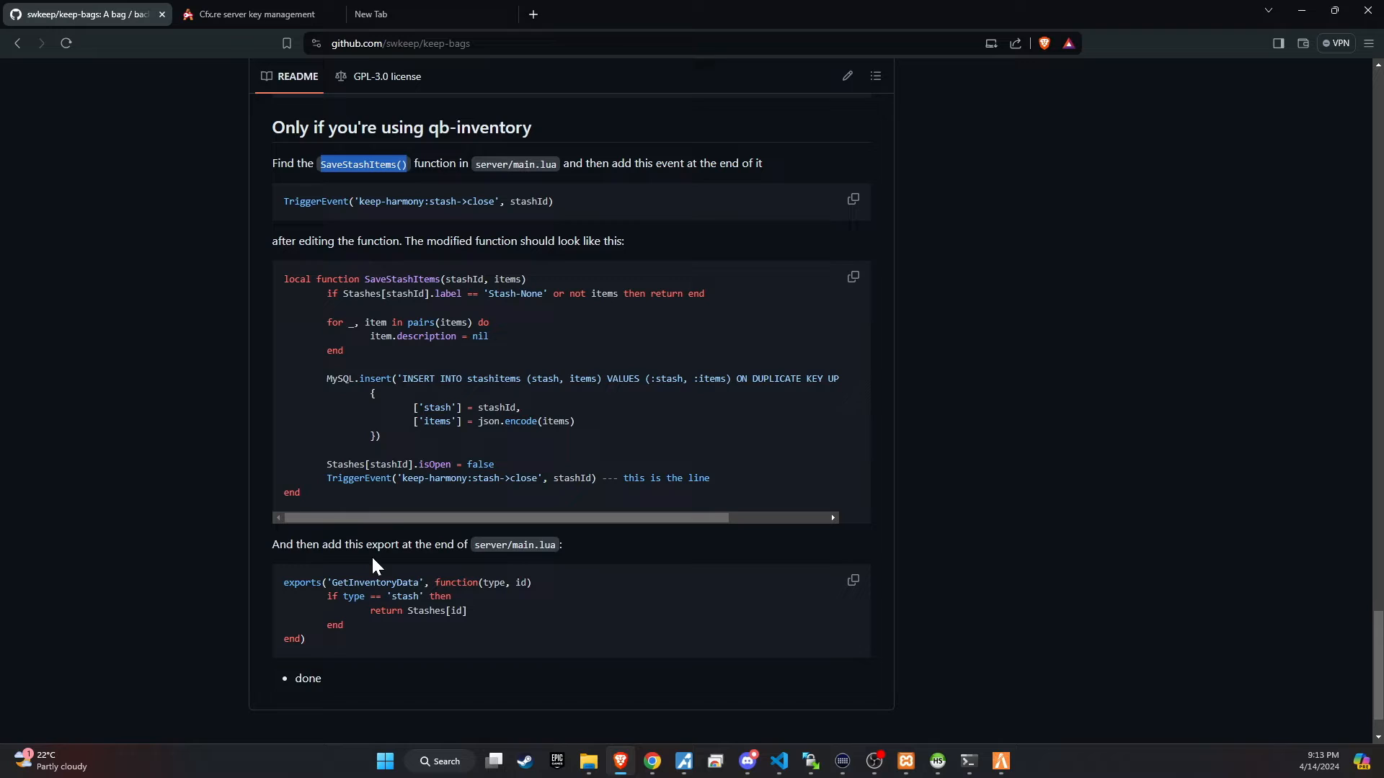
mouse_move(829, 593)
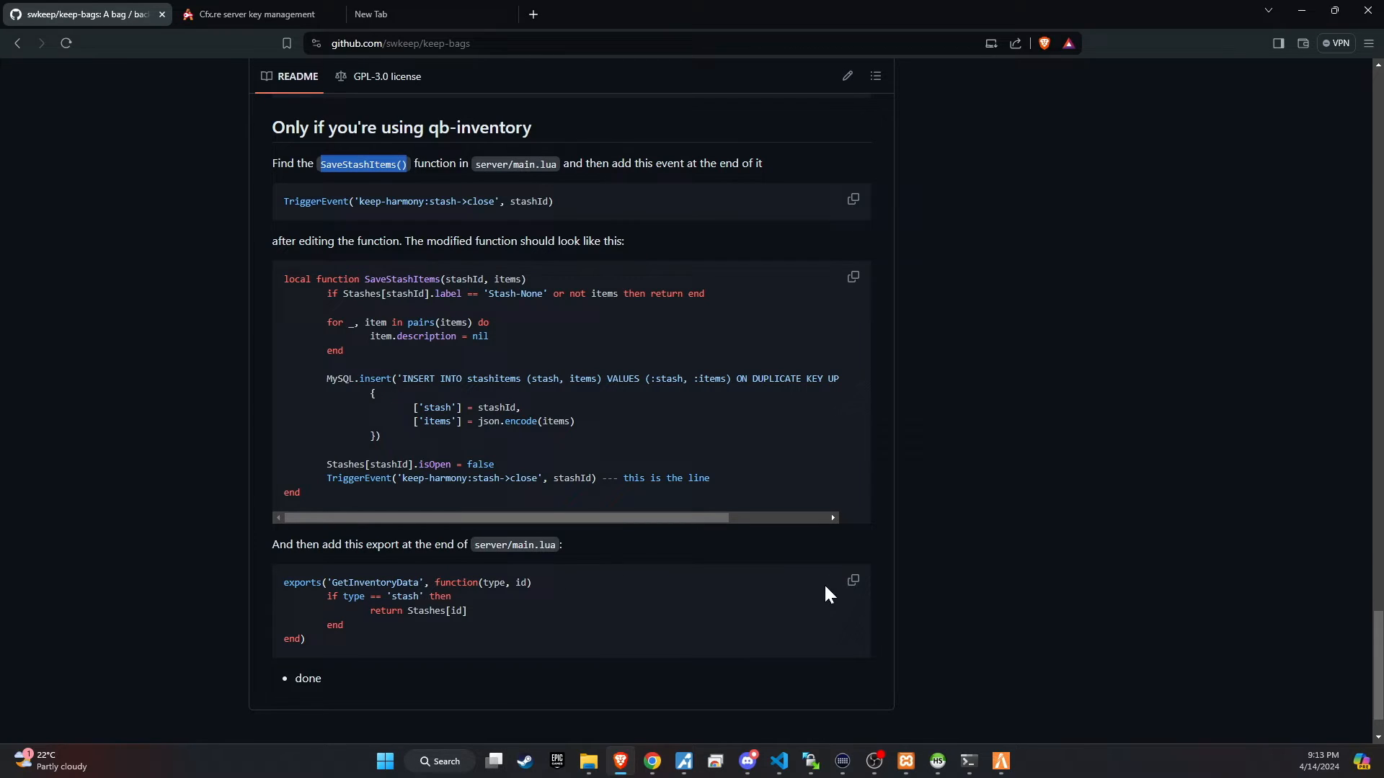
Paste the exports('GetInventoryData', ...) block from the README at the end of qb-inventory's server/main.lua.
double_click(307, 678)
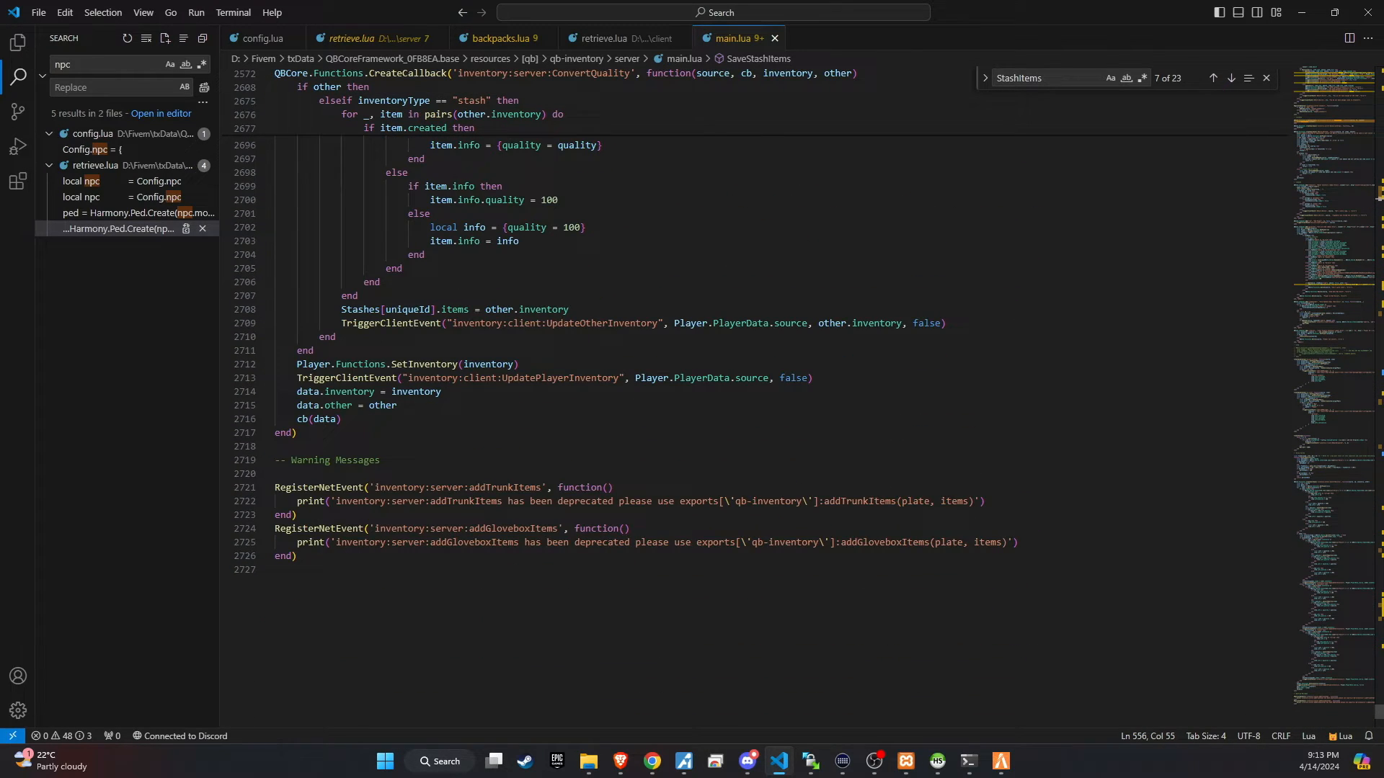
type("TriggerEvent('keep-harmony:stash->close', stashId)")
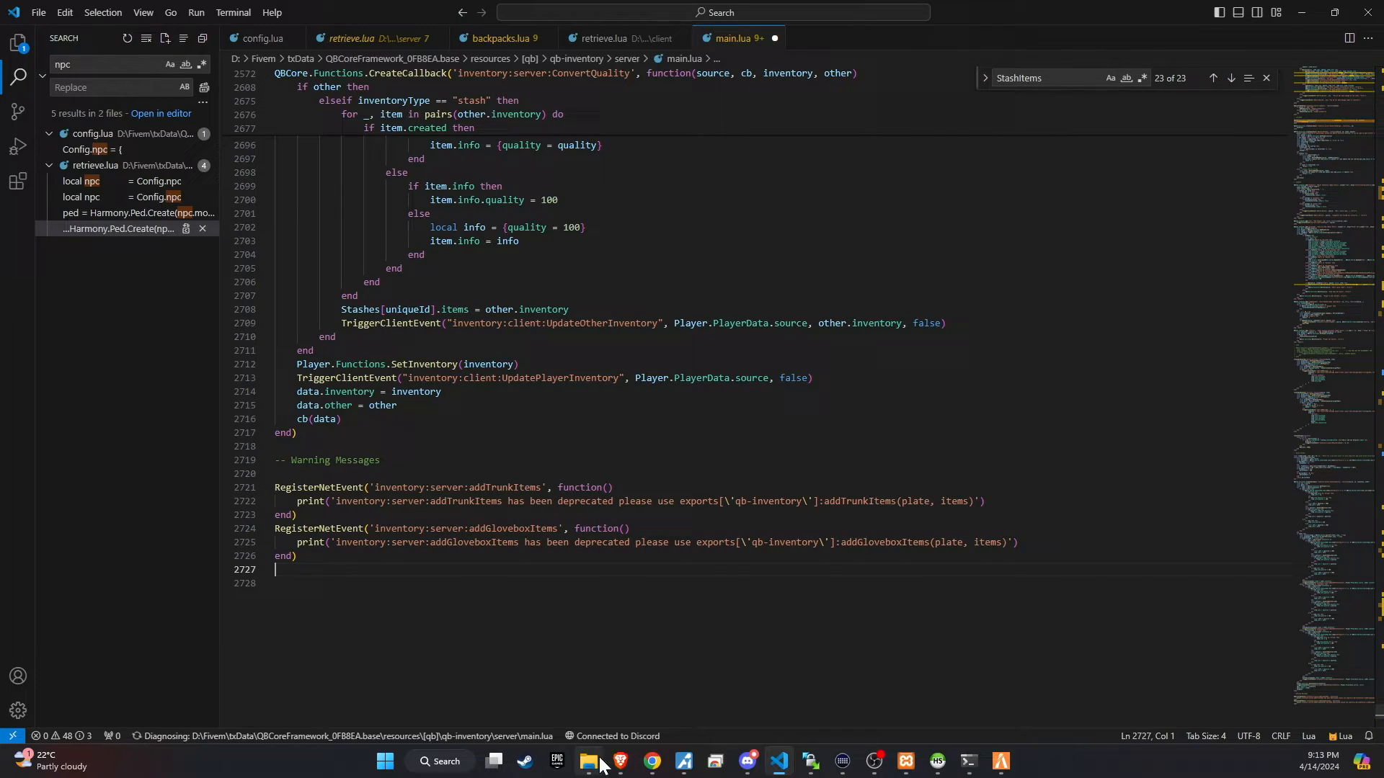
left_click(620, 761)
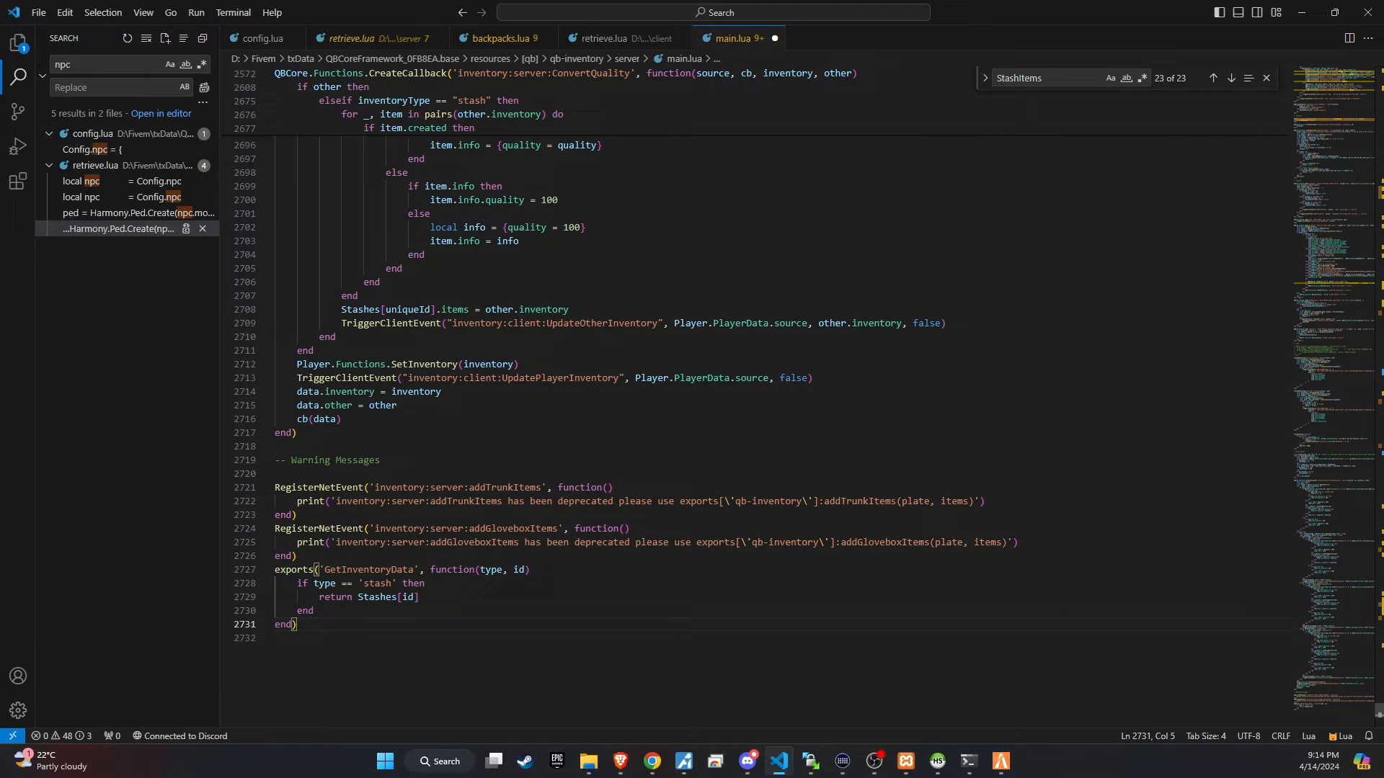
left_click(39, 13)
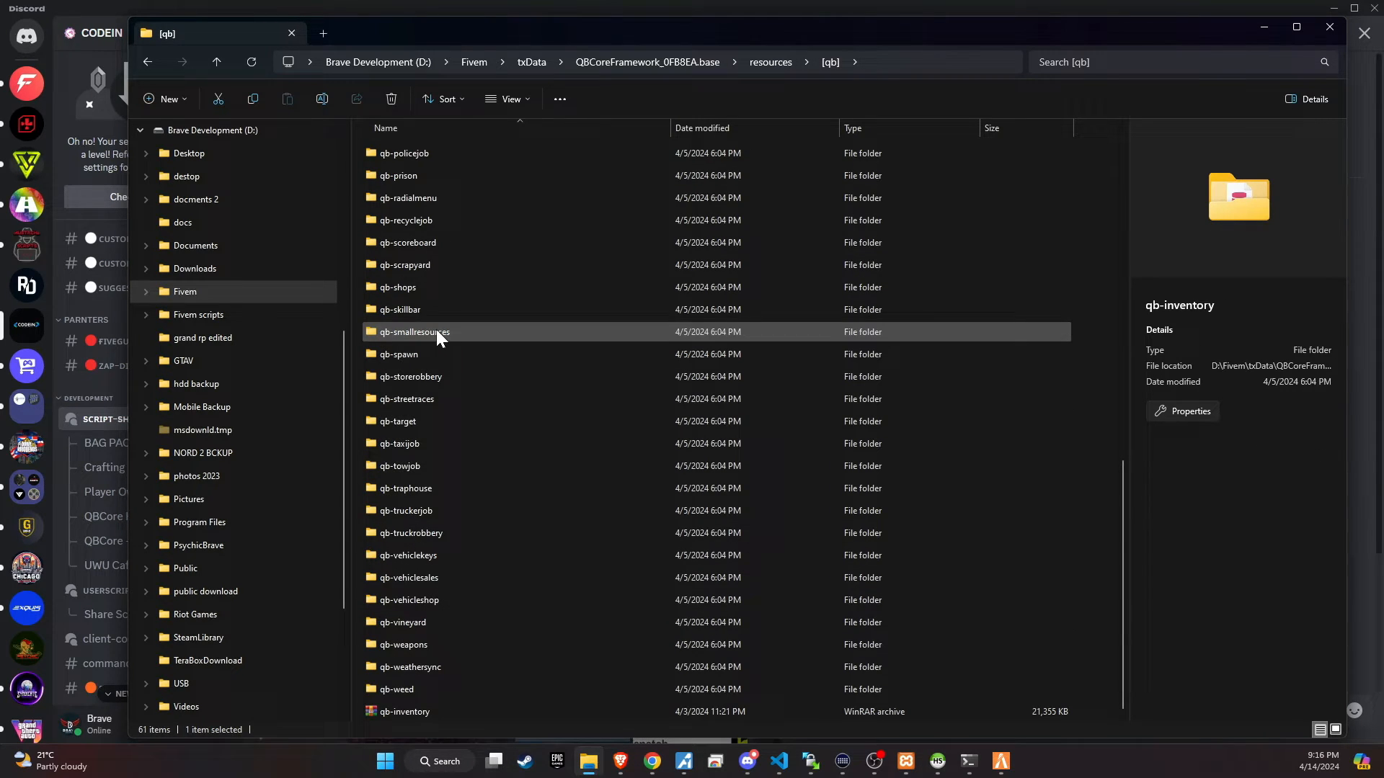
Open the qb-shops resource folder, then bring up Discord's BAG PACK post with the shop snippets.
double_click(398, 286)
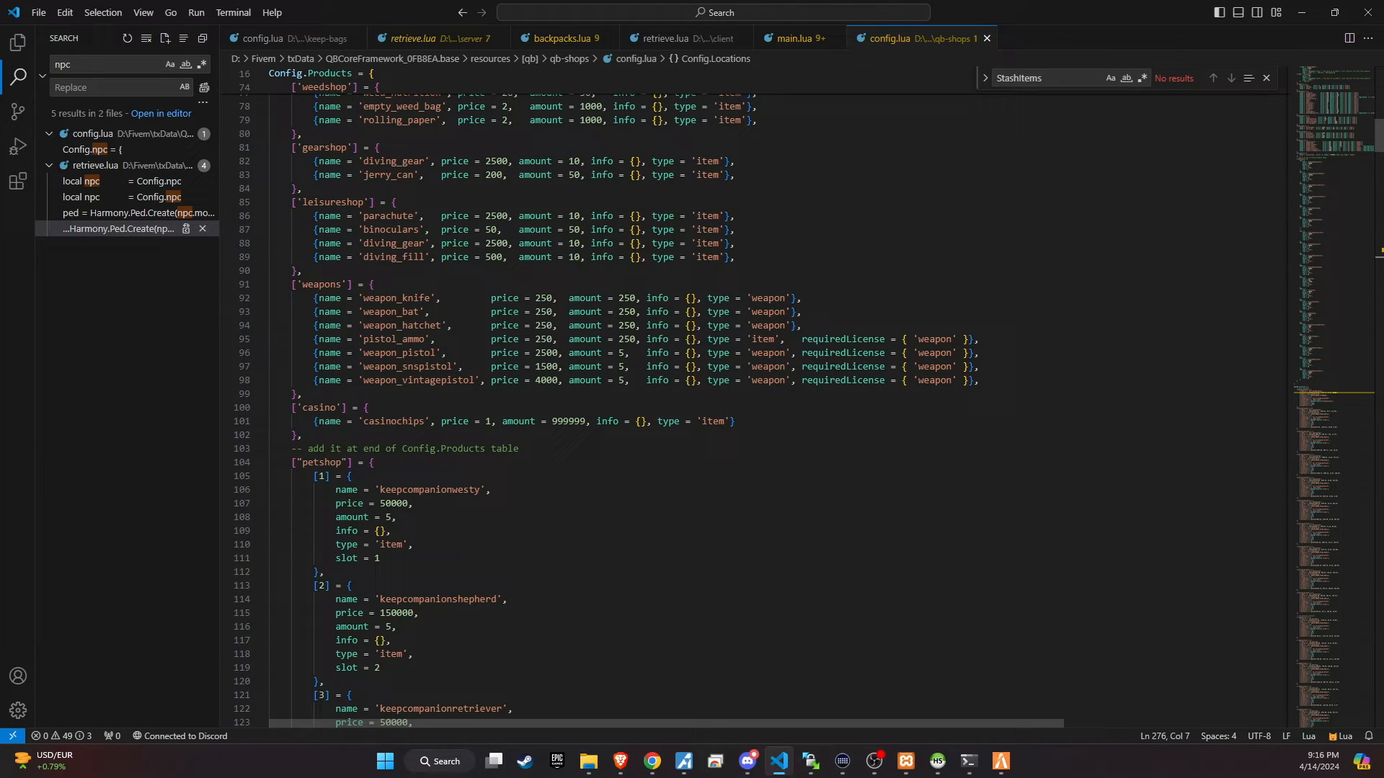
left_click(747, 761)
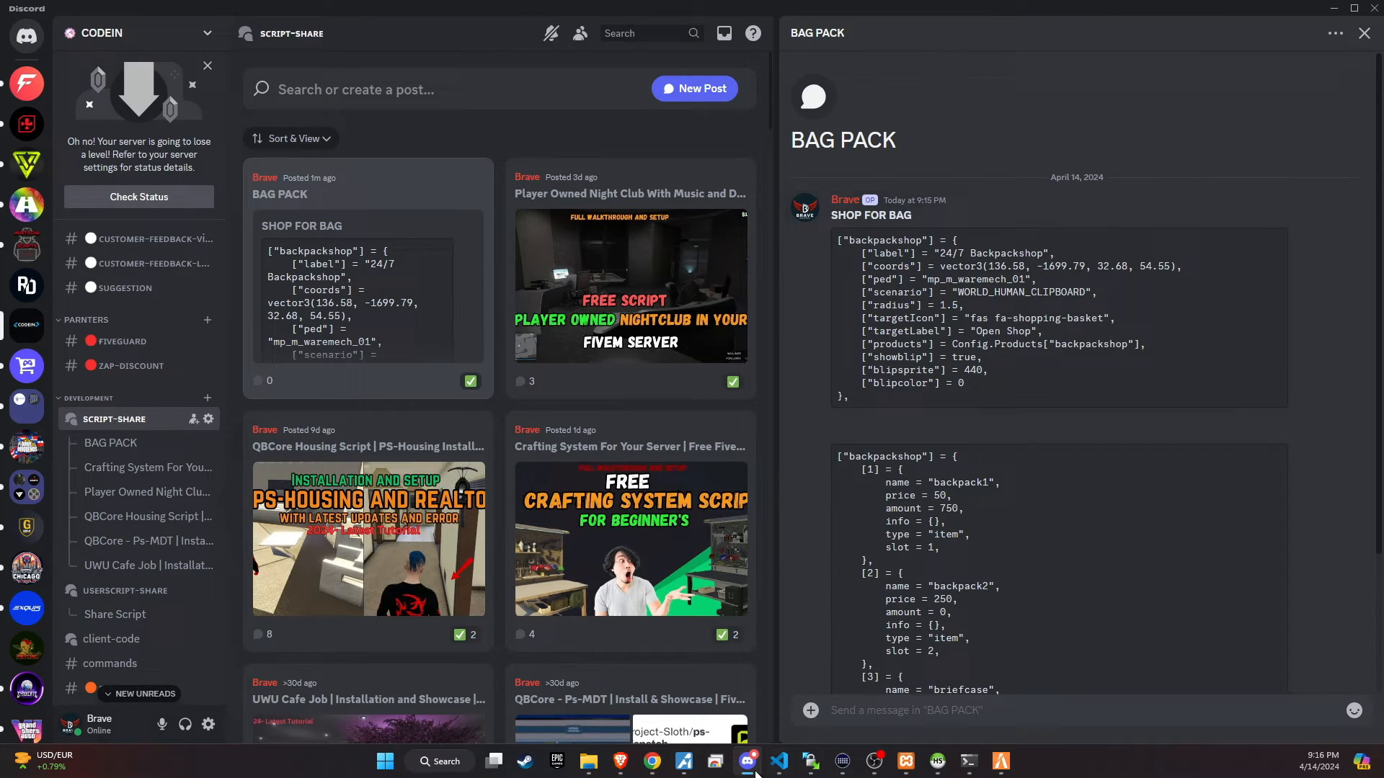
left_click(809, 761)
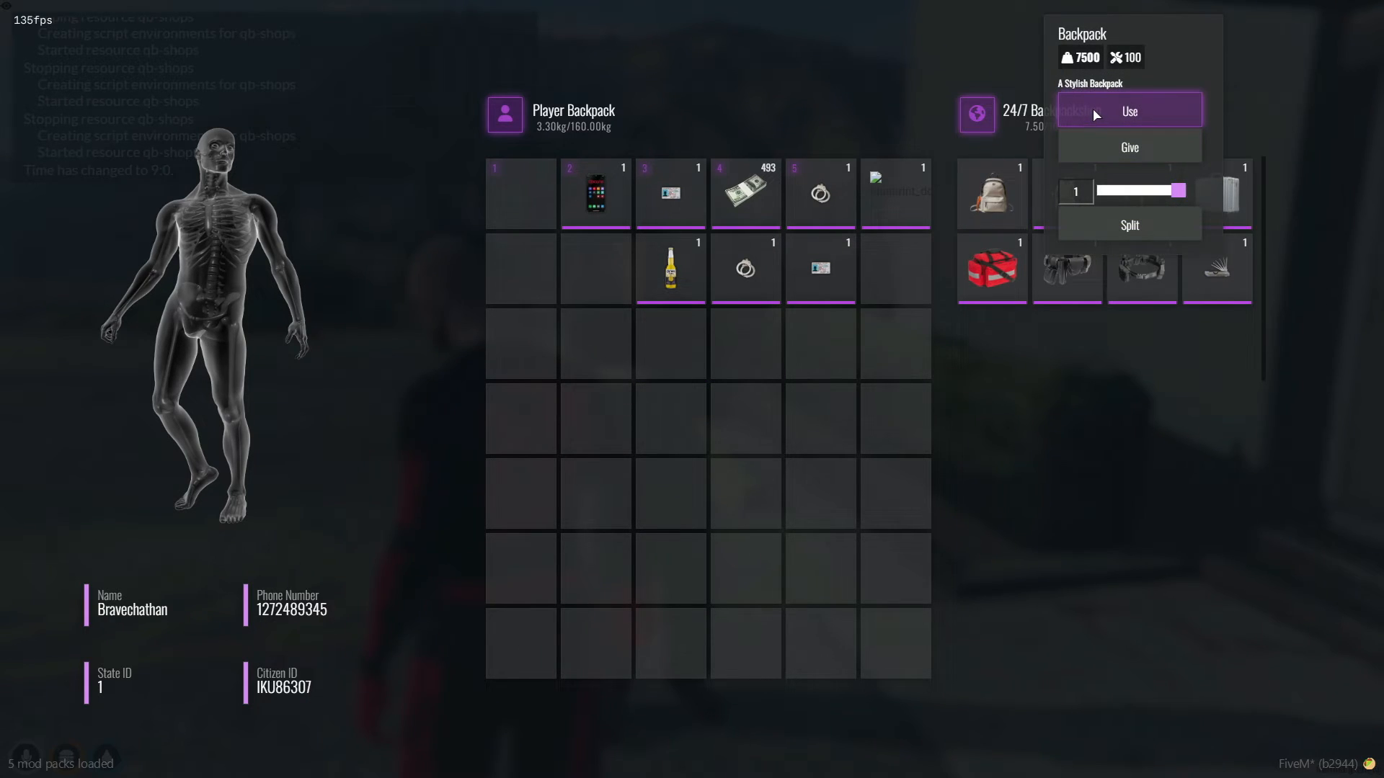
Drag a backpack from the 24/7 Backpack shop into the player inventory.
left_click_drag(992, 192, 732, 342)
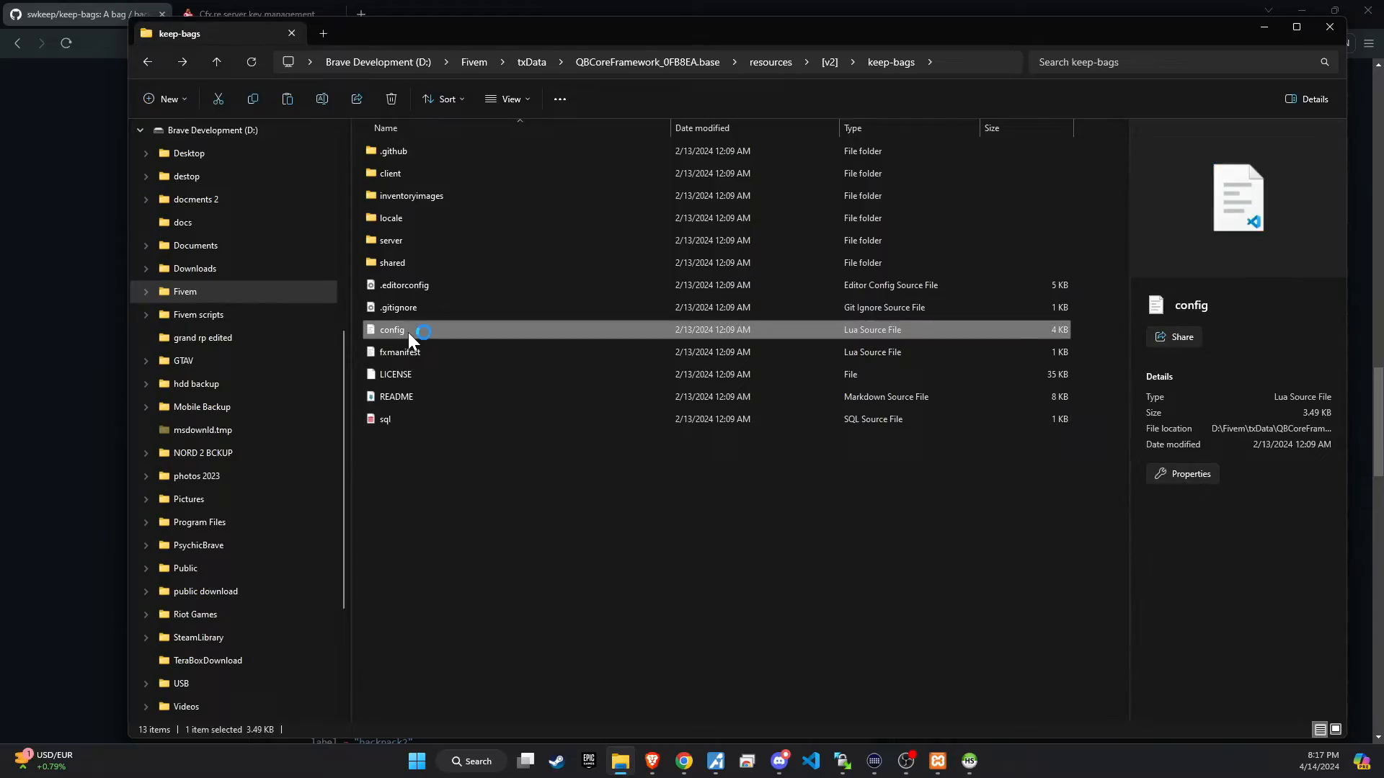
In keep-bags config.lua, replace 'qb-clothing' on line 6 with illenium-appearance.
double_click(392, 330)
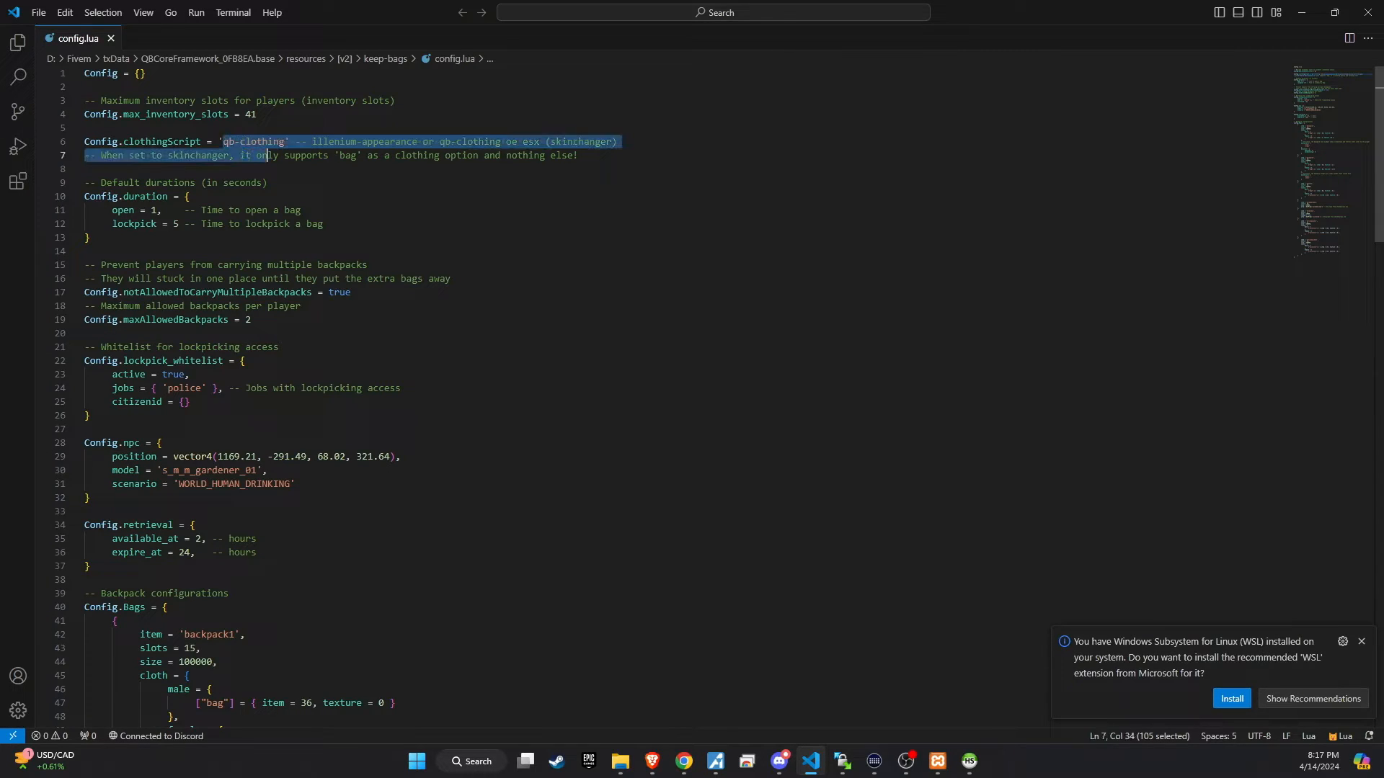
type("illenium-appearance")
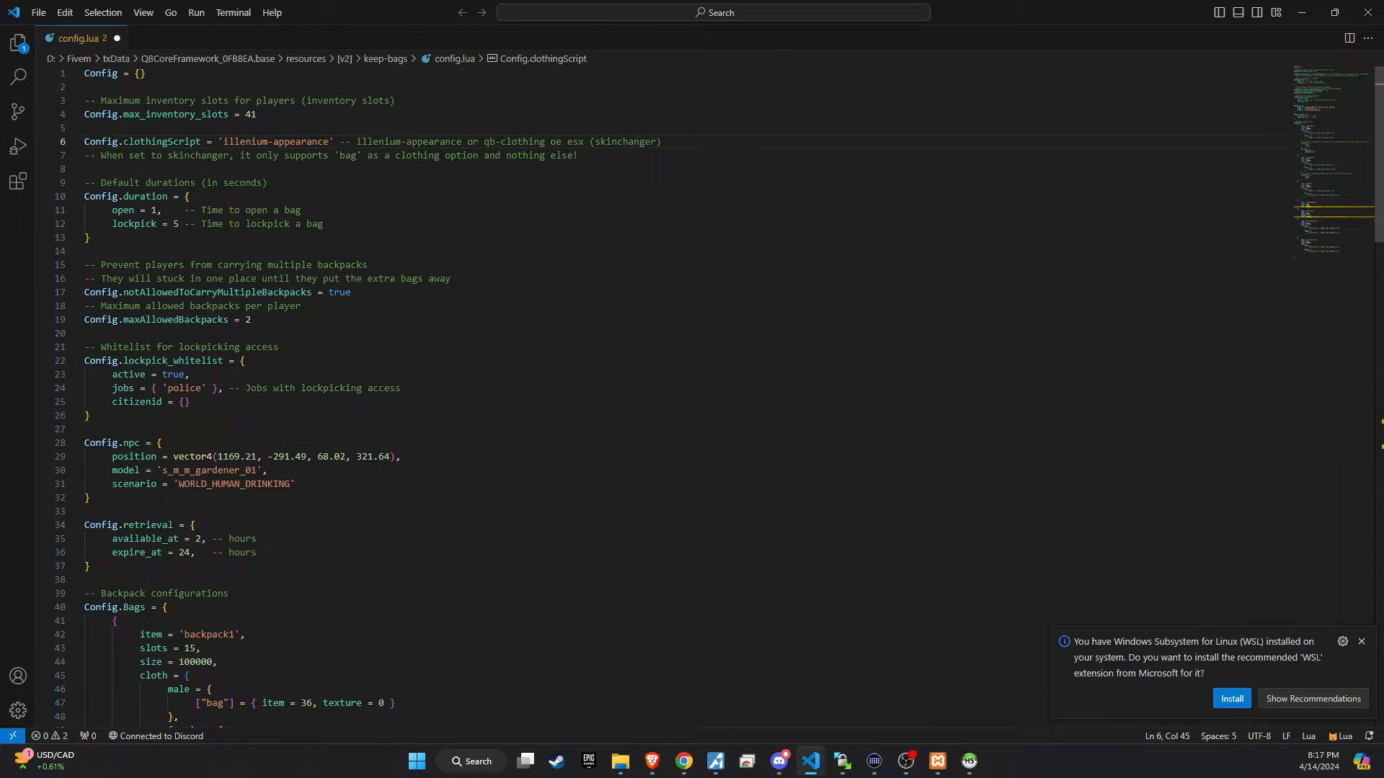
scroll("down", 3)
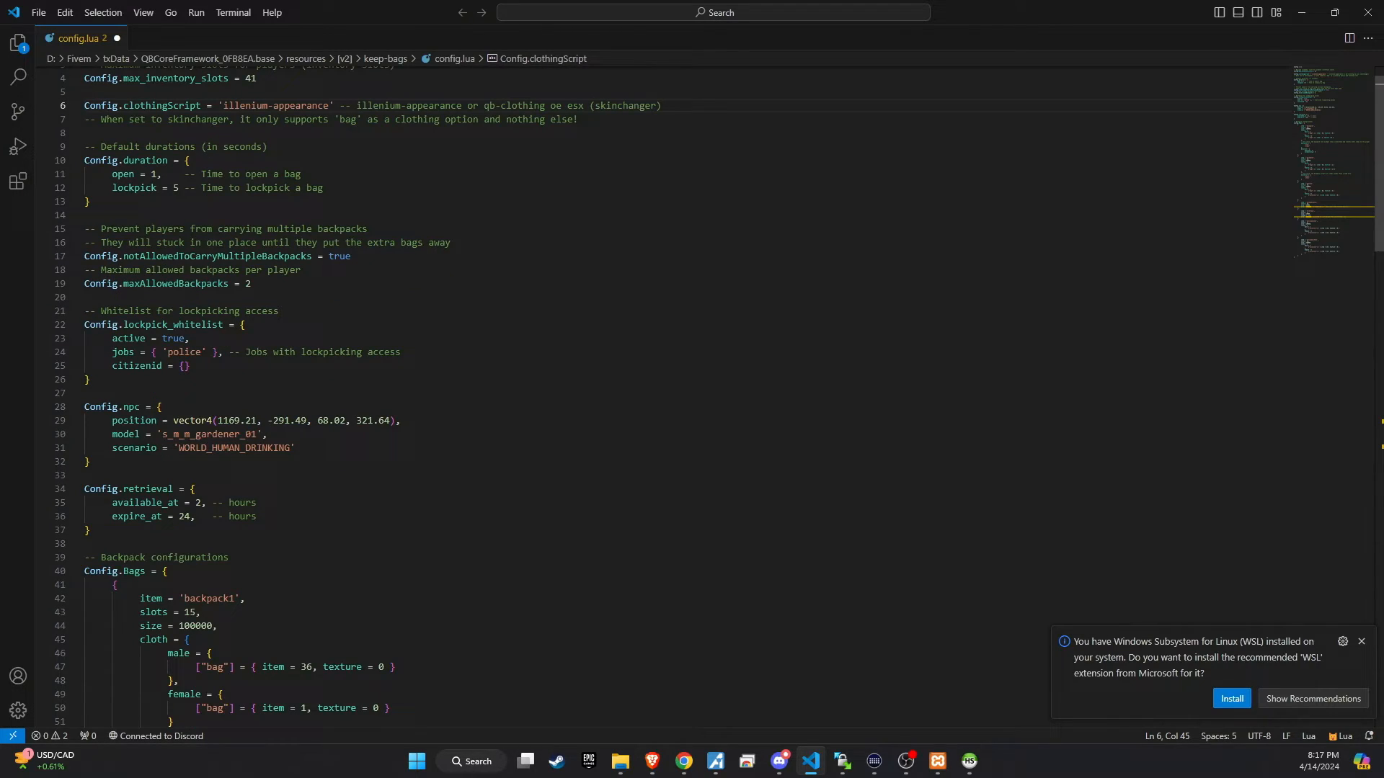
left_click(330, 106)
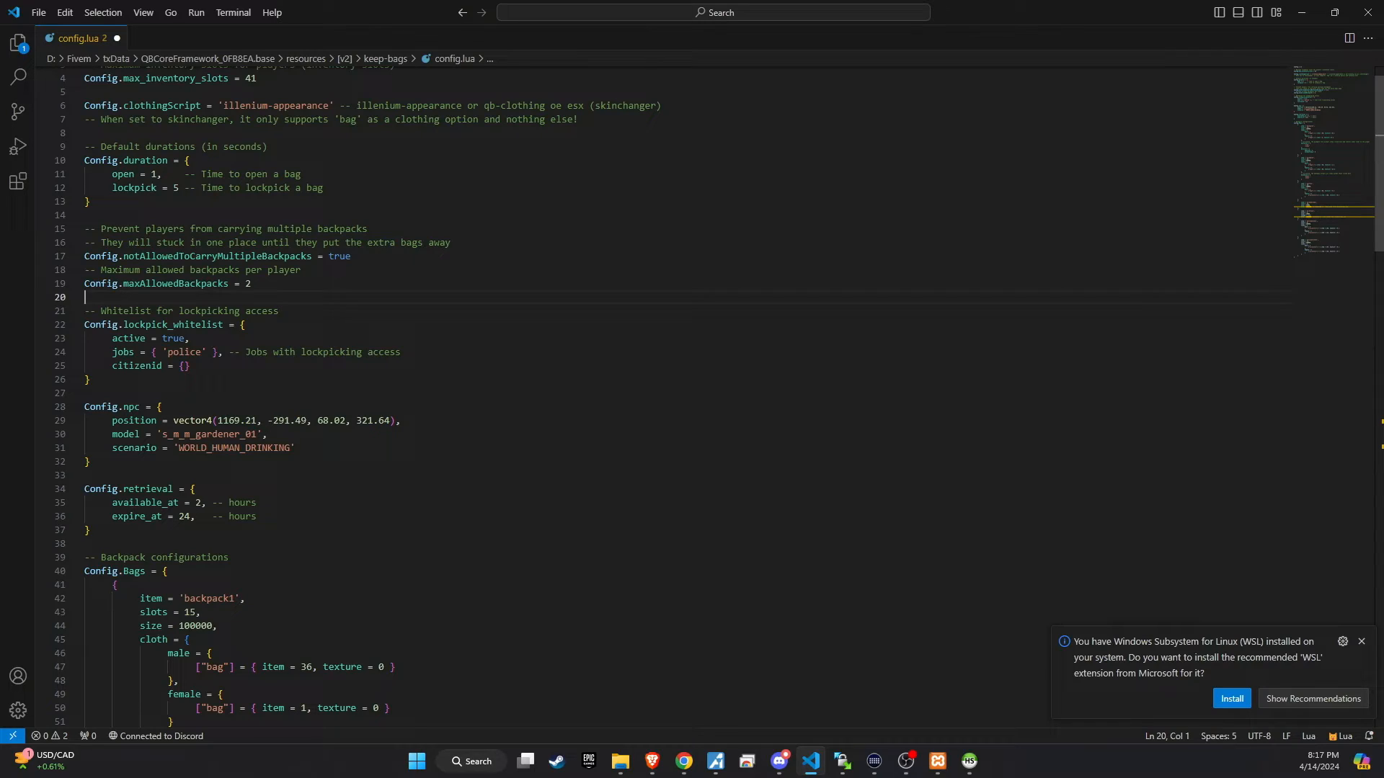
Change Config.maxAllowedBackpacks from 2 to 1.
scroll("down", 3)
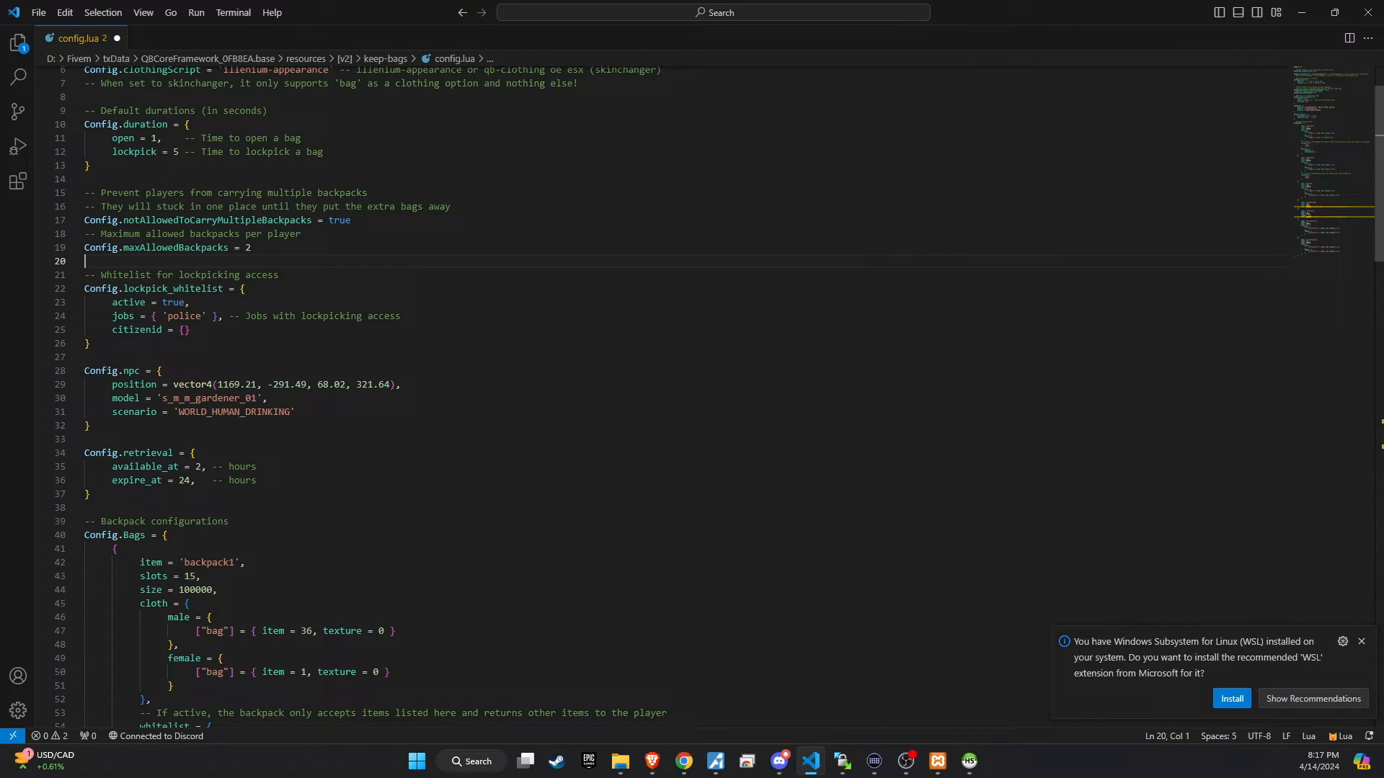
double_click(247, 247)
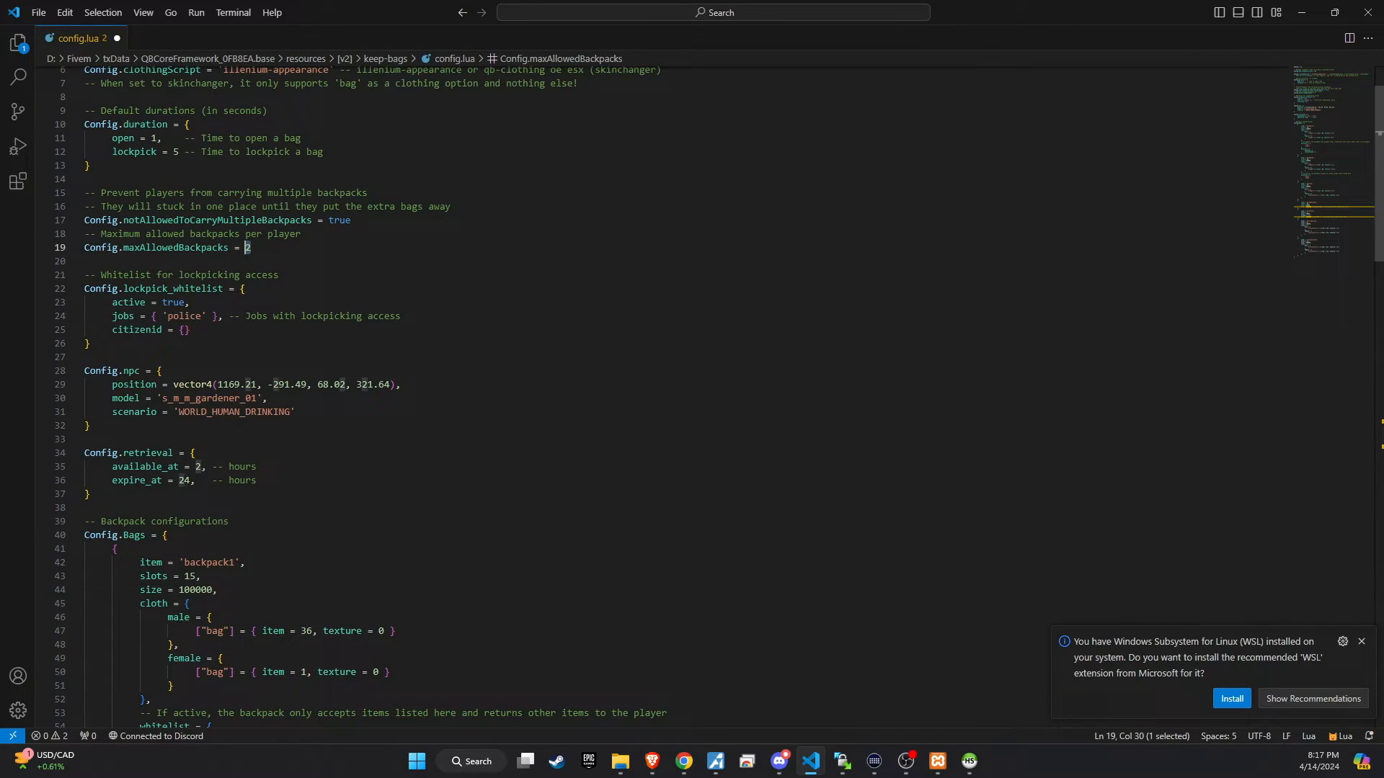
type("1")
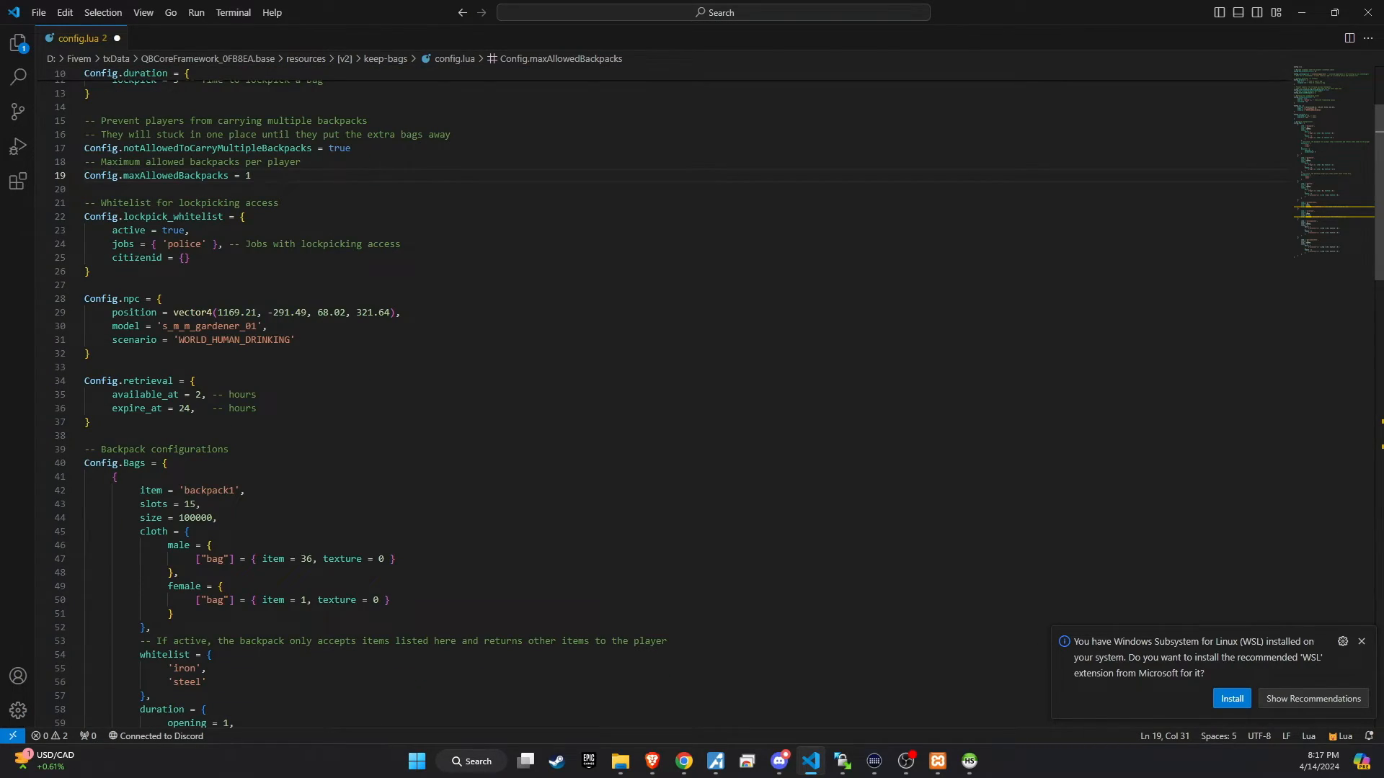
Scroll through Config.Bags to inspect the first backpack's item whitelist.
scroll("down", 3)
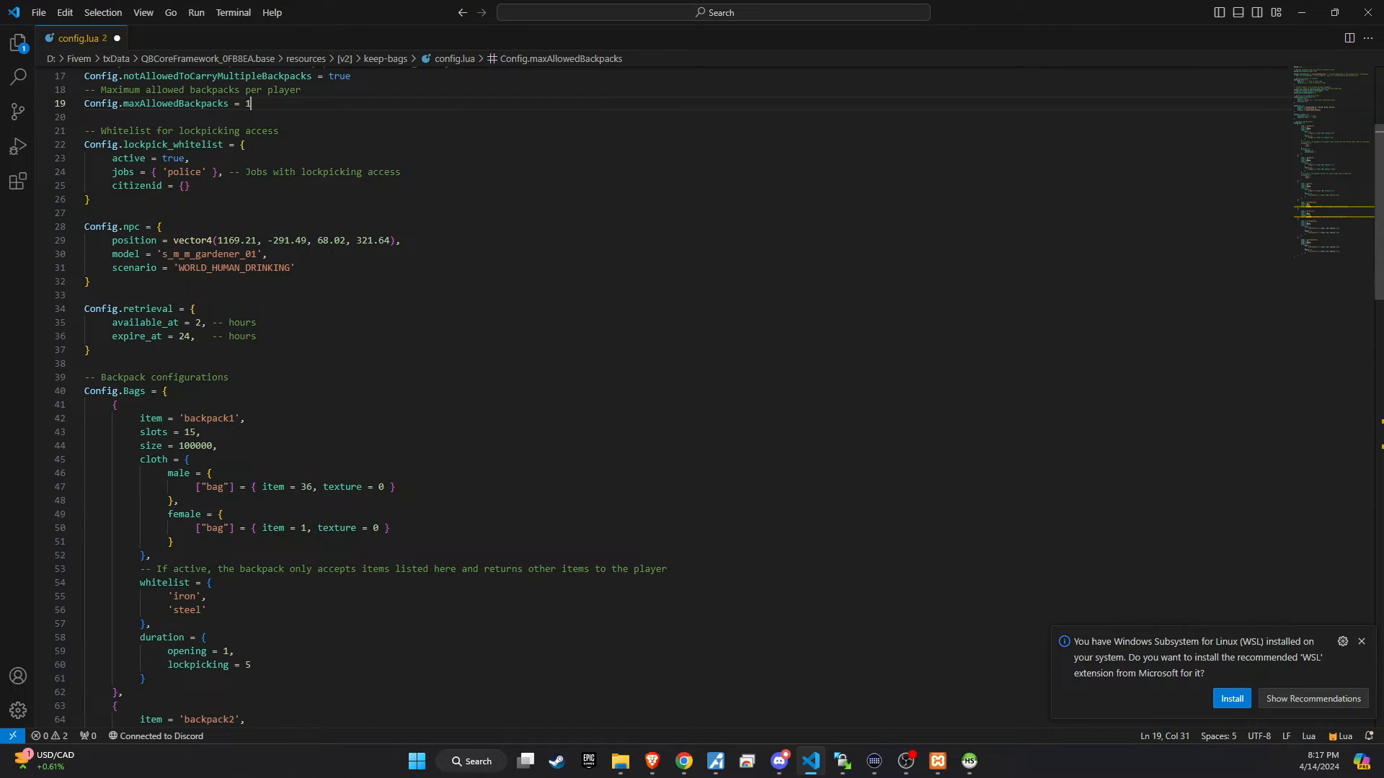
scroll("down", 3)
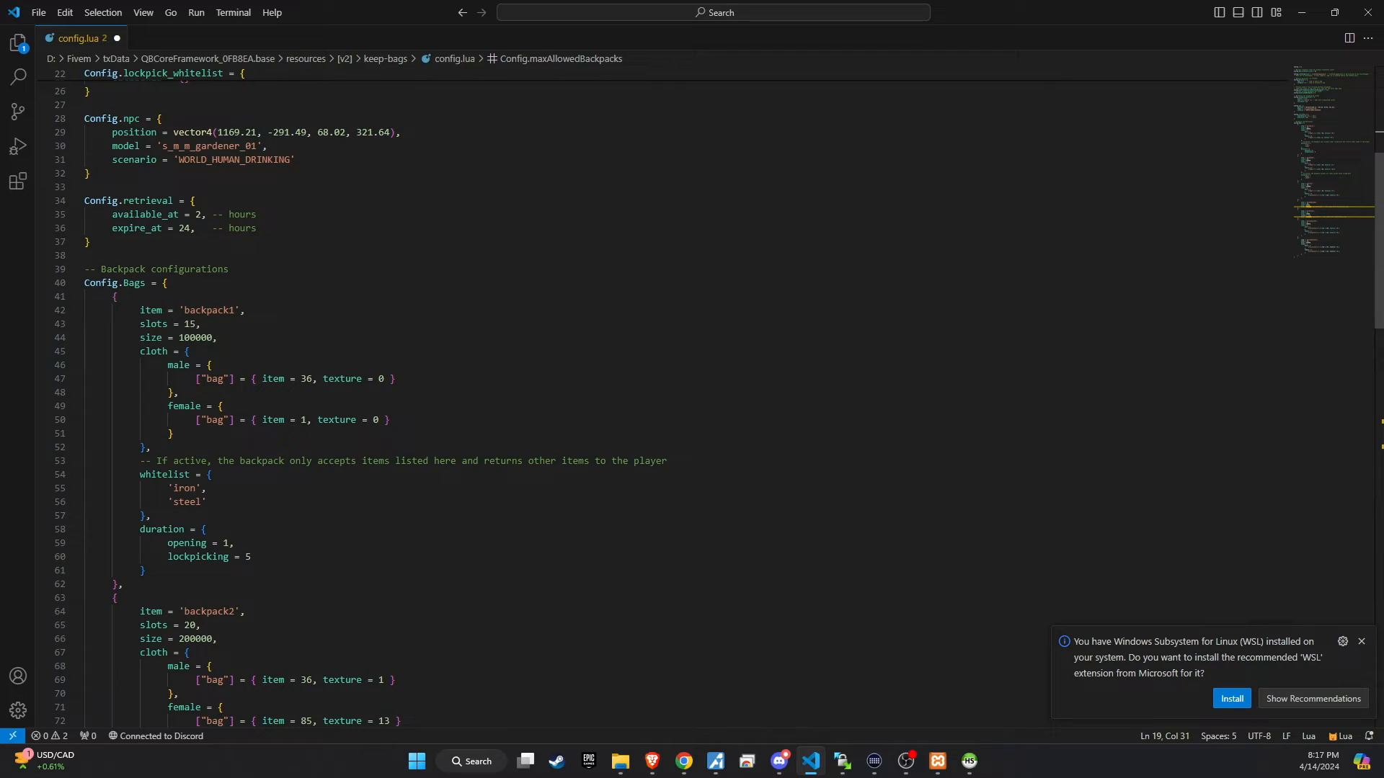
scroll("down", 3)
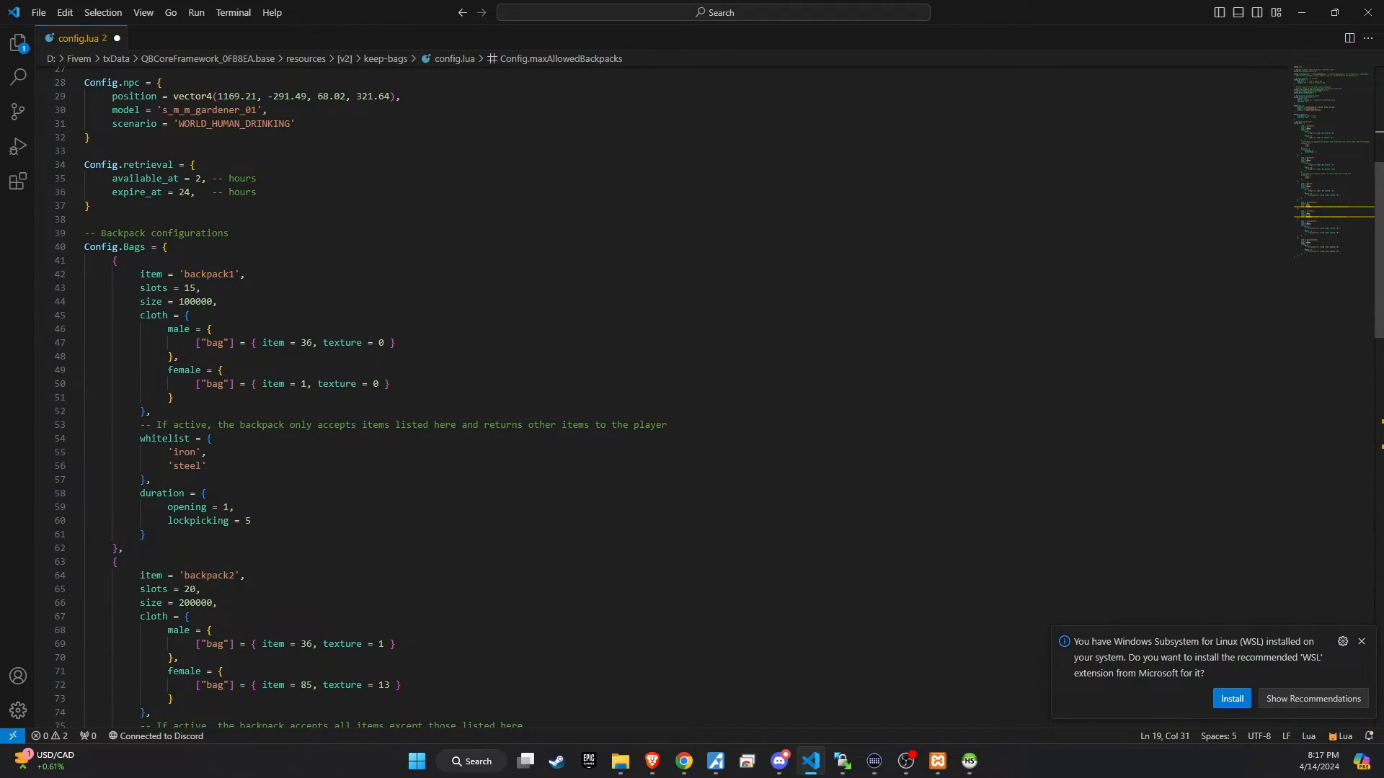
double_click(165, 367)
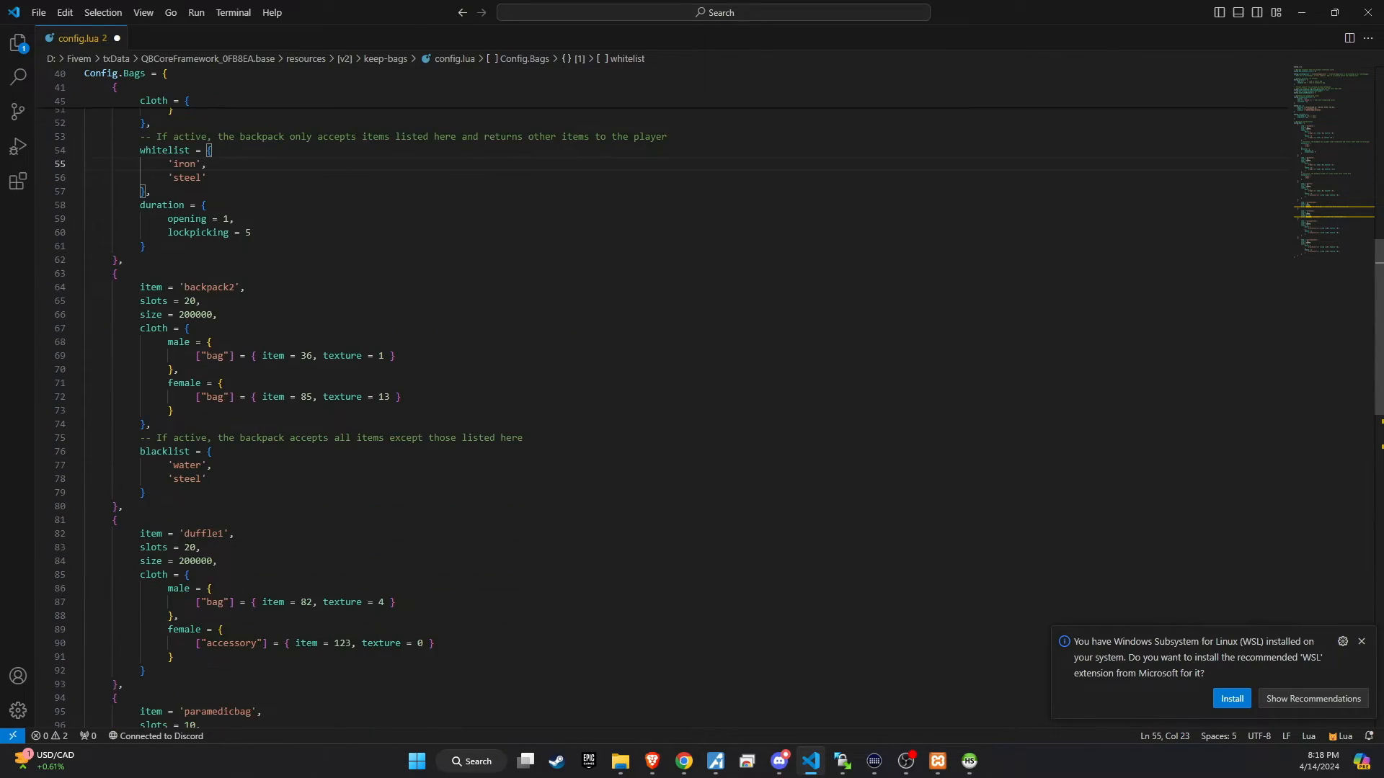
left_click_drag(205, 479, 169, 465)
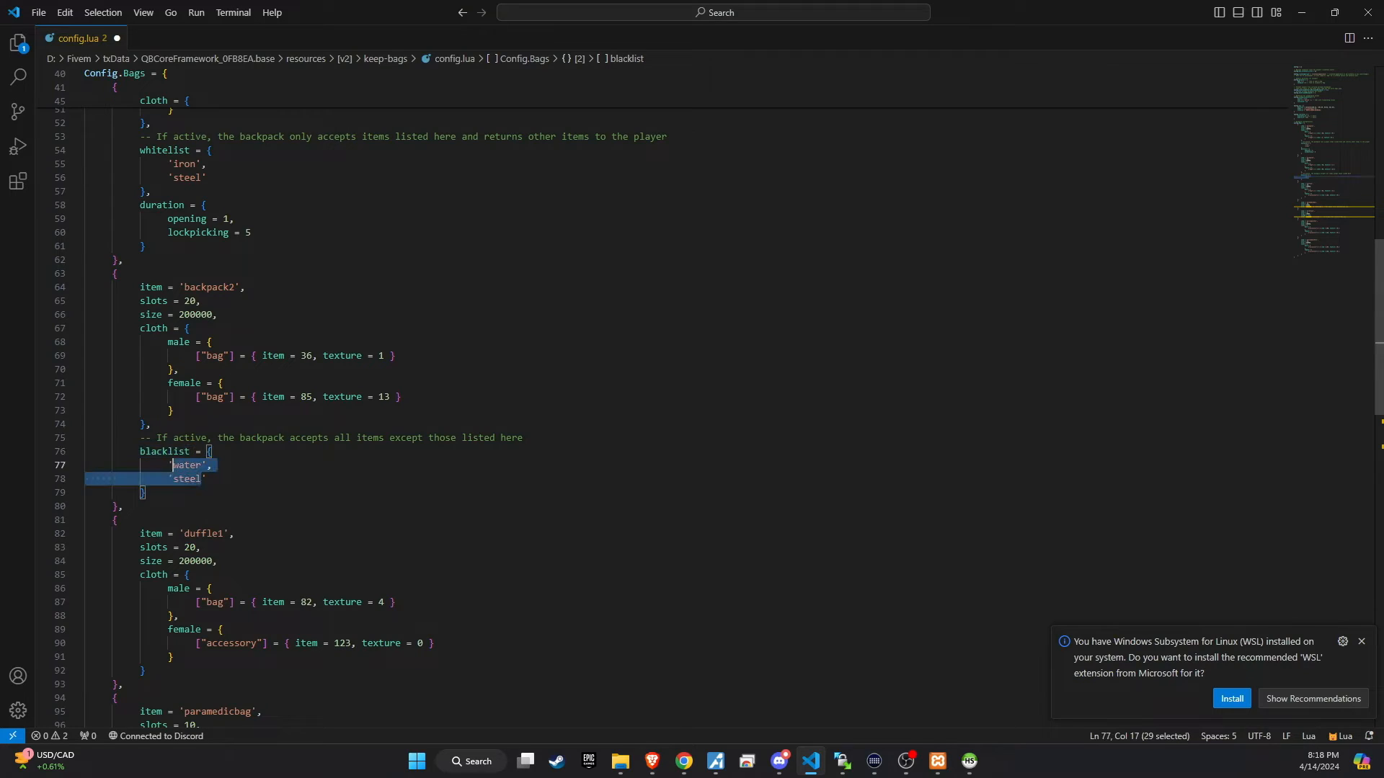
key("shift+Left")
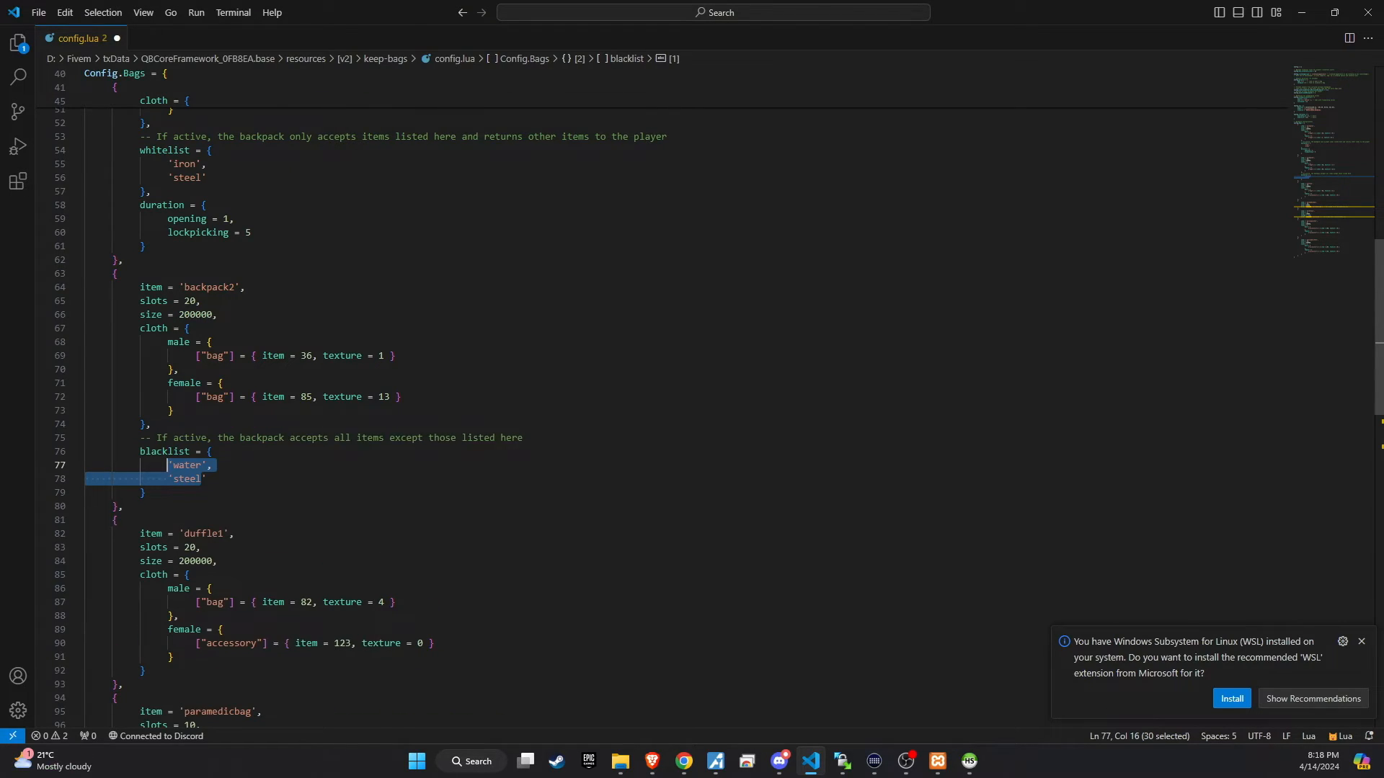
scroll("down", 3)
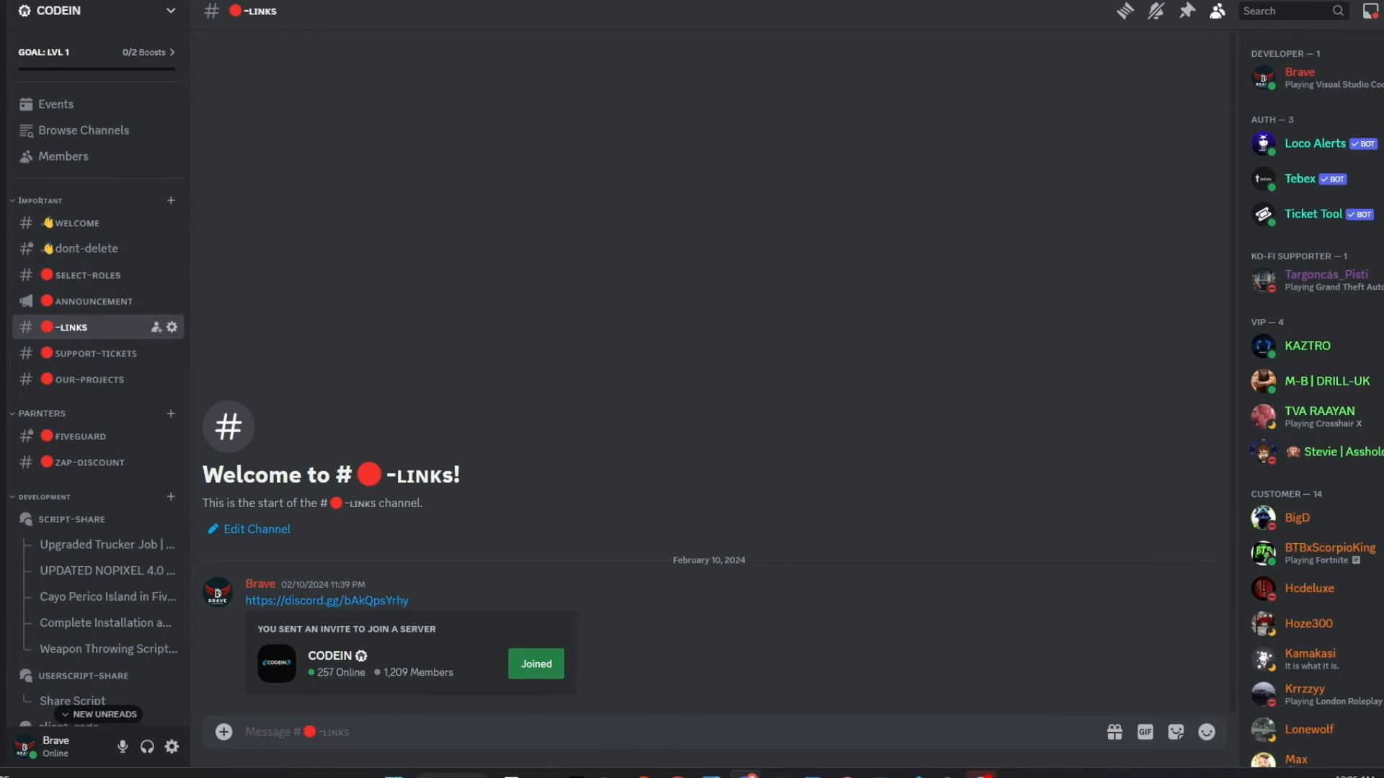
mouse_move(399, 687)
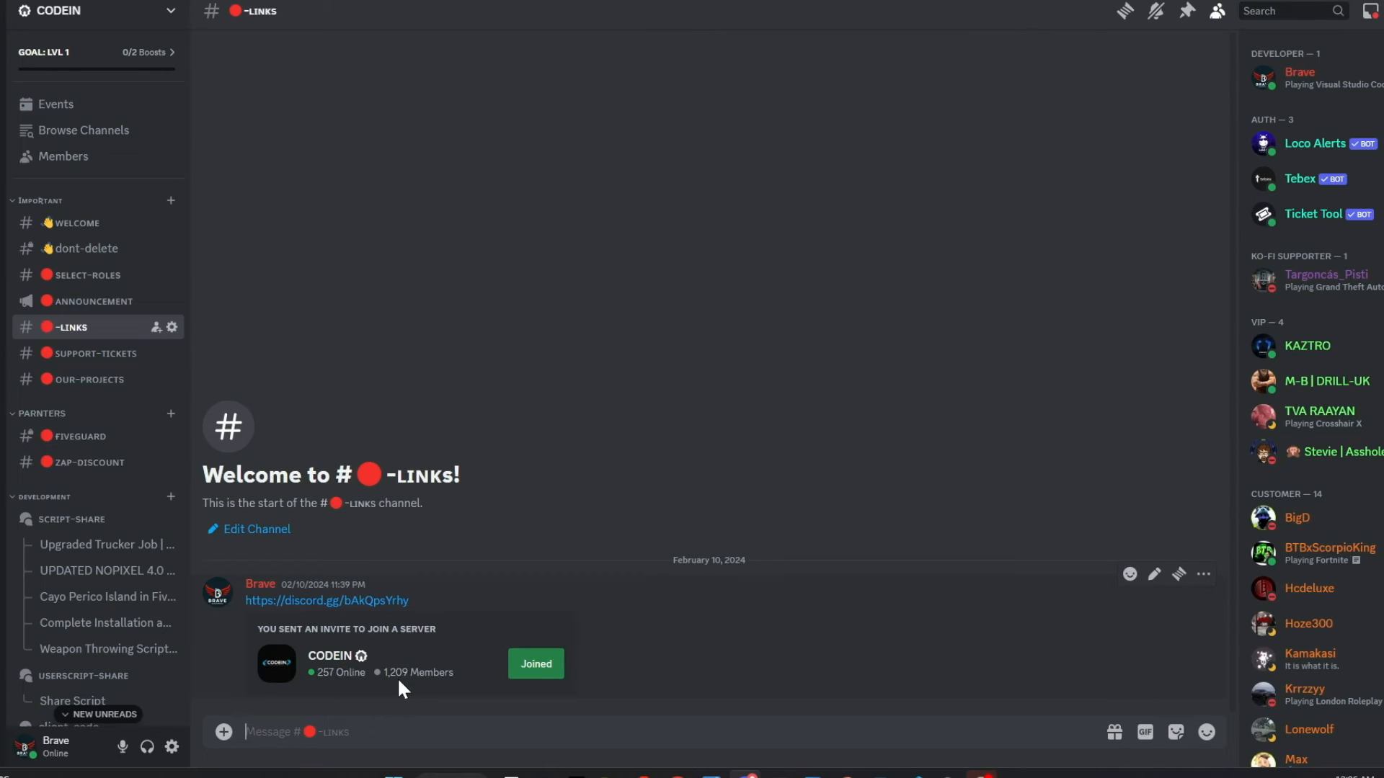
mouse_move(291, 405)
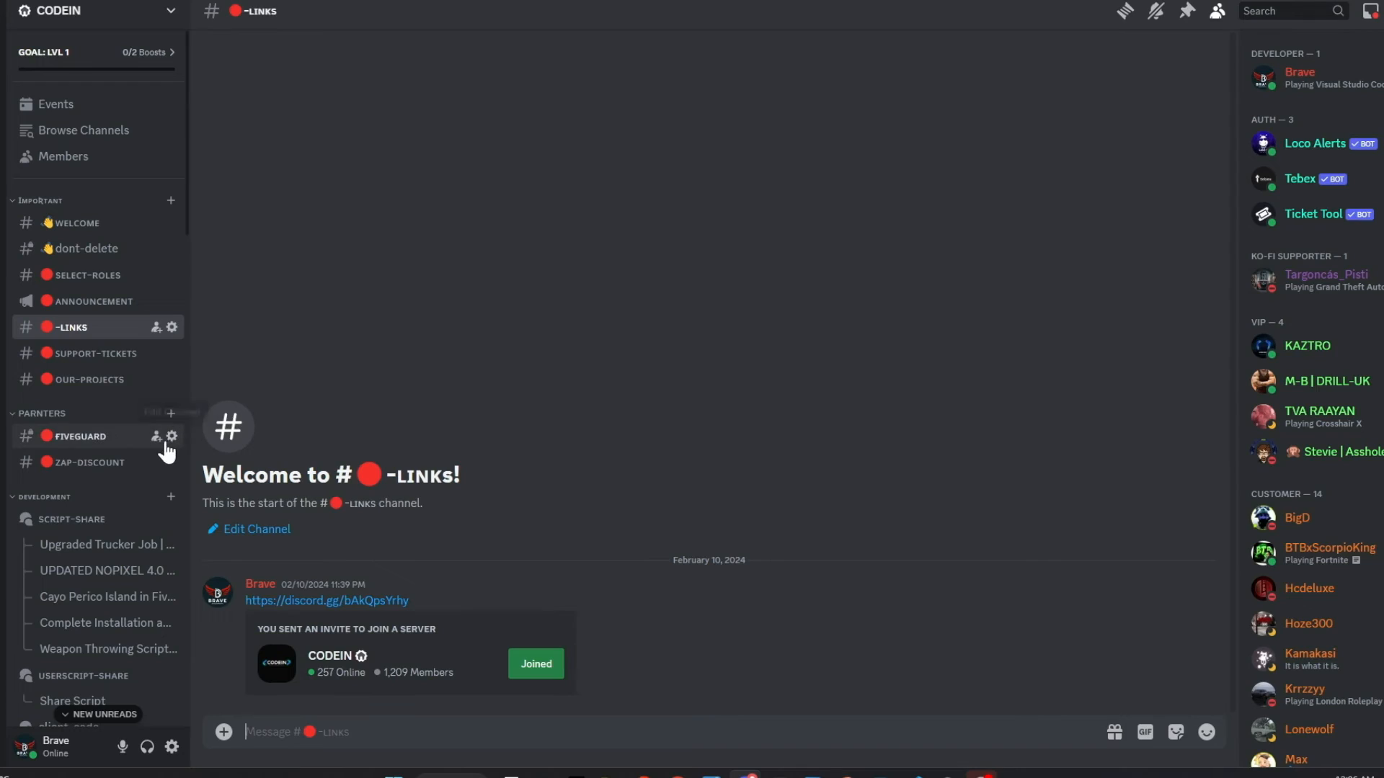
Browse CODEIN's script-share and qb-support channels, then open the general channel.
left_click(78, 222)
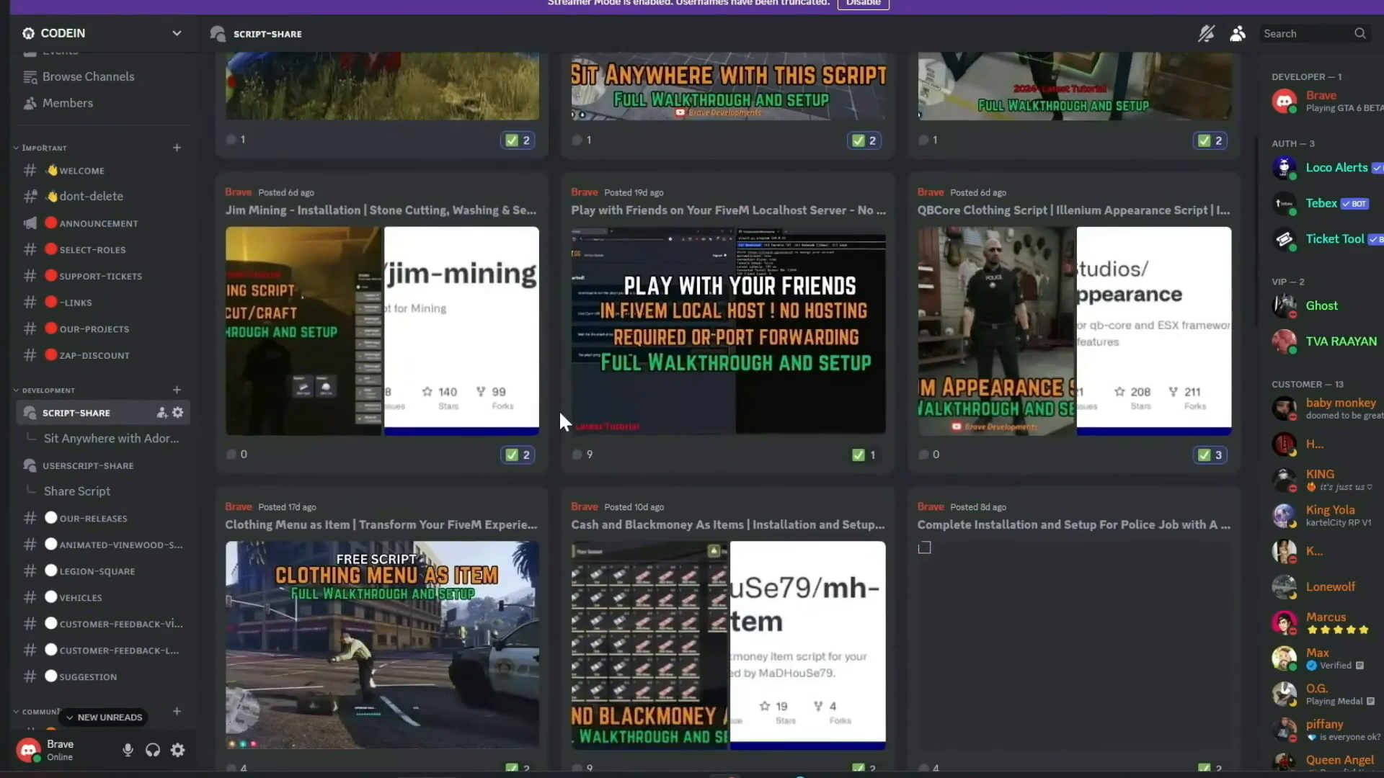
scroll("down", 3)
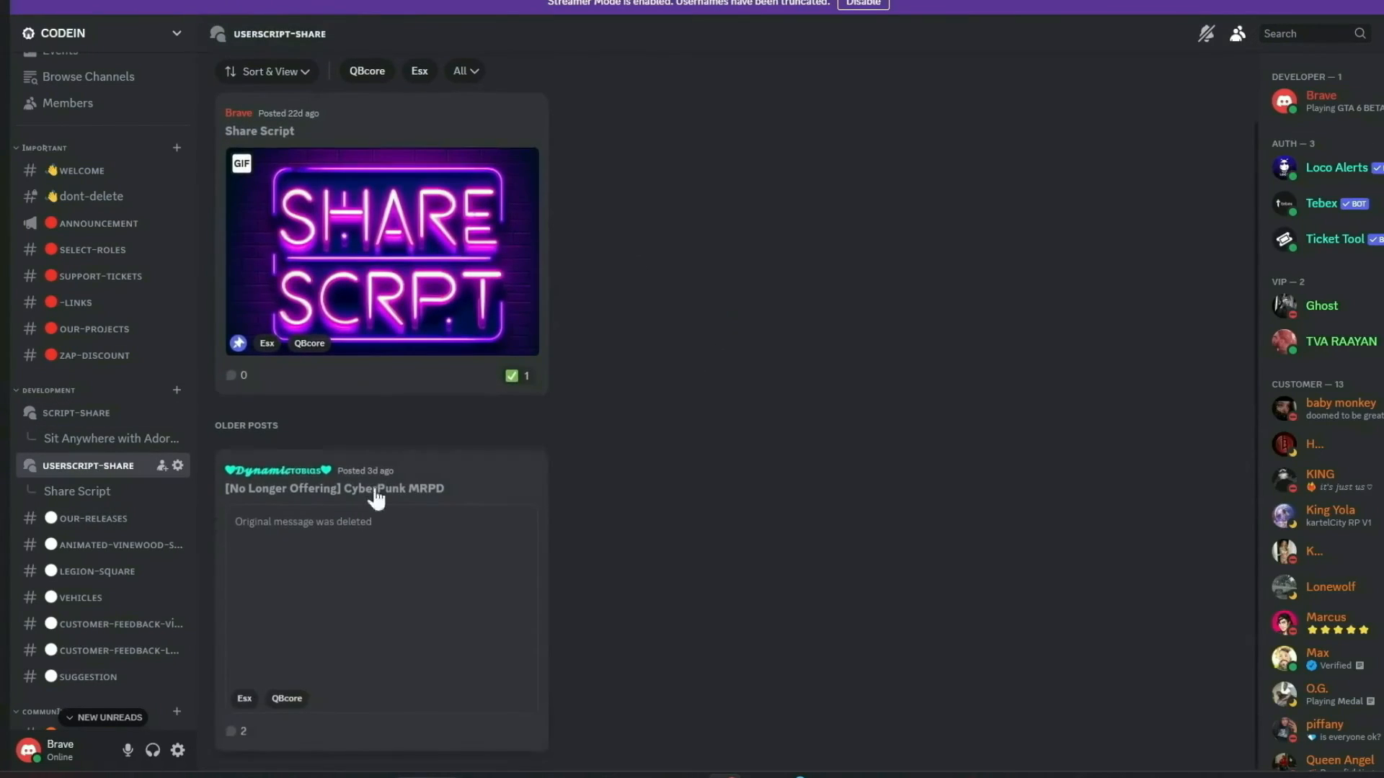
scroll("down", 3)
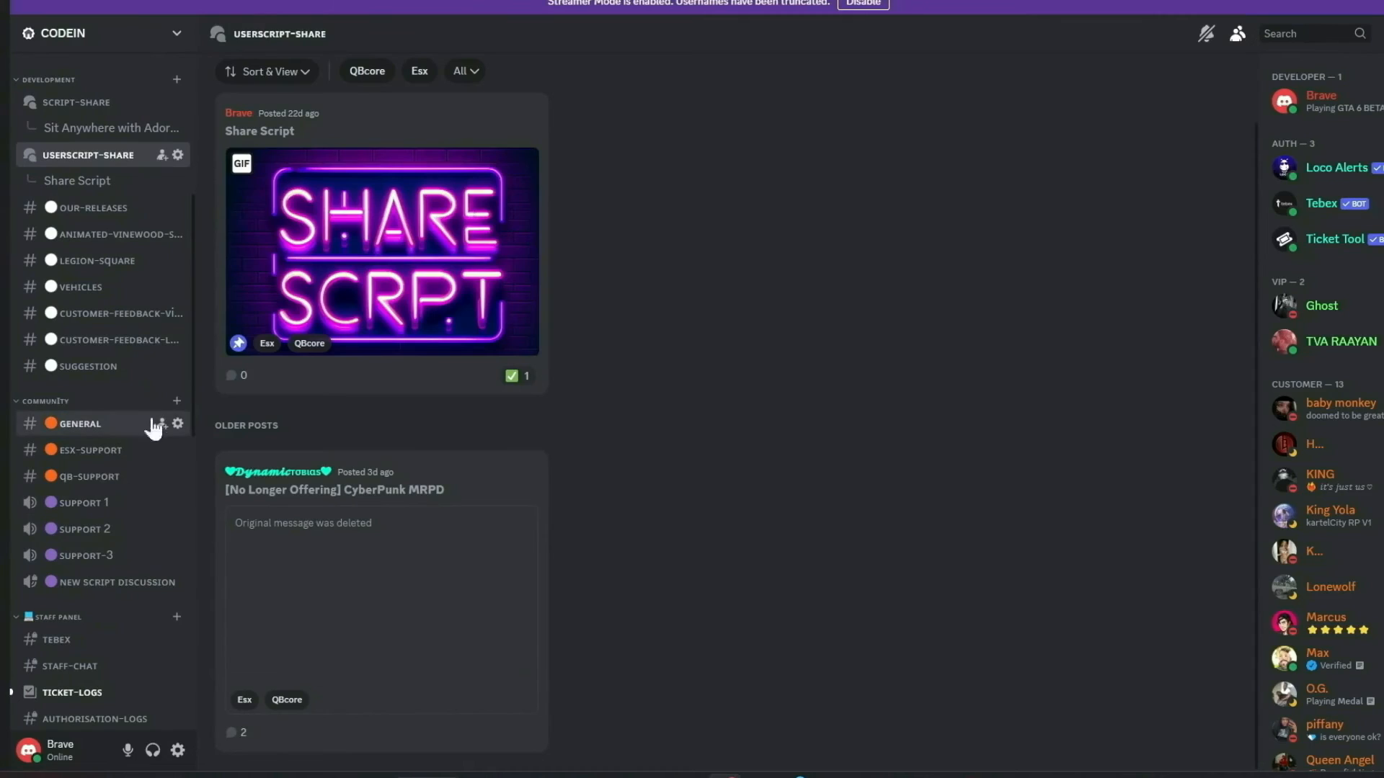
left_click(86, 476)
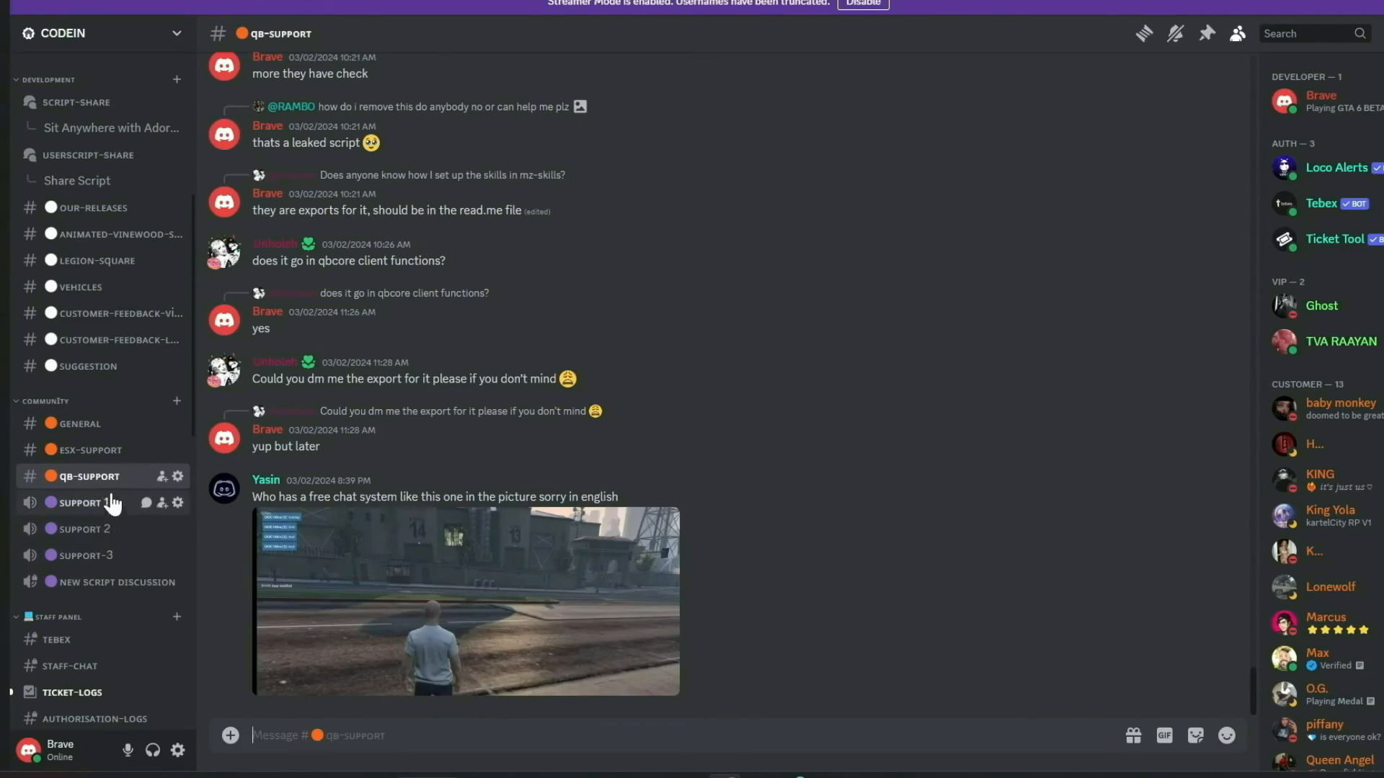
mouse_move(119, 495)
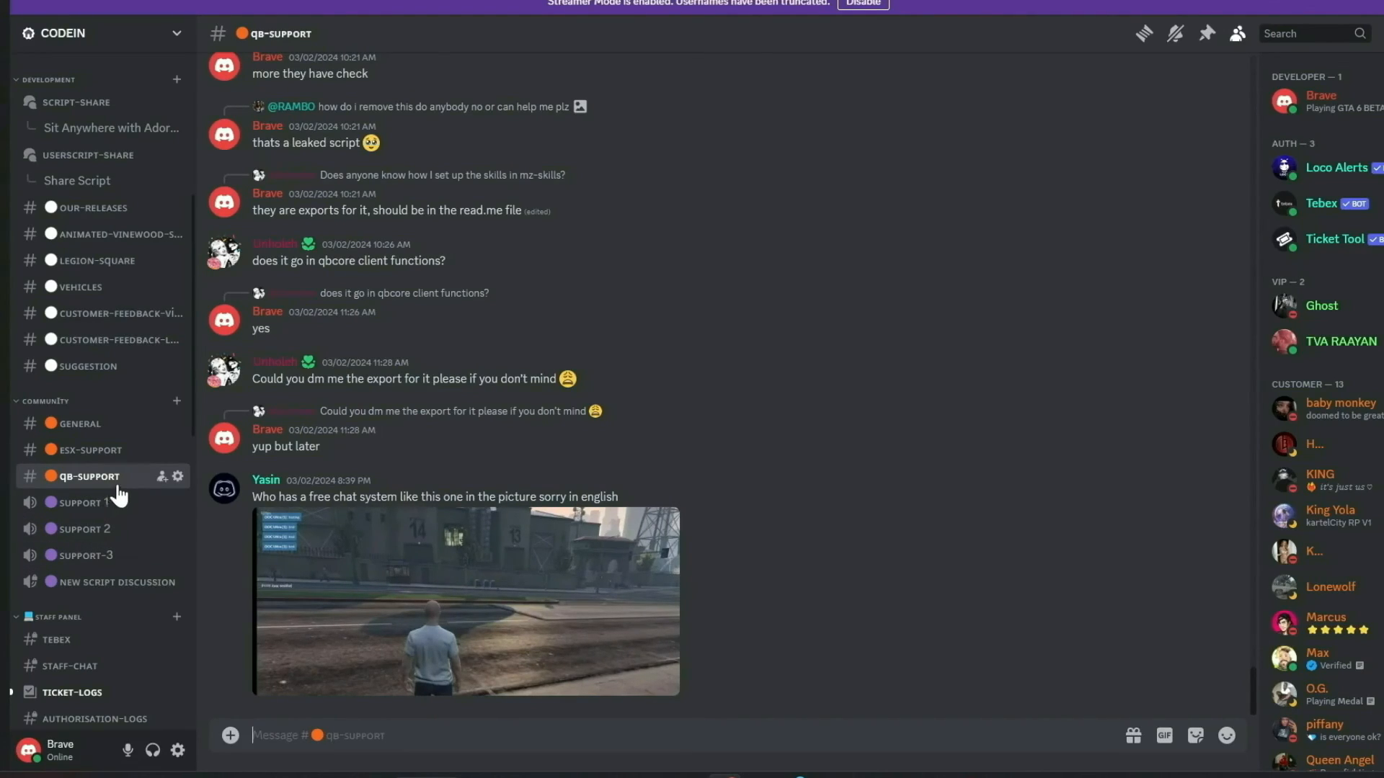
left_click(80, 424)
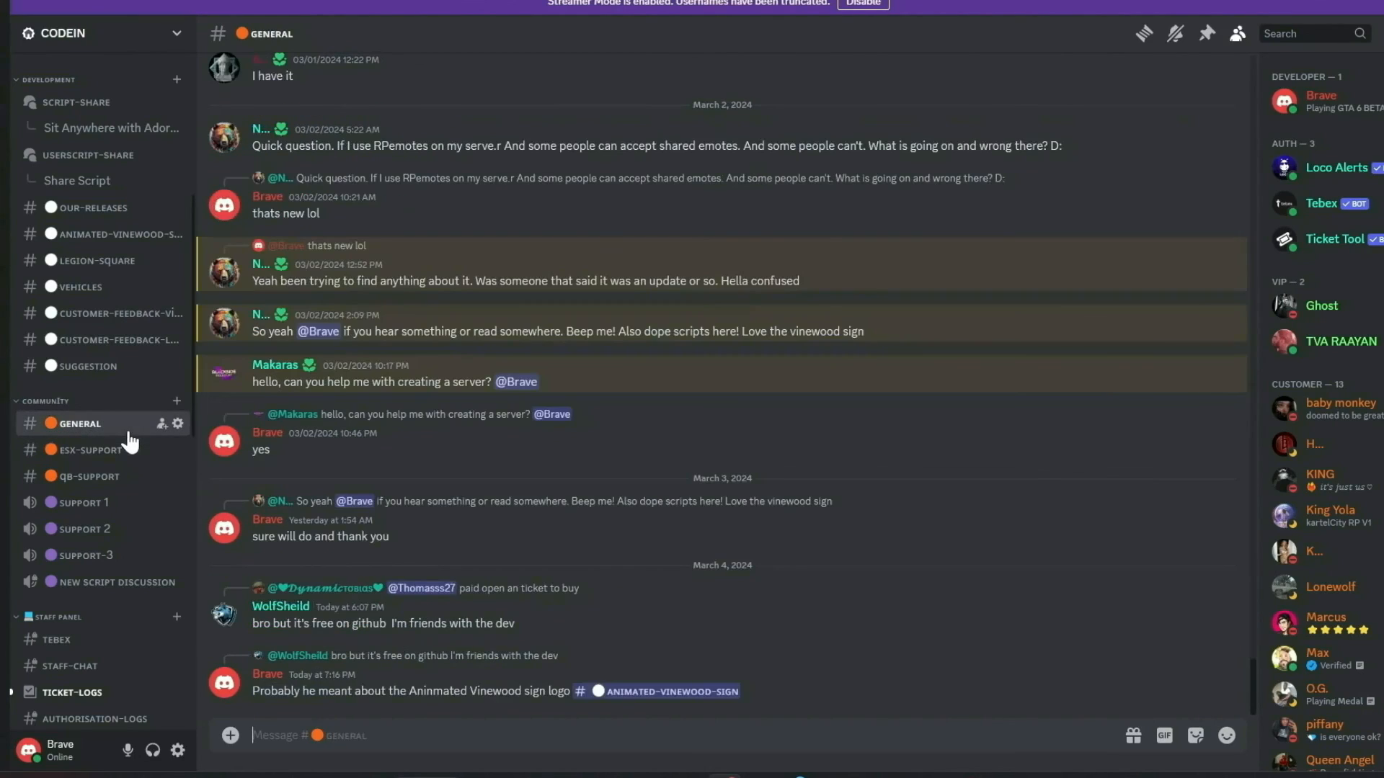